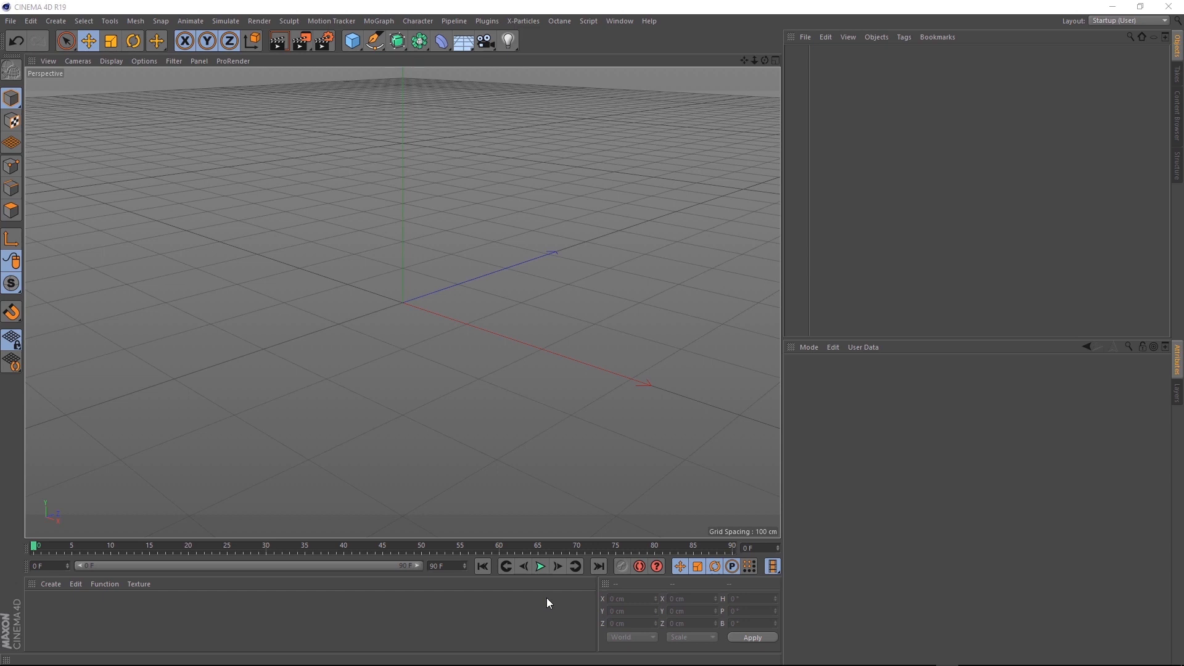
pyautogui.moveTo(330, 71)
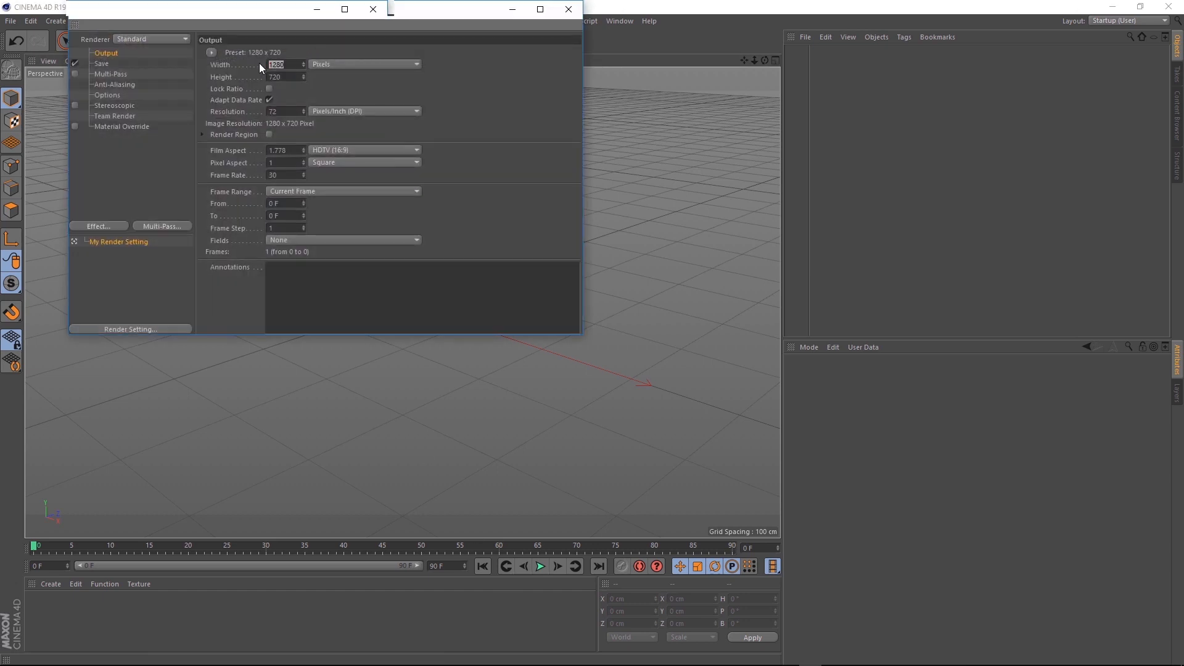
# Step: Set render output to 1920×1080 at 24 fps and the project FPS to 24
pyautogui.write('1920')
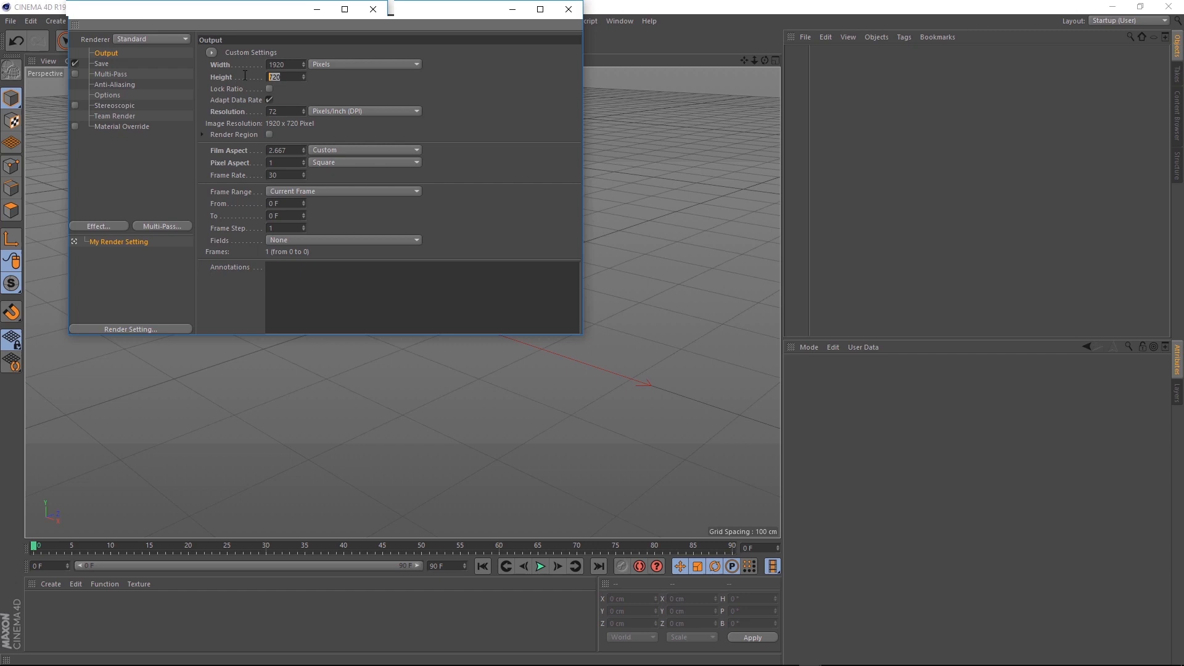
pyautogui.write('1080')
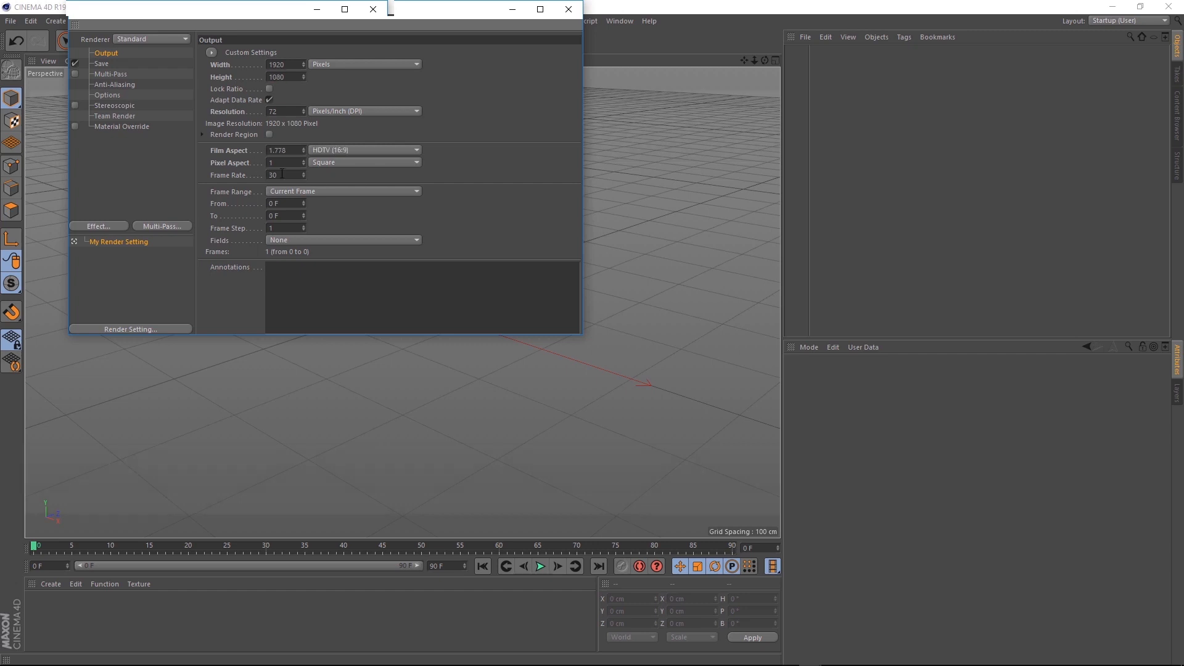
pyautogui.write('24')
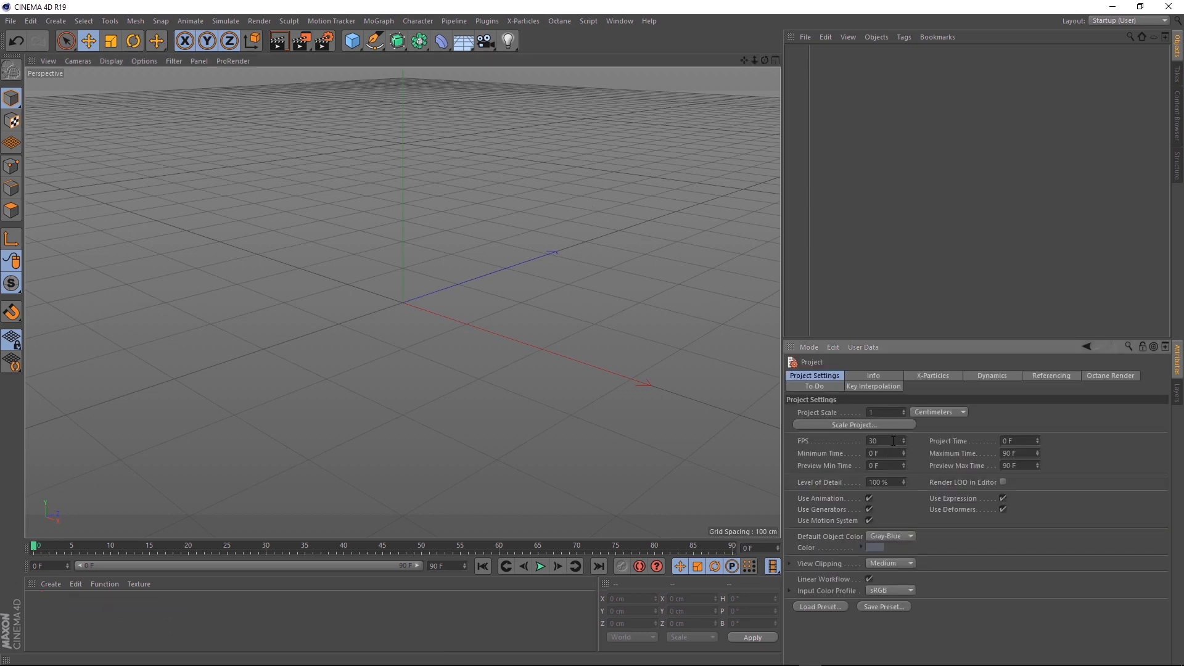
pyautogui.write('24')
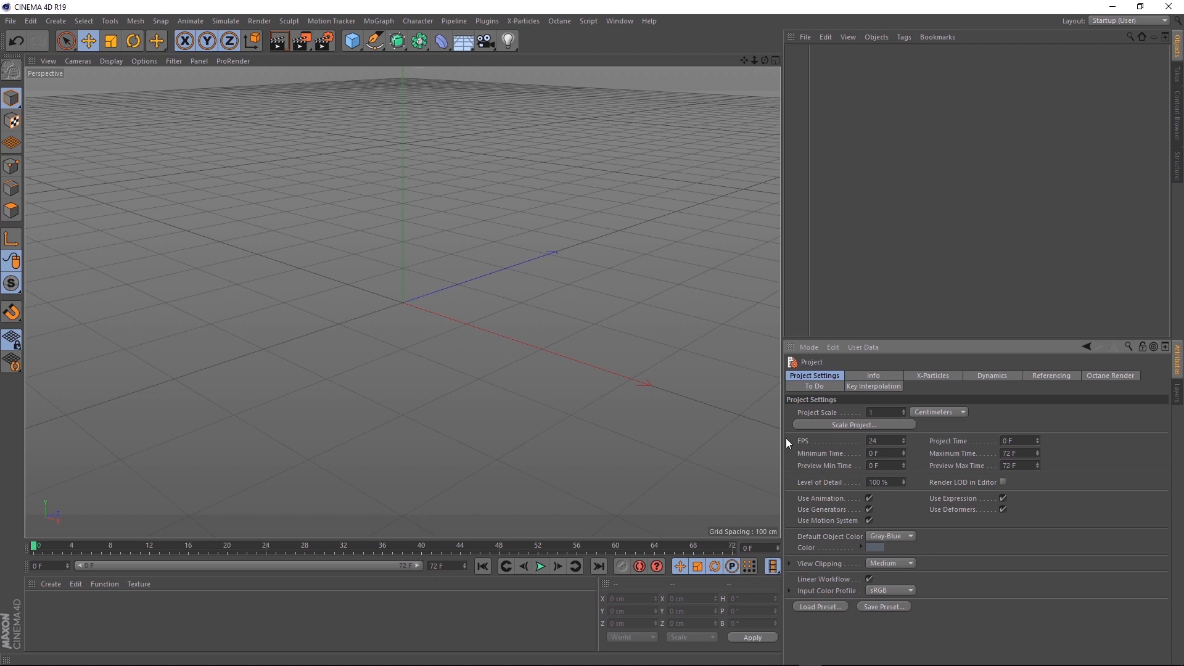
# Step: Add a Plane 3630 cm square with 30 width and height segments
pyautogui.click(351, 40)
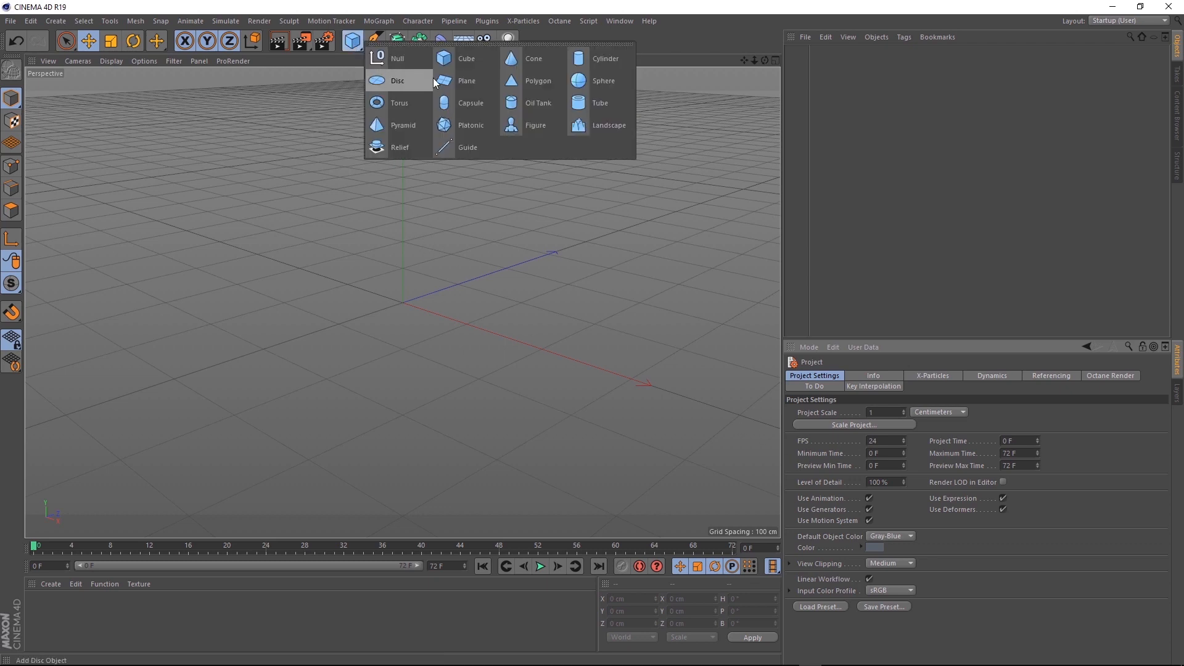
pyautogui.click(467, 81)
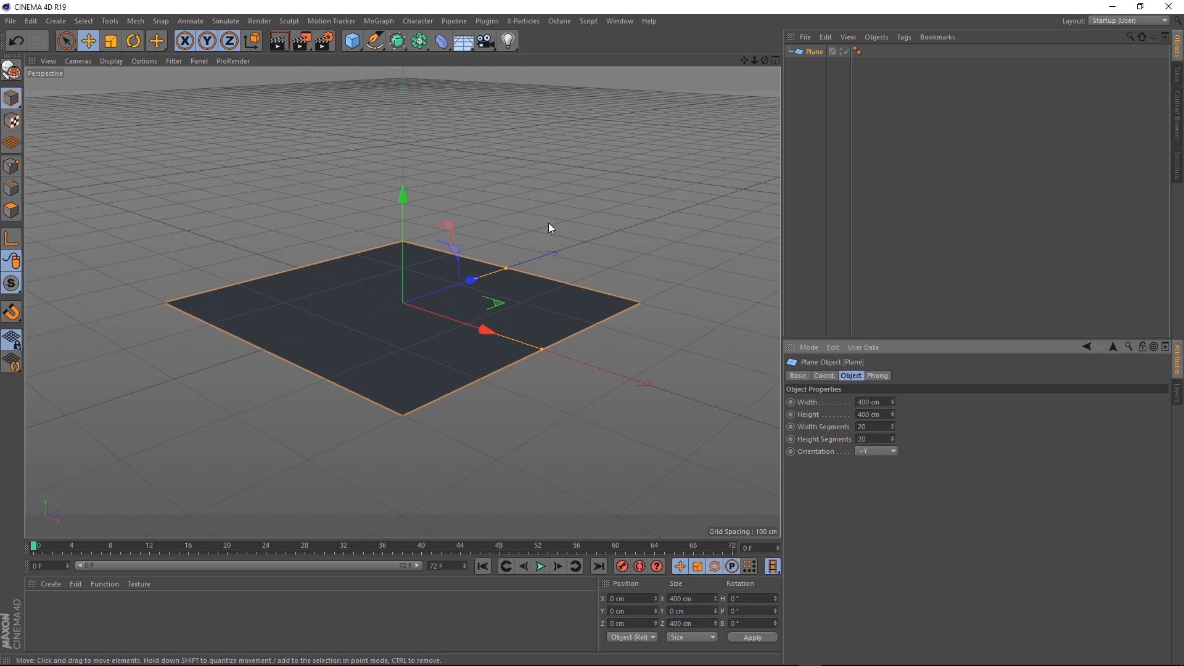
pyautogui.click(870, 401)
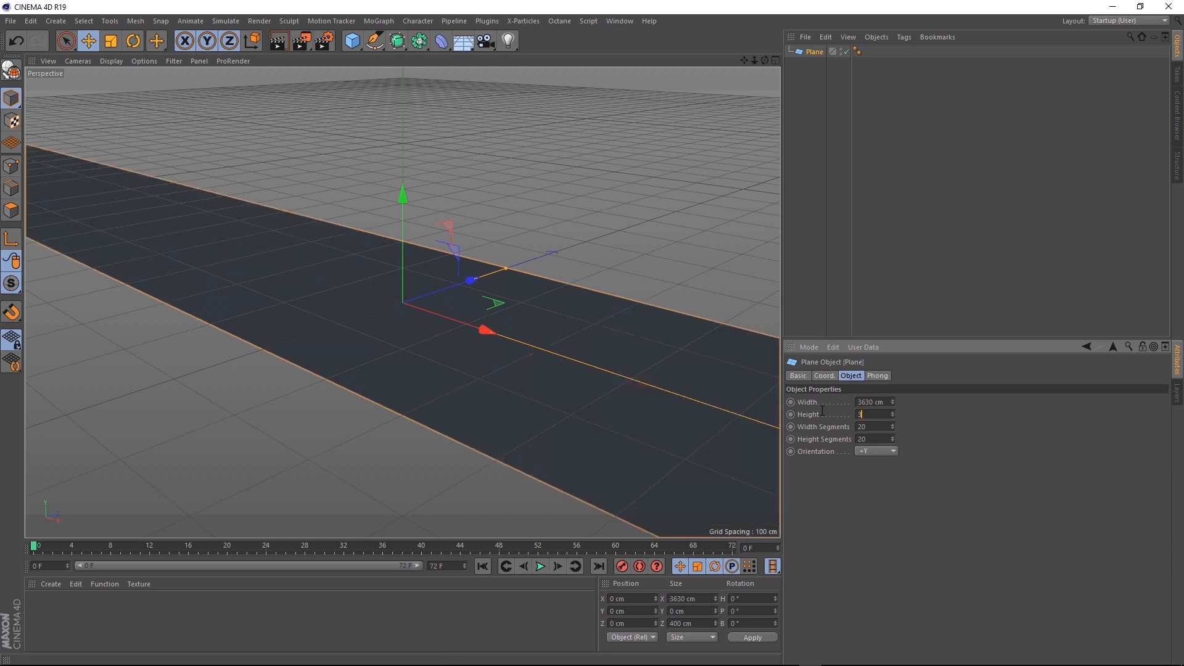
pyautogui.write('3630 cm')
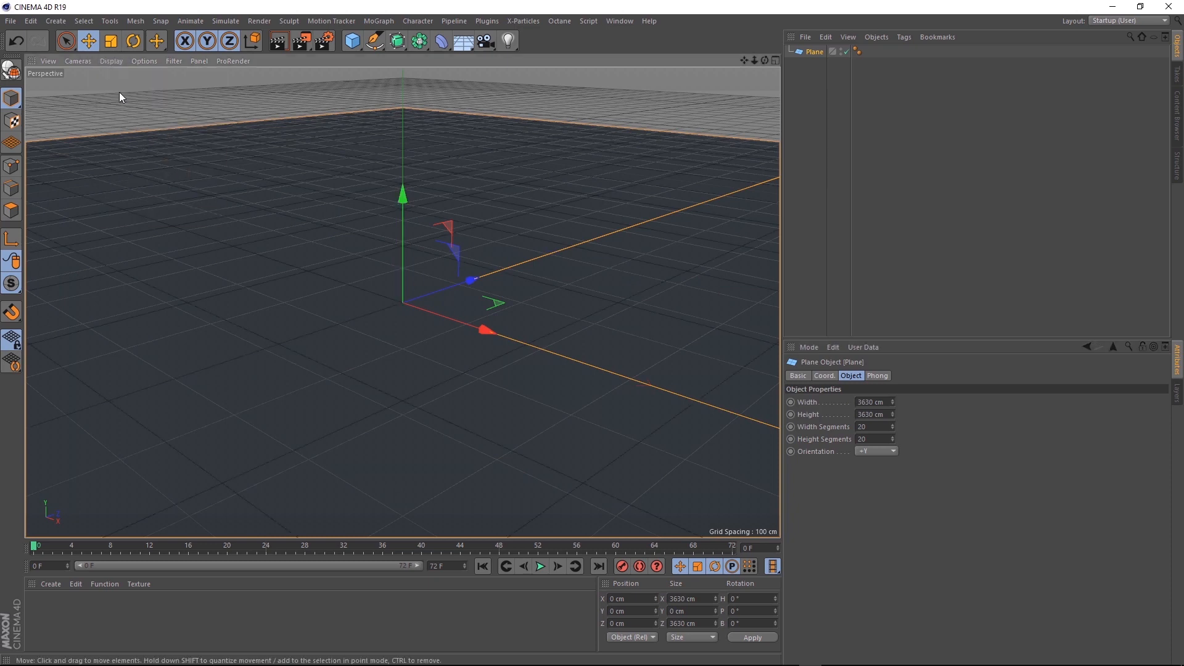
pyautogui.click(872, 427)
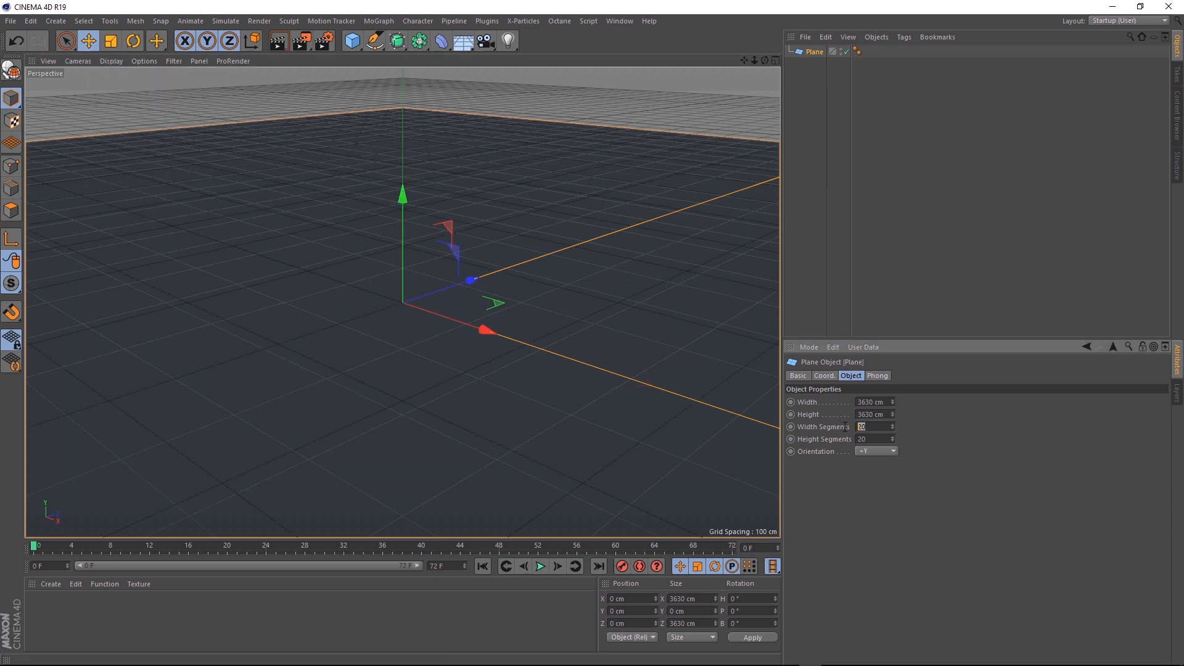
pyautogui.write('30')
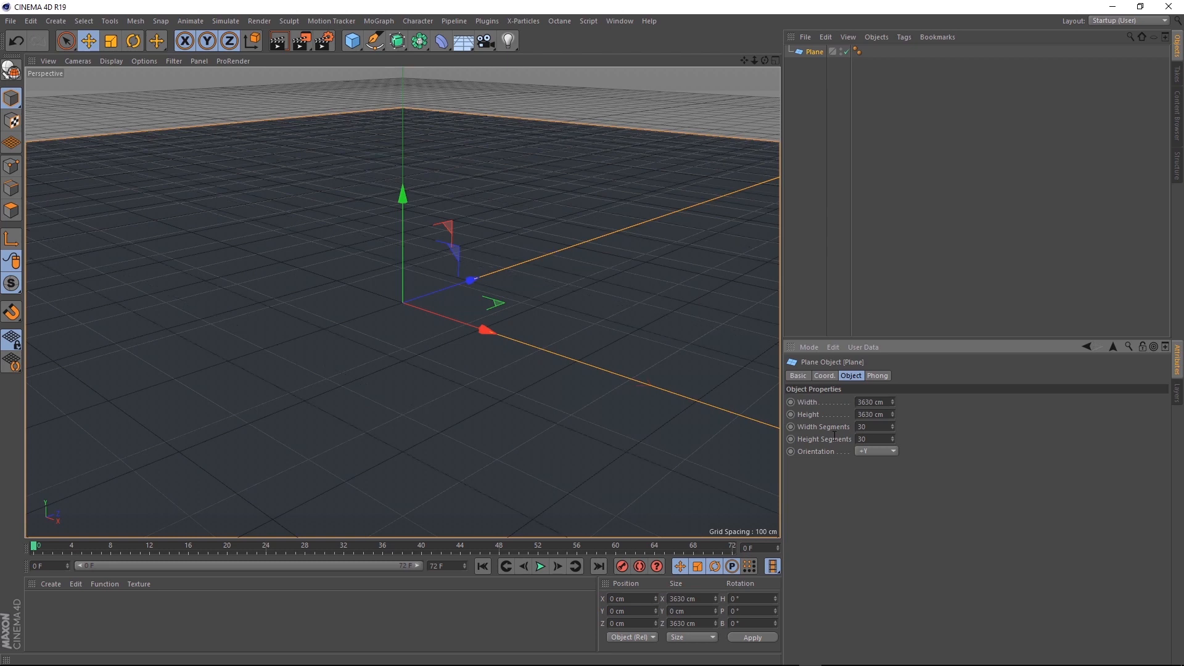
pyautogui.moveTo(801, 52)
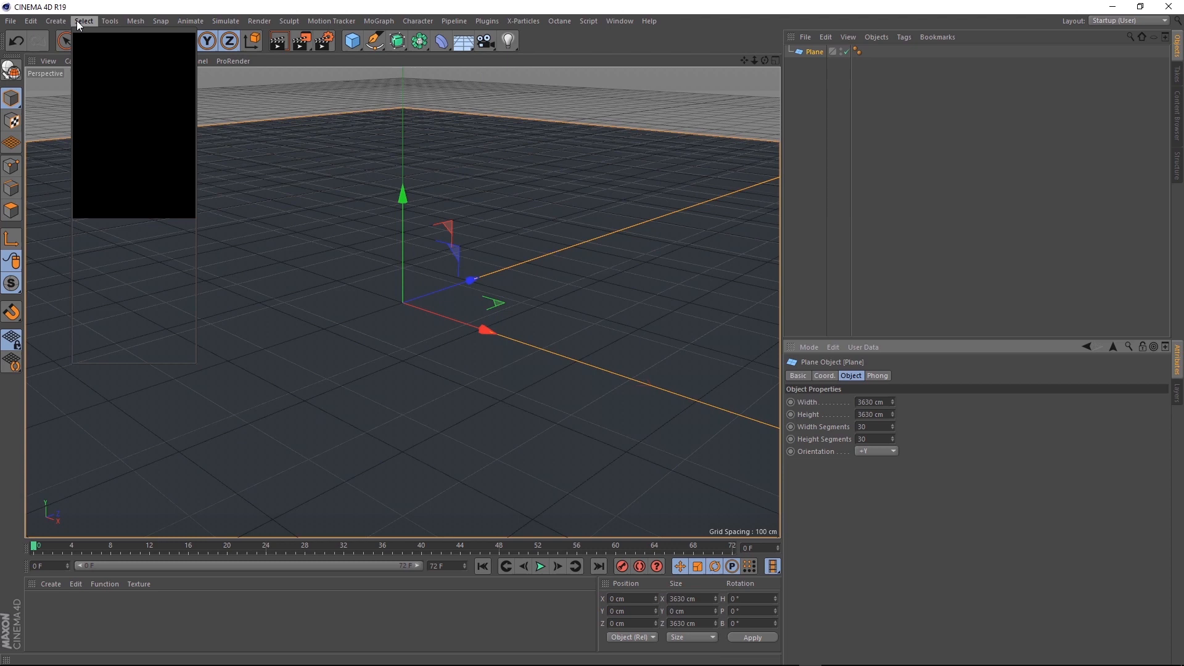
# Step: Add a Displacer using a Noise shader at global scale 2920 and 240 cm height
pyautogui.click(55, 21)
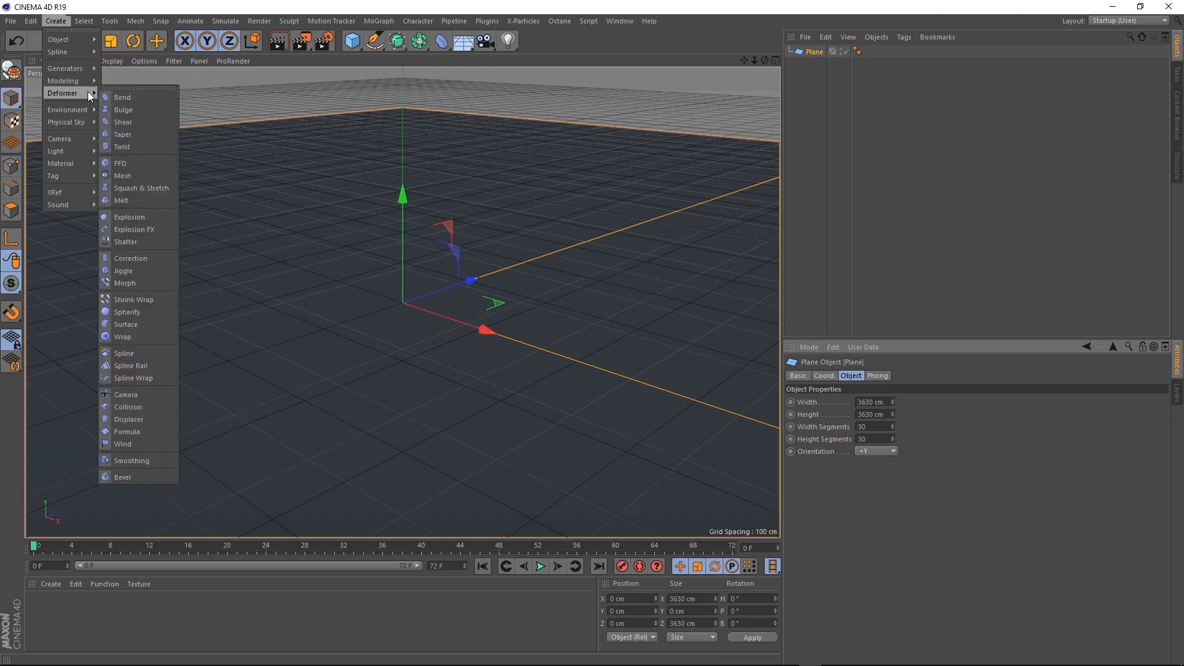
pyautogui.moveTo(129, 419)
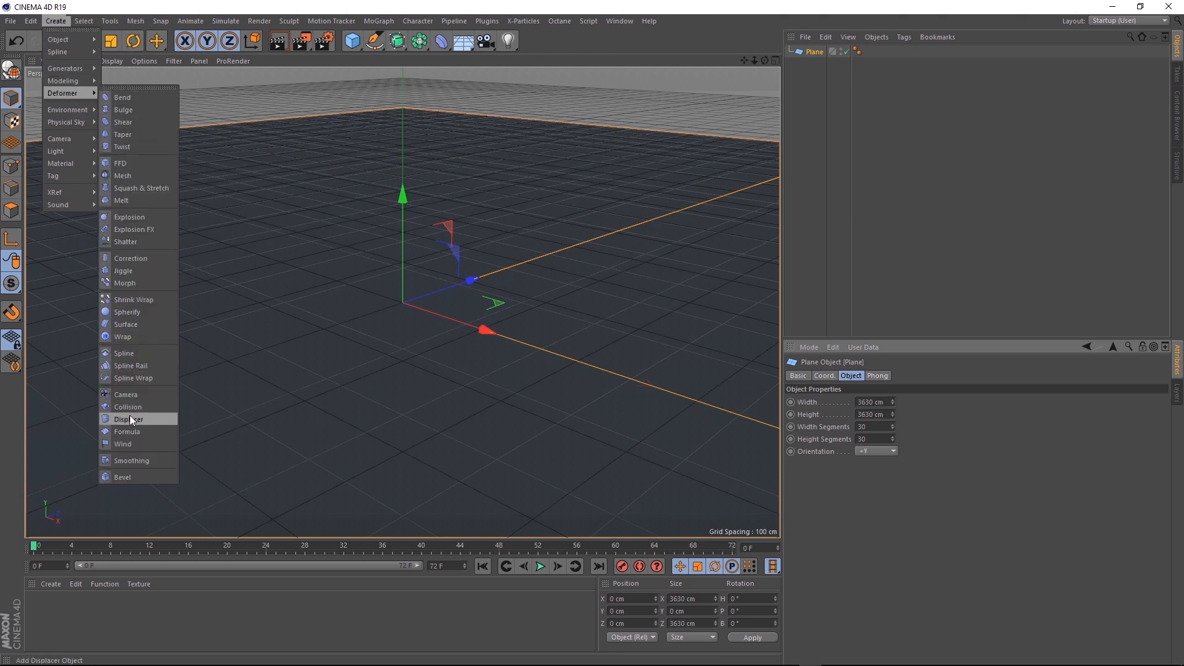
pyautogui.click(131, 418)
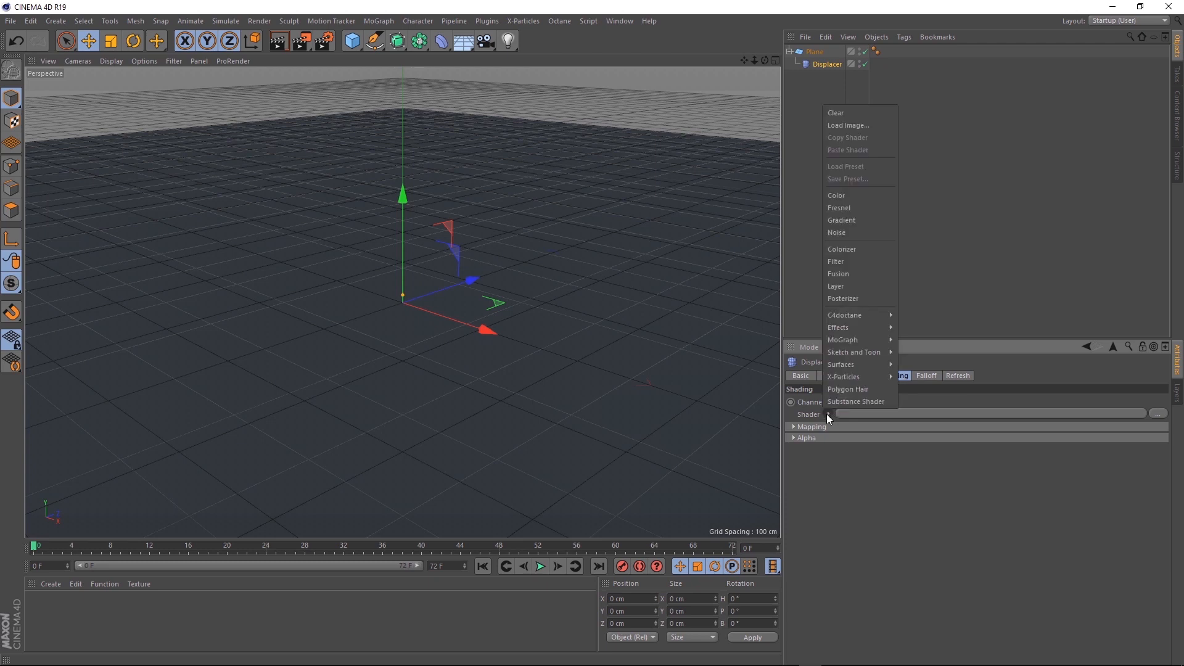
pyautogui.click(837, 232)
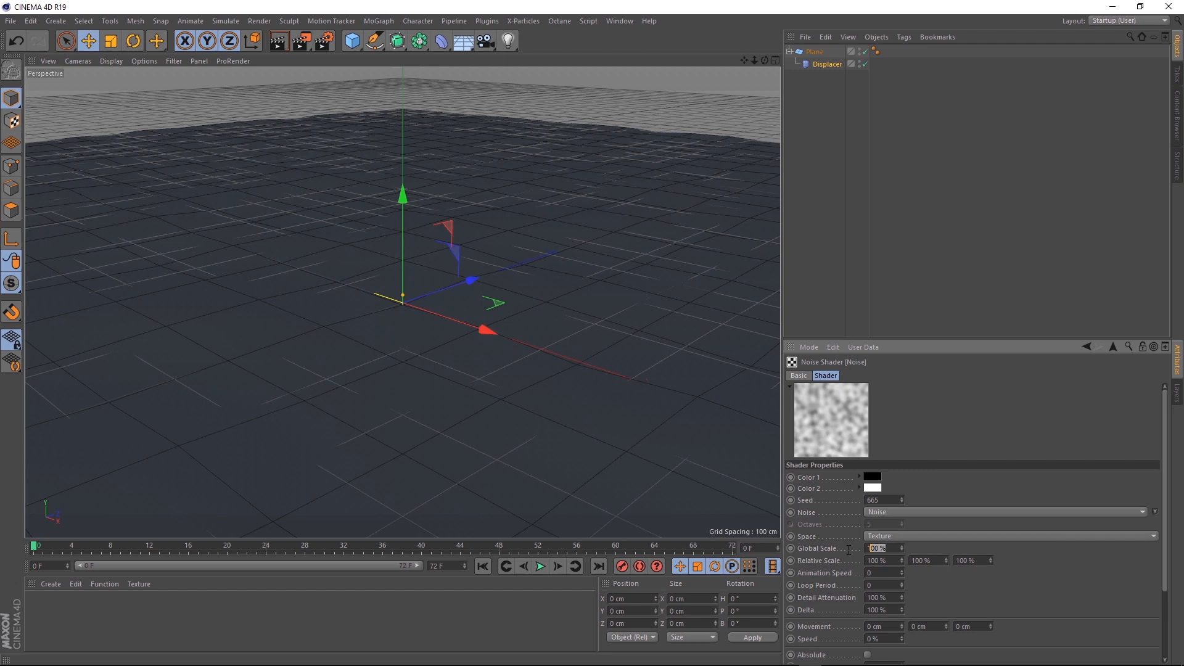
pyautogui.write('2920')
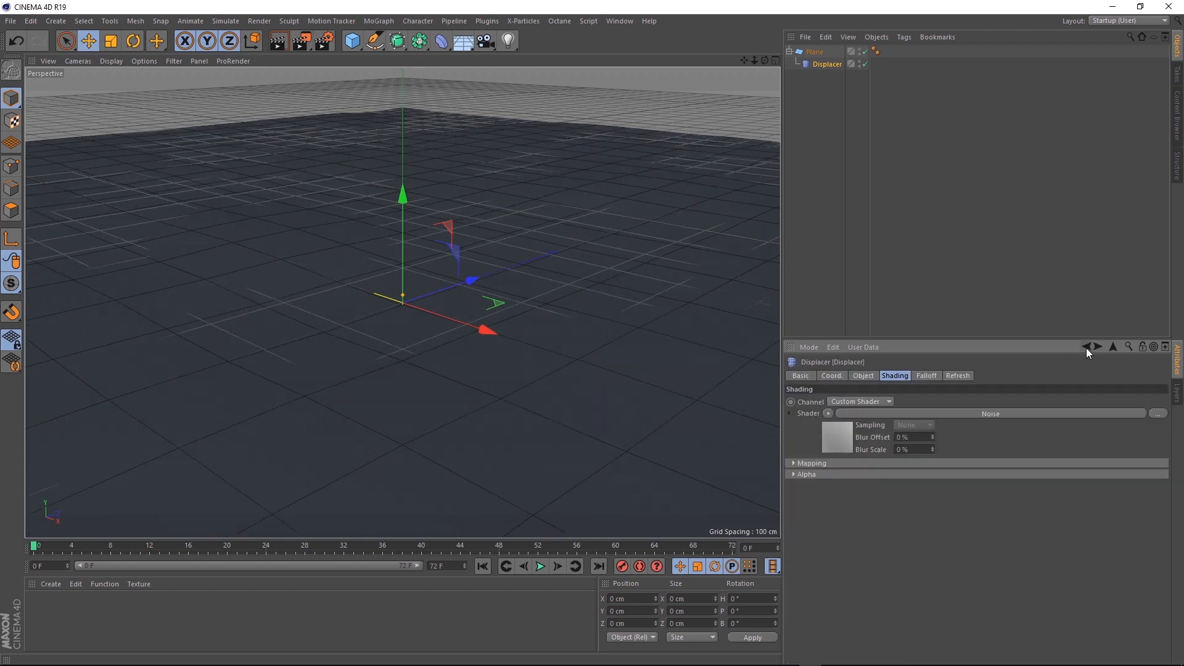
pyautogui.click(863, 376)
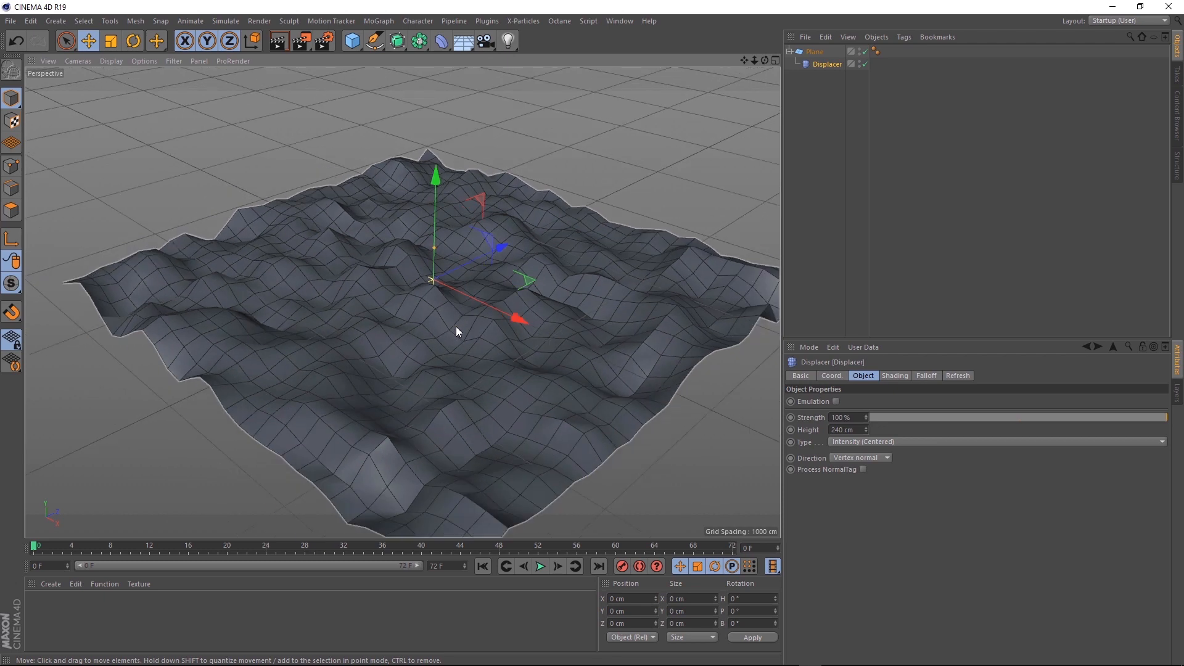
pyautogui.click(172, 61)
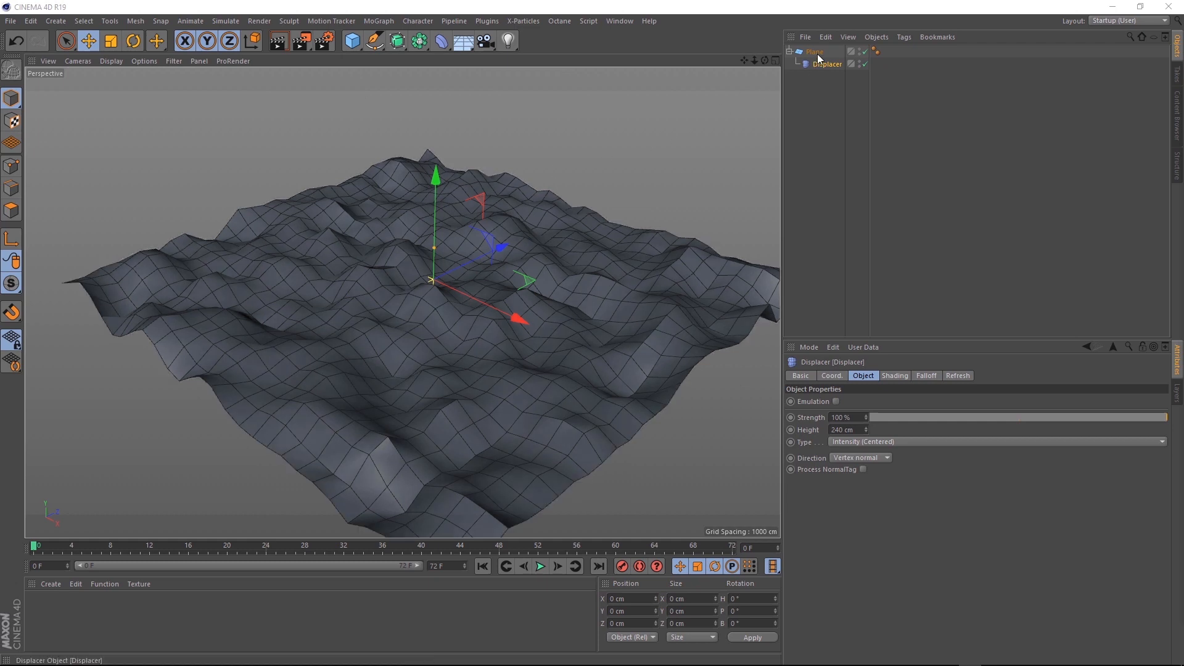
# Step: Parent the displaced Plane under a Subdivision Surface to round the hills
pyautogui.click(814, 51)
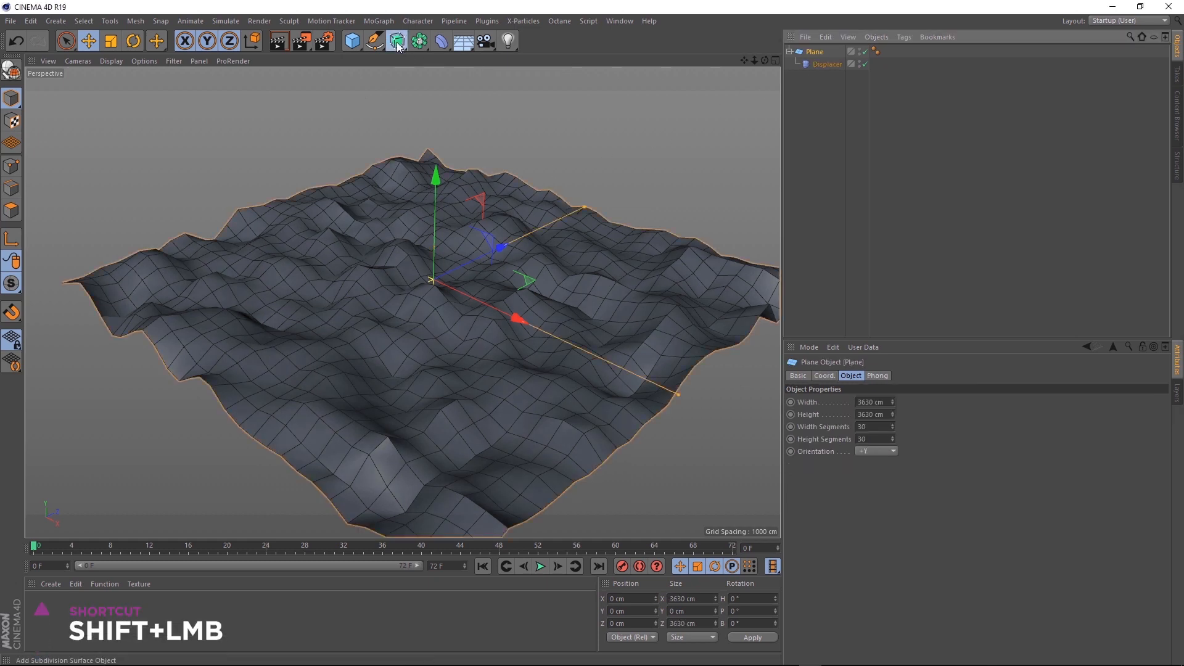
pyautogui.click(396, 41)
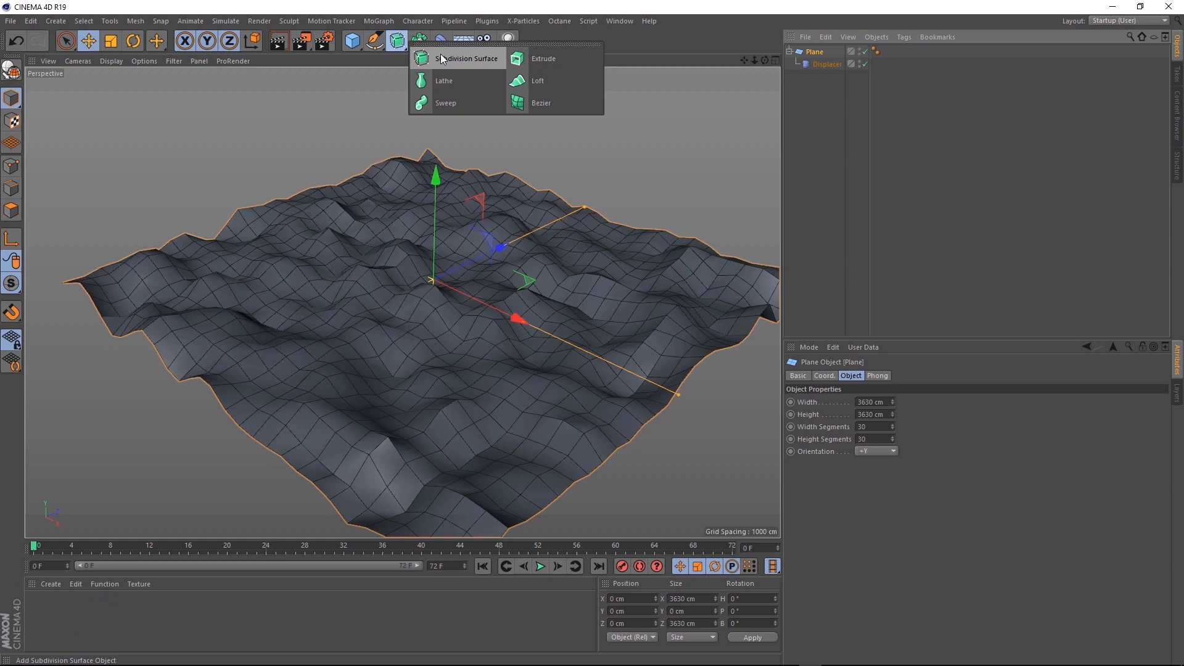
pyautogui.click(466, 58)
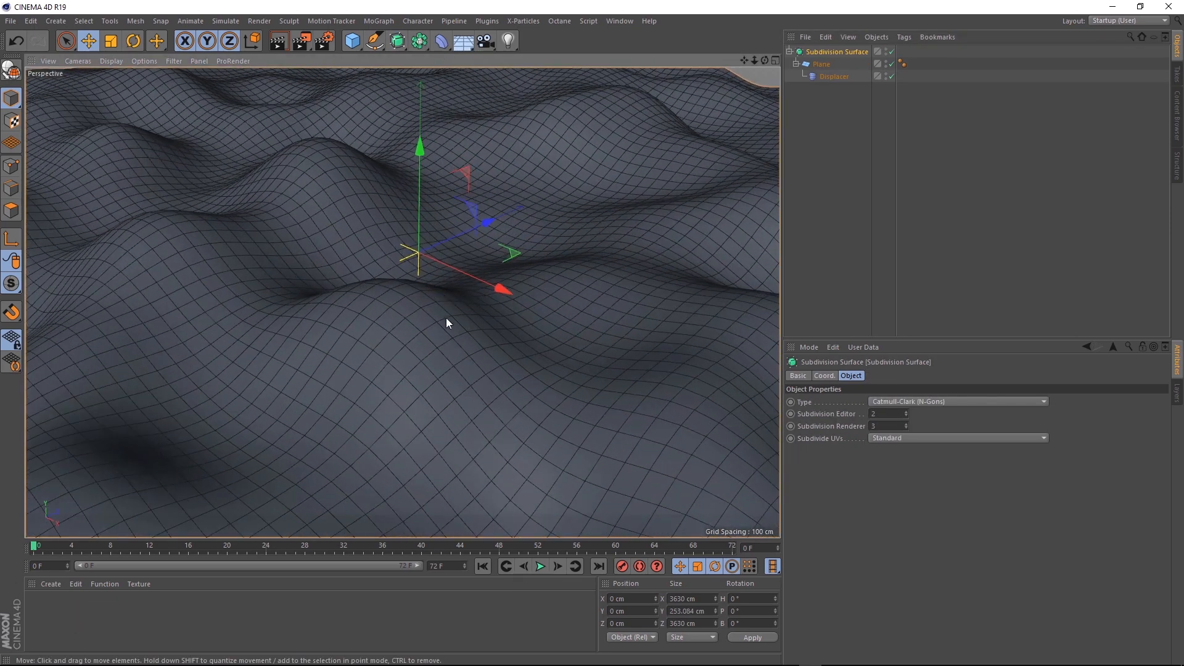
pyautogui.moveTo(446, 323); pyautogui.dragTo(360, 385)
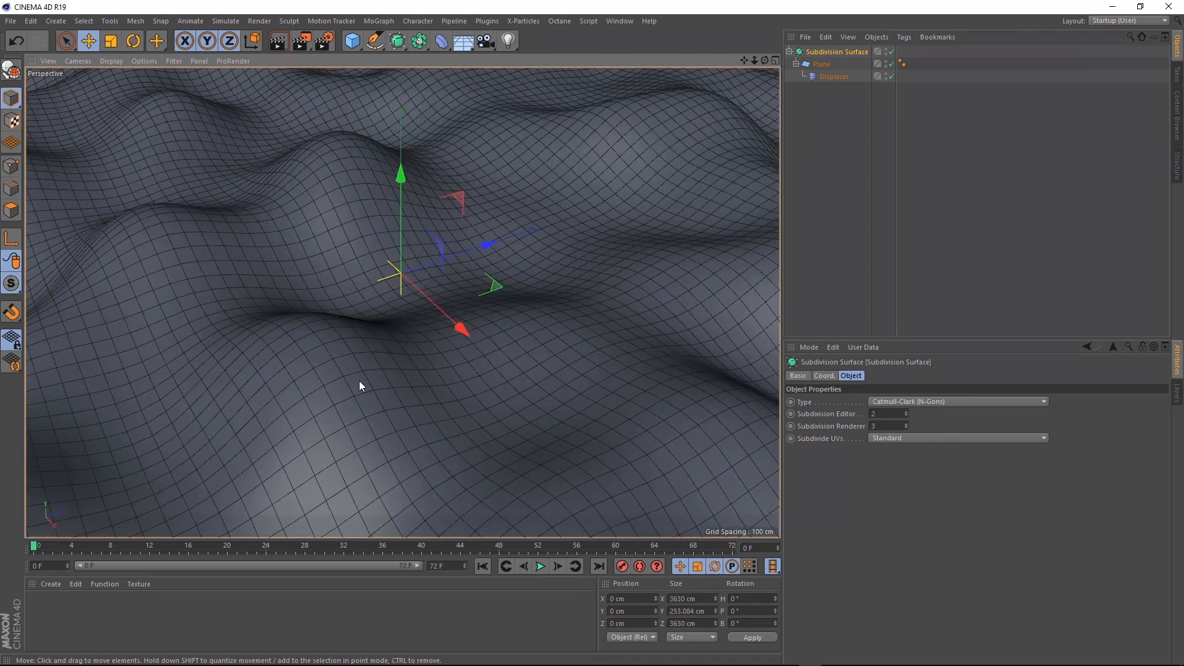
pyautogui.moveTo(453, 214)
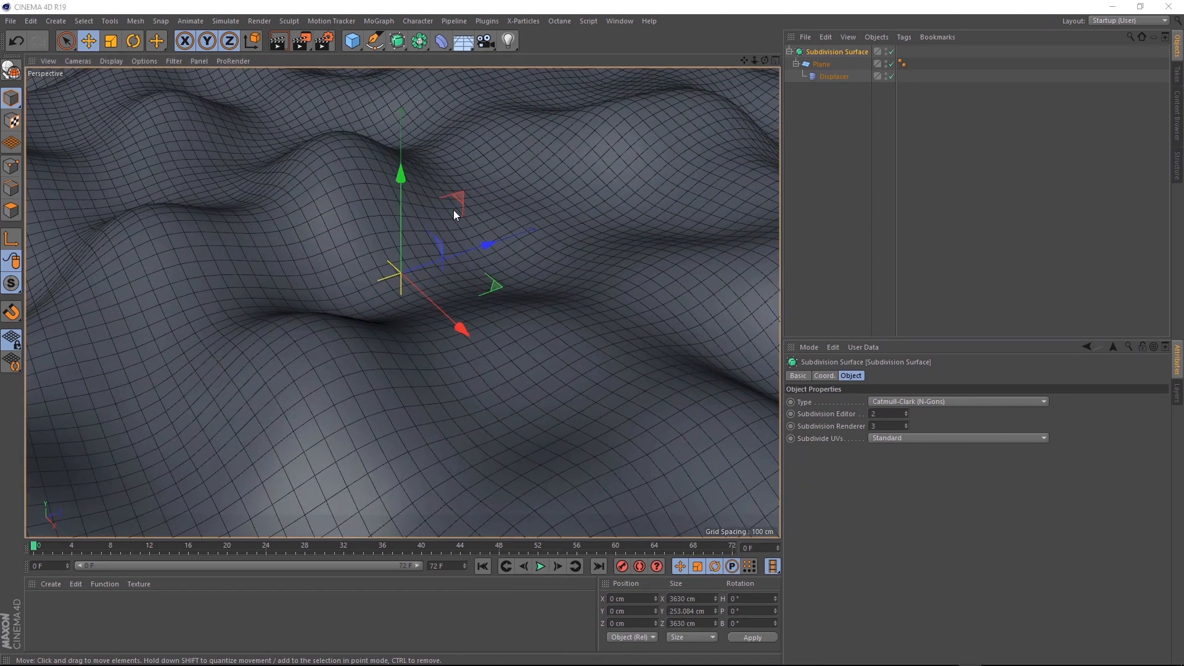
# Step: Add an X-Particles system with an xpEmitter
pyautogui.click(522, 20)
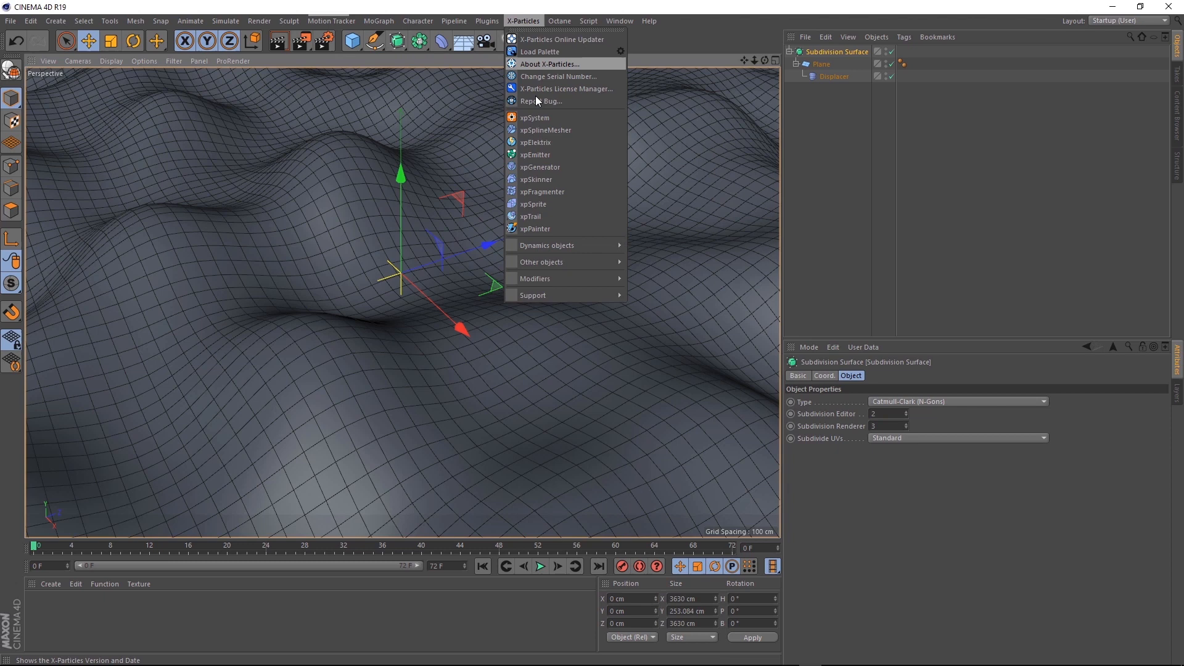
pyautogui.click(535, 117)
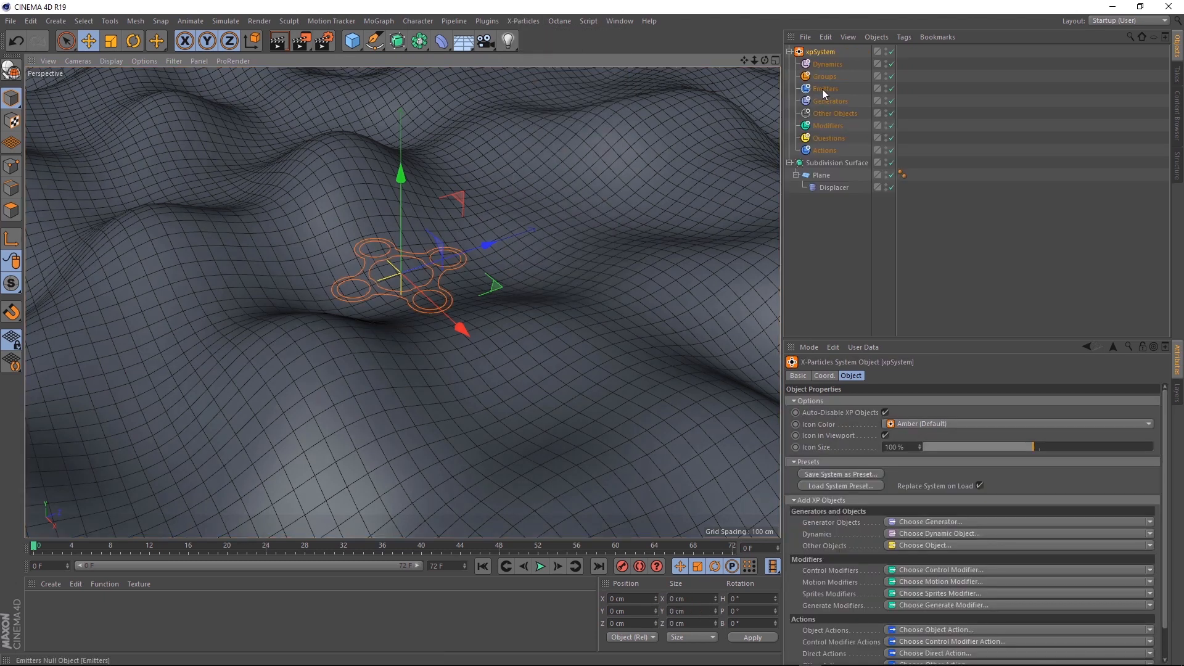
pyautogui.click(833, 101)
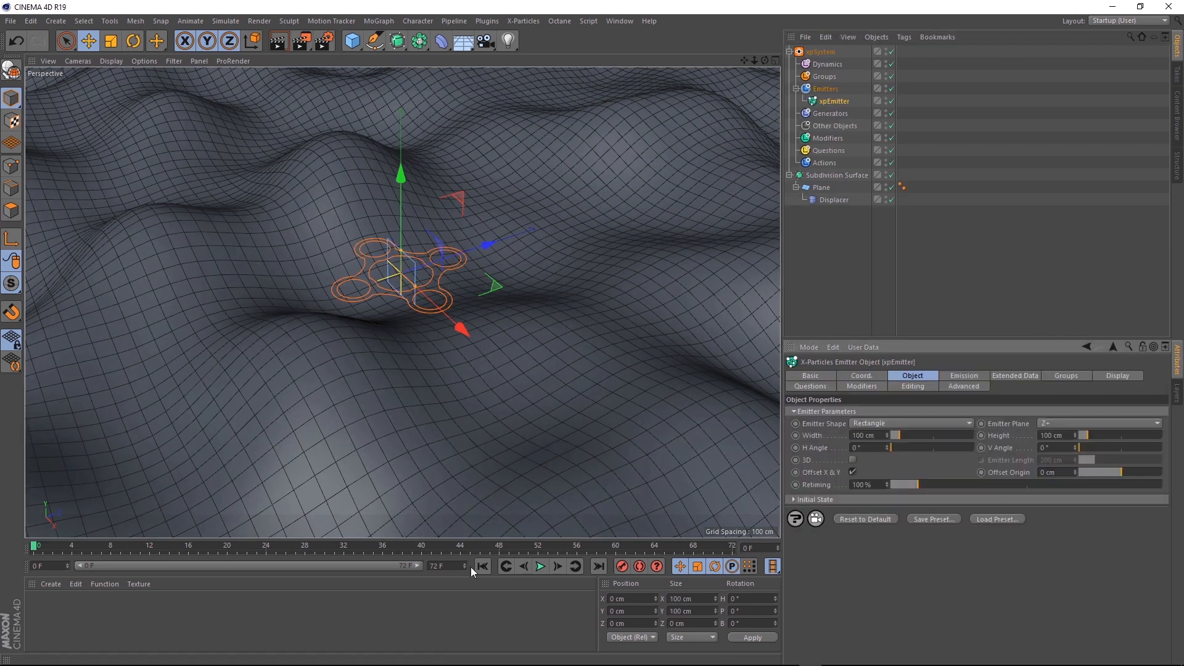
# Step: Set the emitter plane to Y+ and H Angle to 90°, previewing playback
pyautogui.click(540, 566)
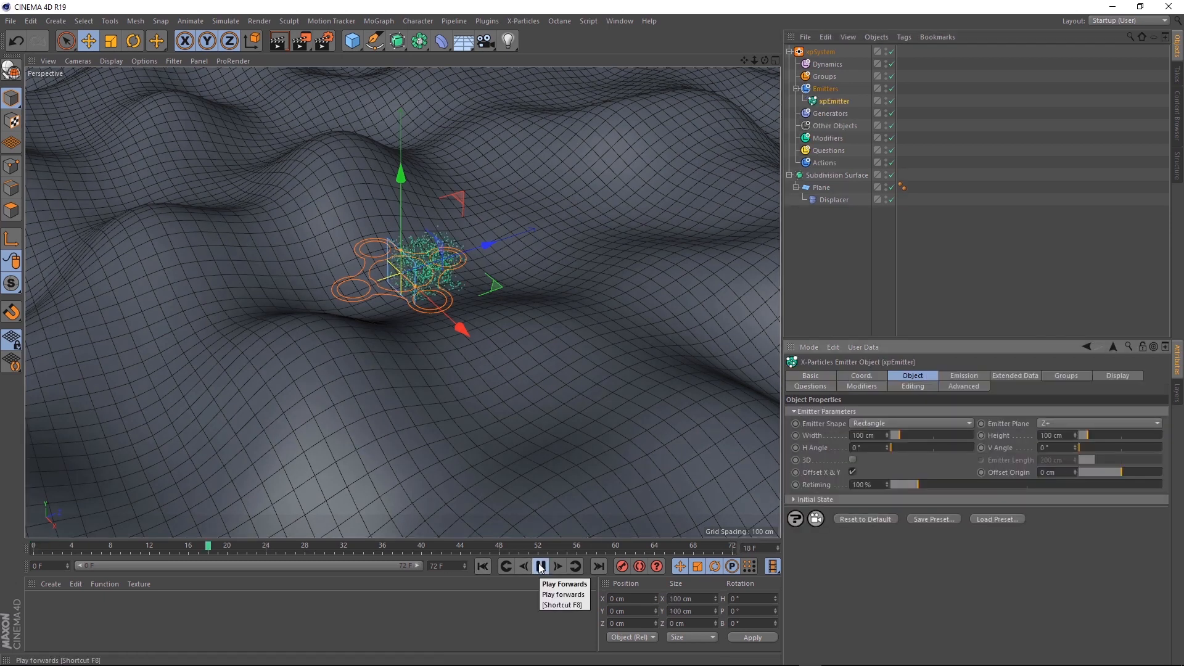
pyautogui.click(539, 566)
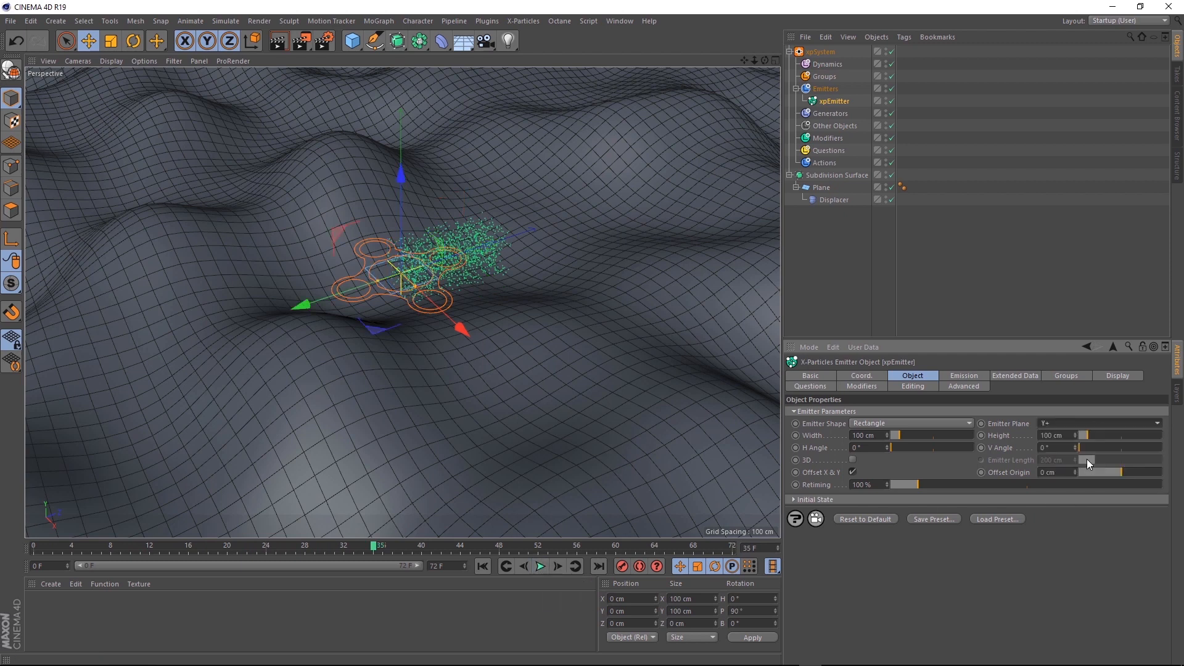
pyautogui.click(540, 566)
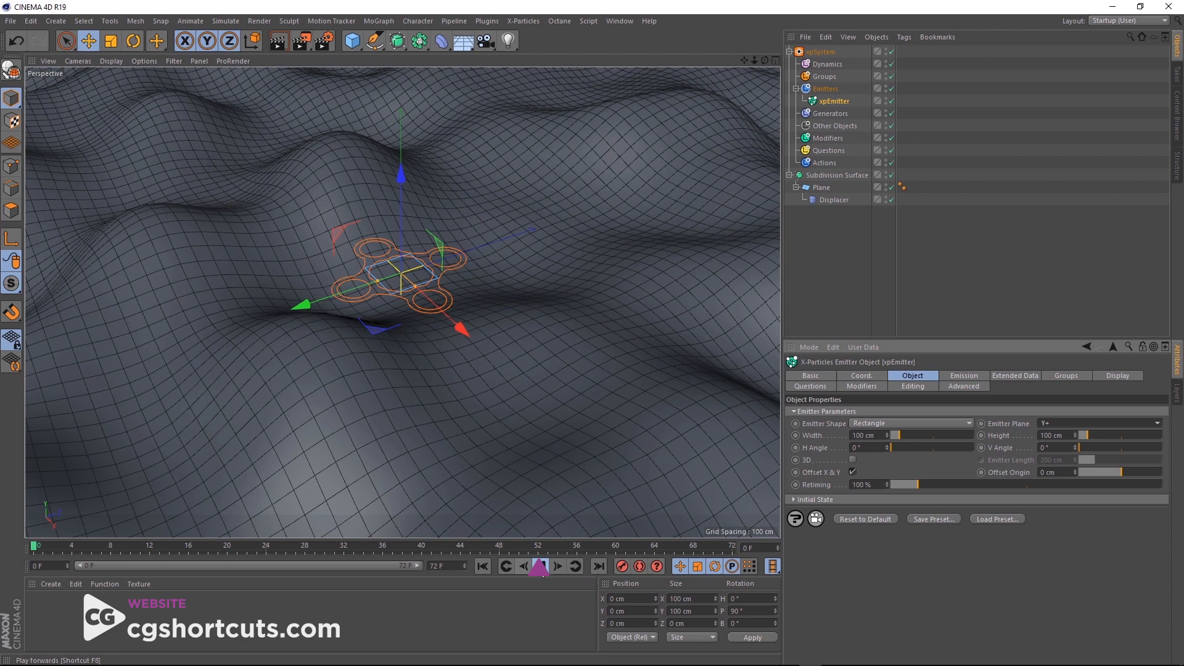
pyautogui.click(539, 566)
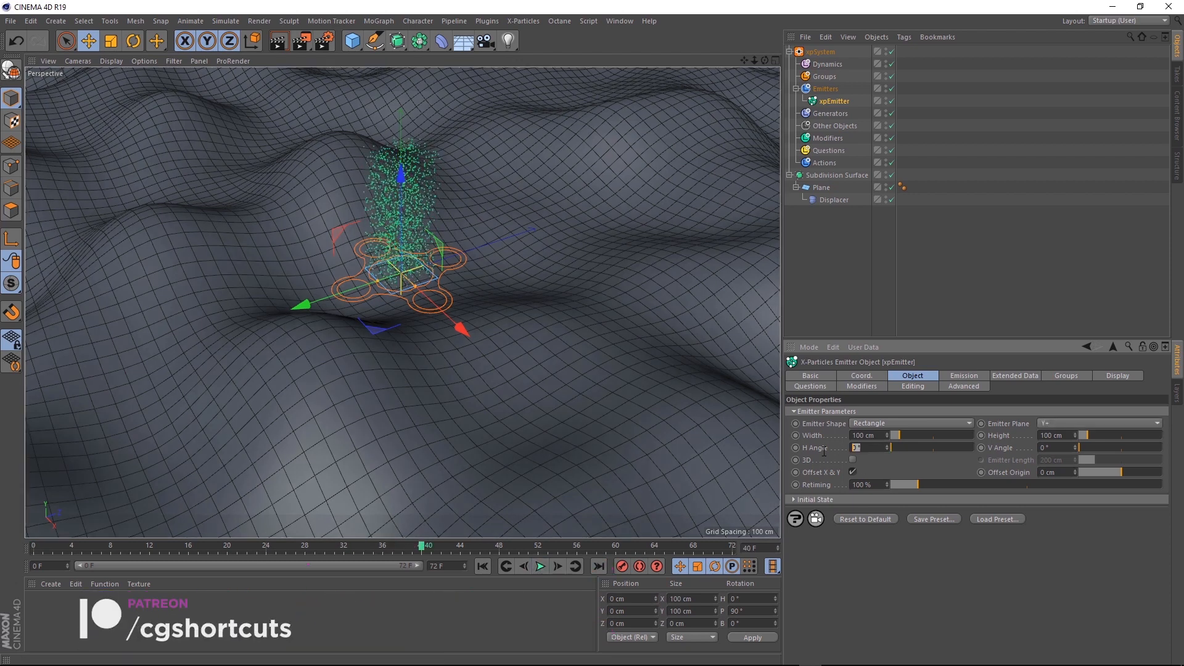
pyautogui.write('90')
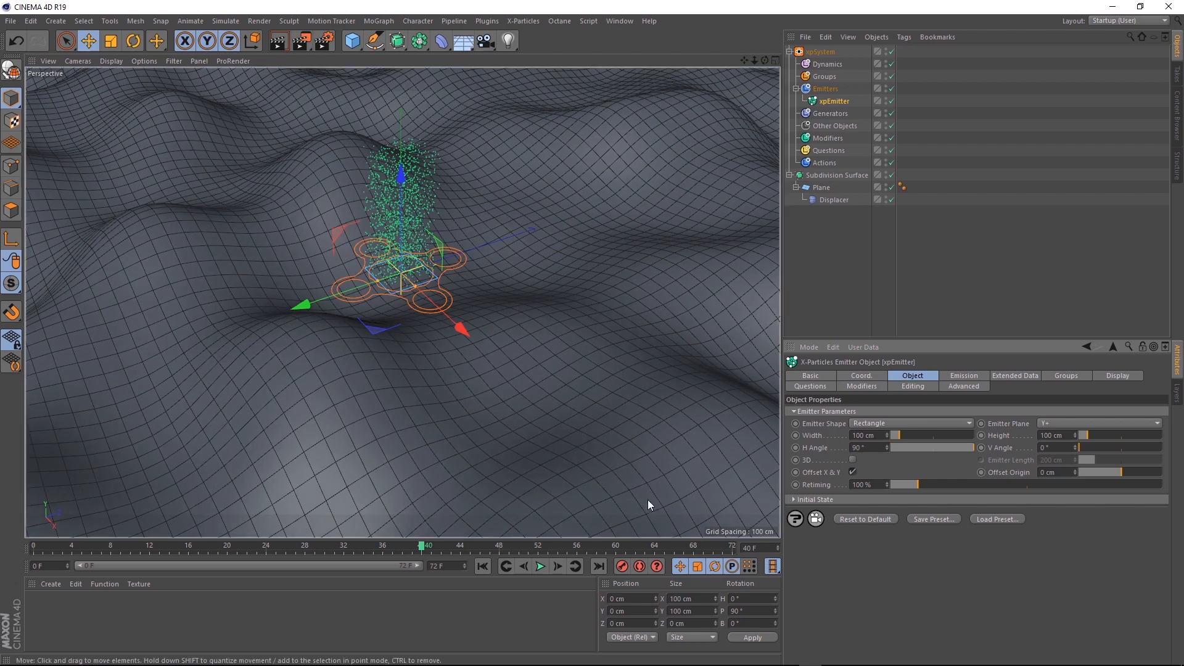
pyautogui.click(540, 566)
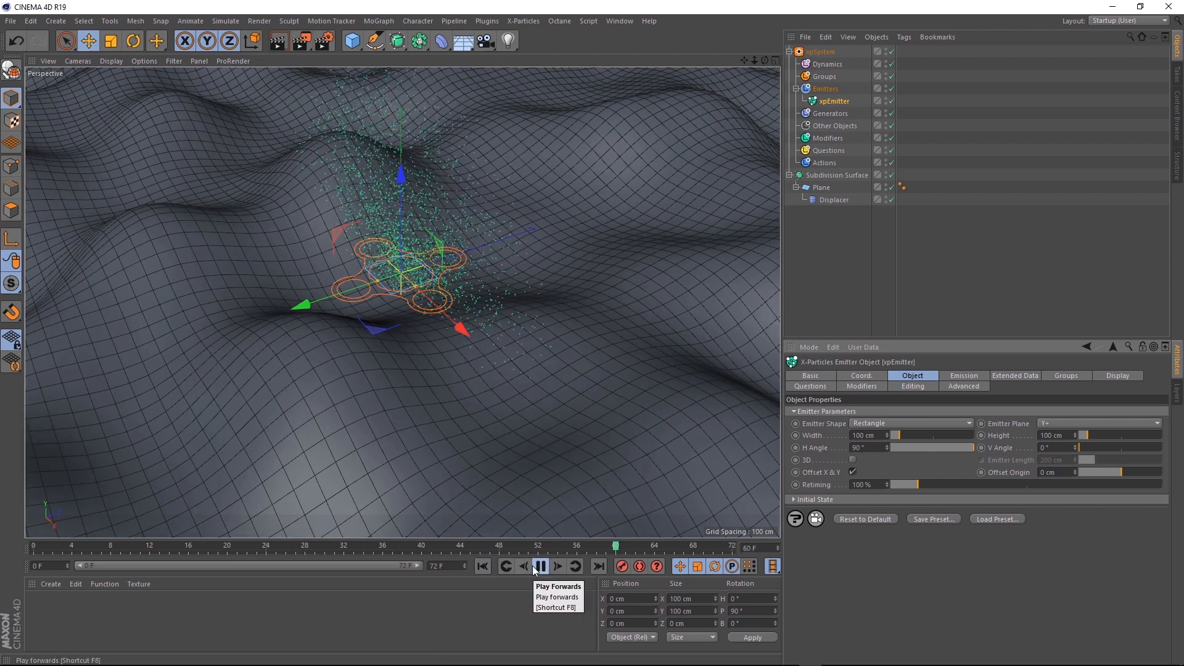
pyautogui.click(541, 566)
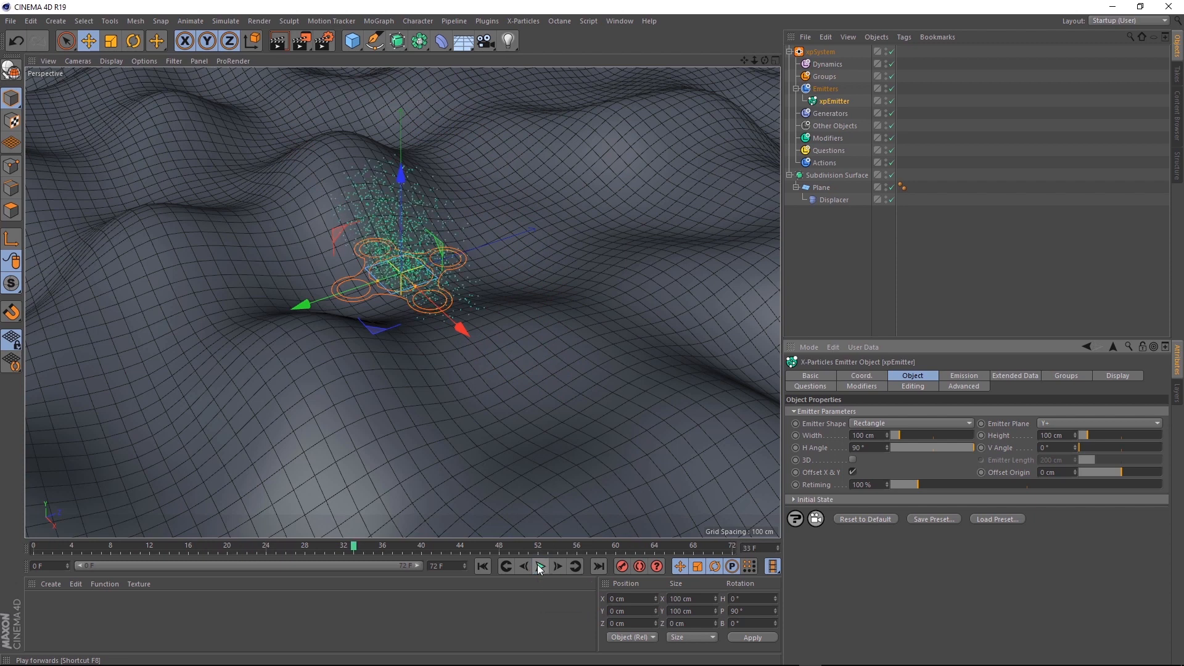
# Step: Set Max Particles 100, Birthrate 200 and Variation 200, then preview playback
pyautogui.click(963, 376)
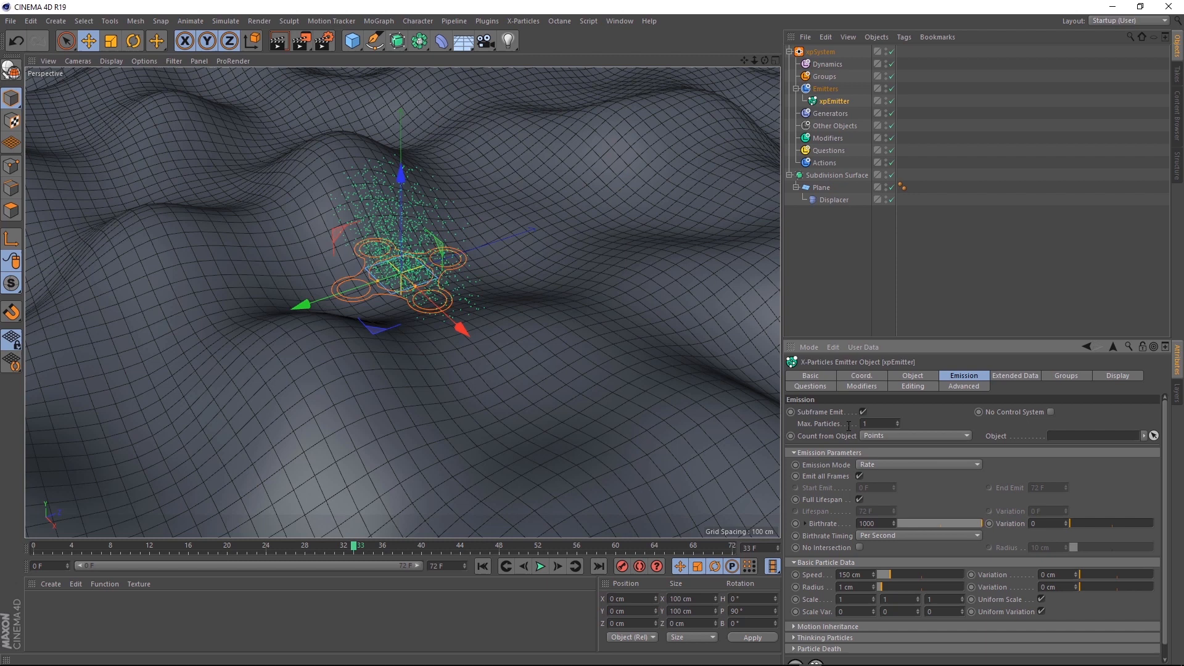
pyautogui.write('100')
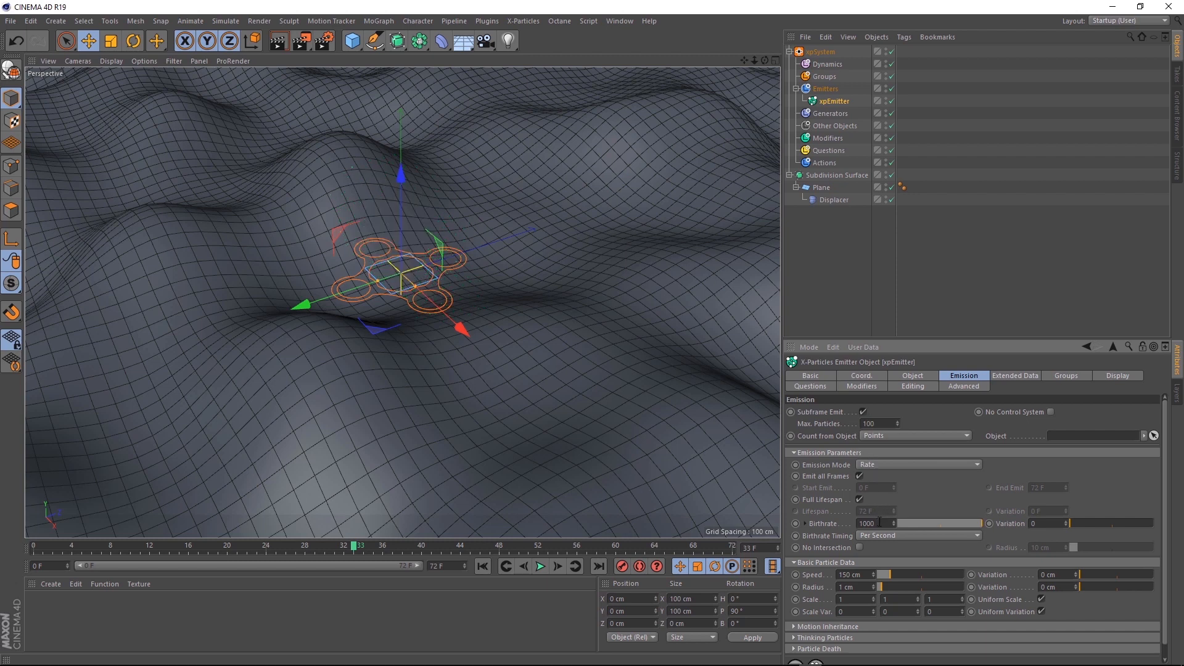
pyautogui.write('200')
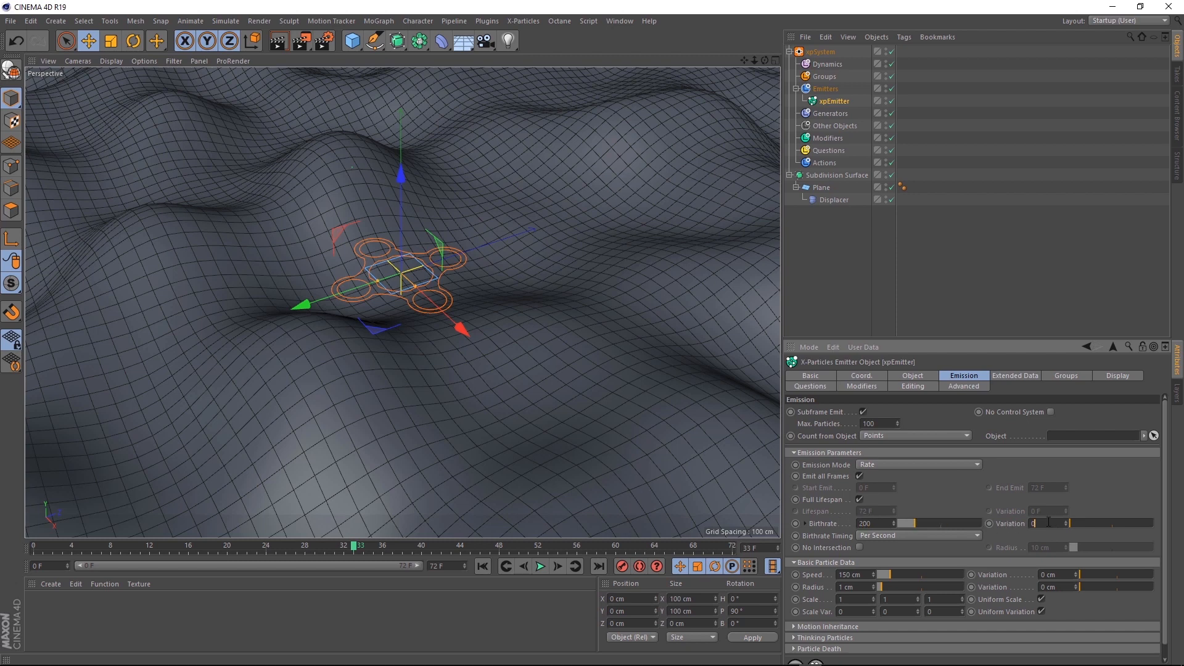
pyautogui.write('200')
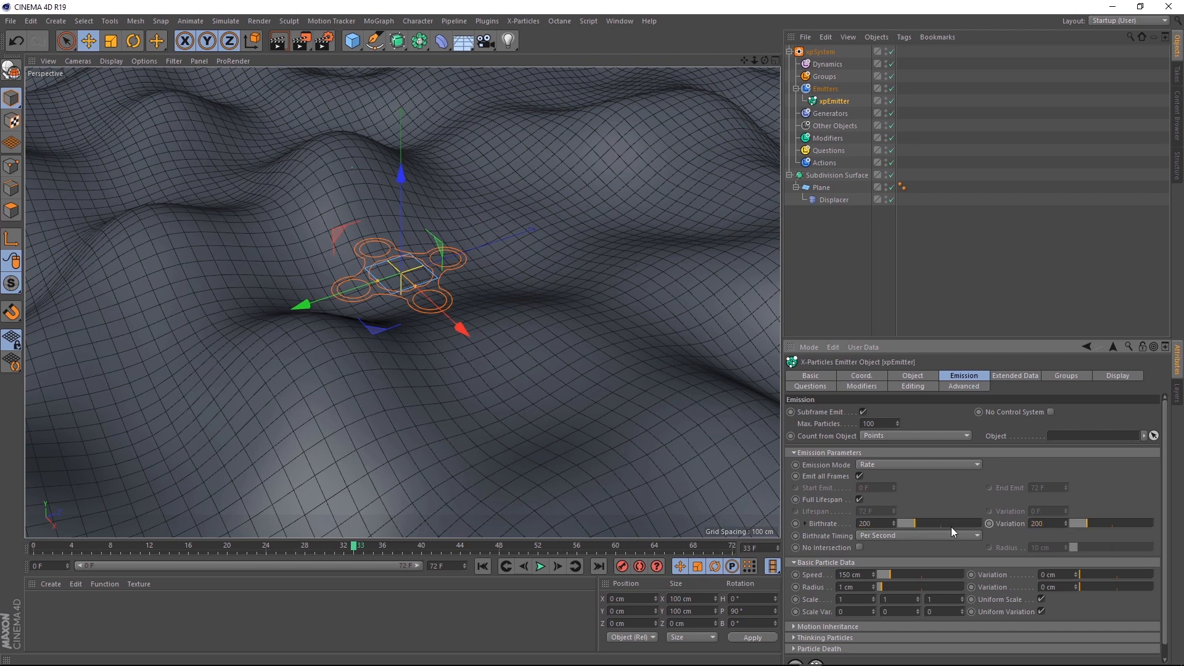
pyautogui.click(540, 565)
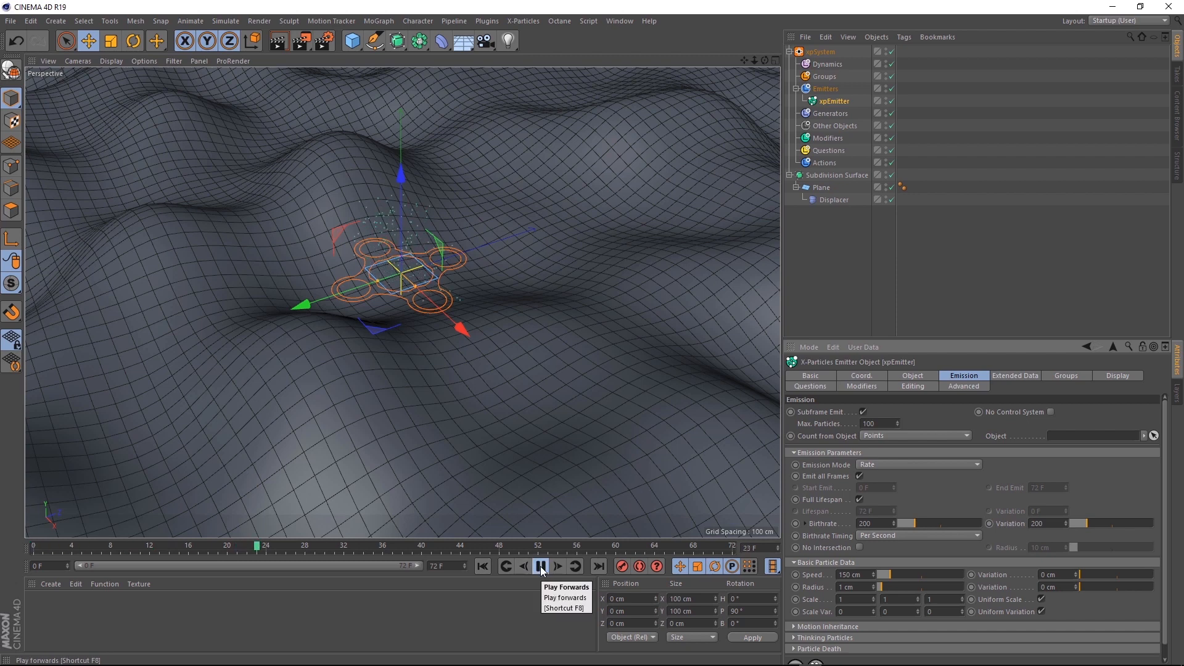
pyautogui.click(541, 565)
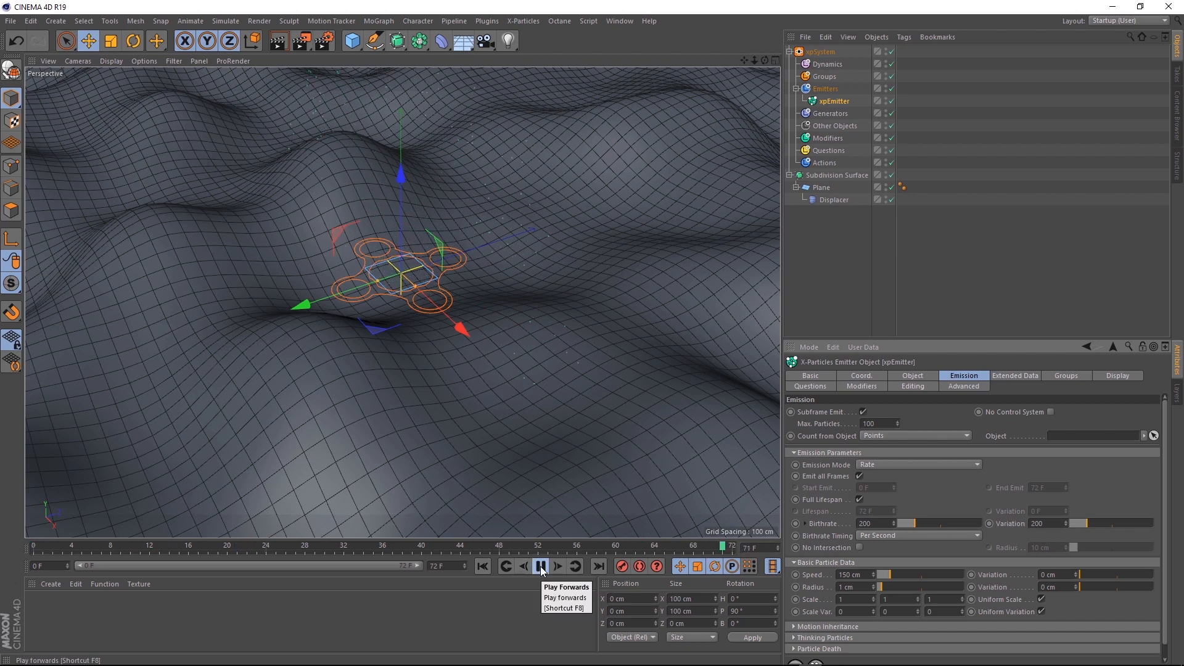
pyautogui.click(540, 566)
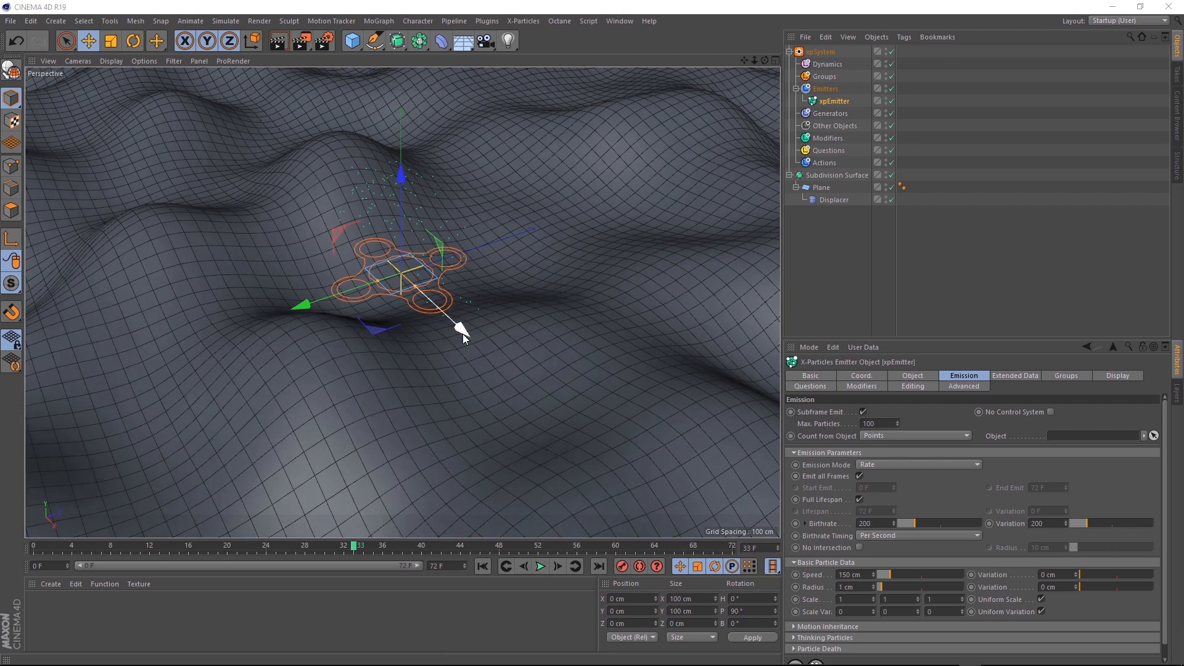
# Step: Add a Follow Surface modifier targeting the Subdivision Surface with 347 cm distance
pyautogui.click(827, 138)
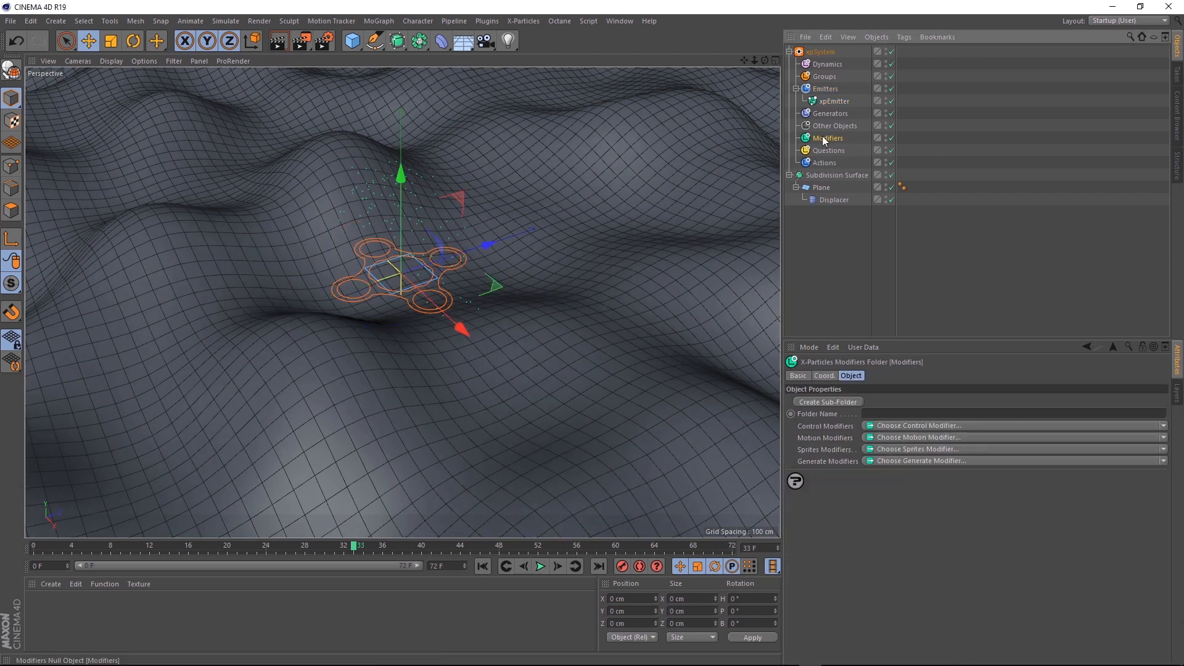
pyautogui.click(918, 437)
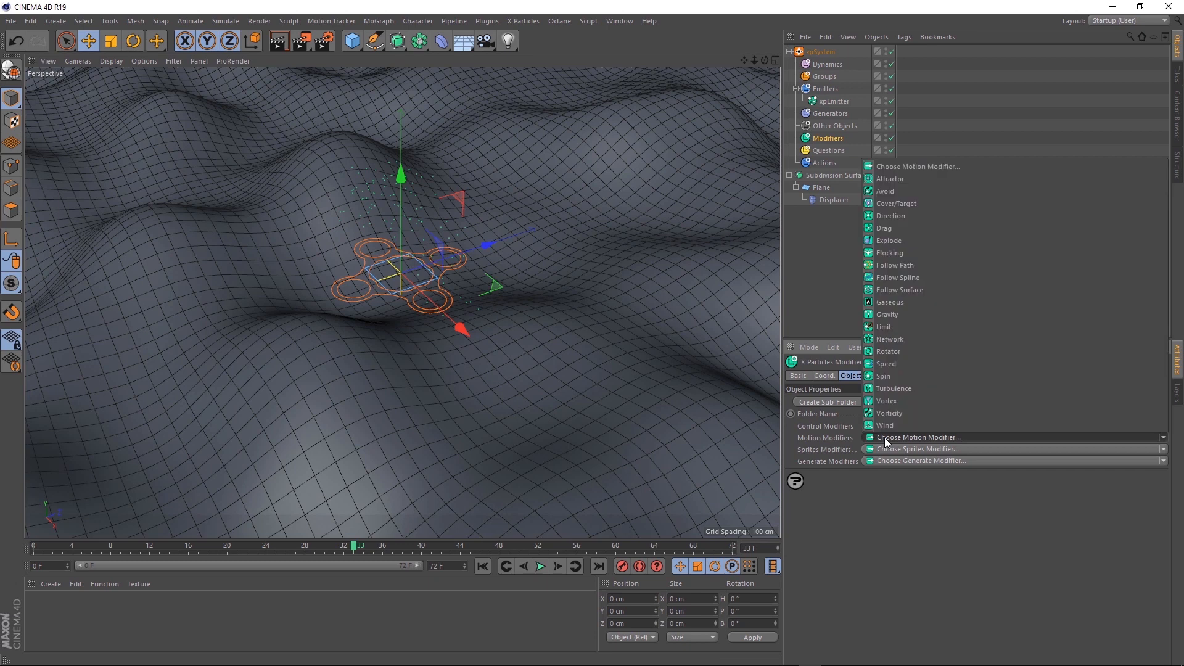
pyautogui.moveTo(898, 290)
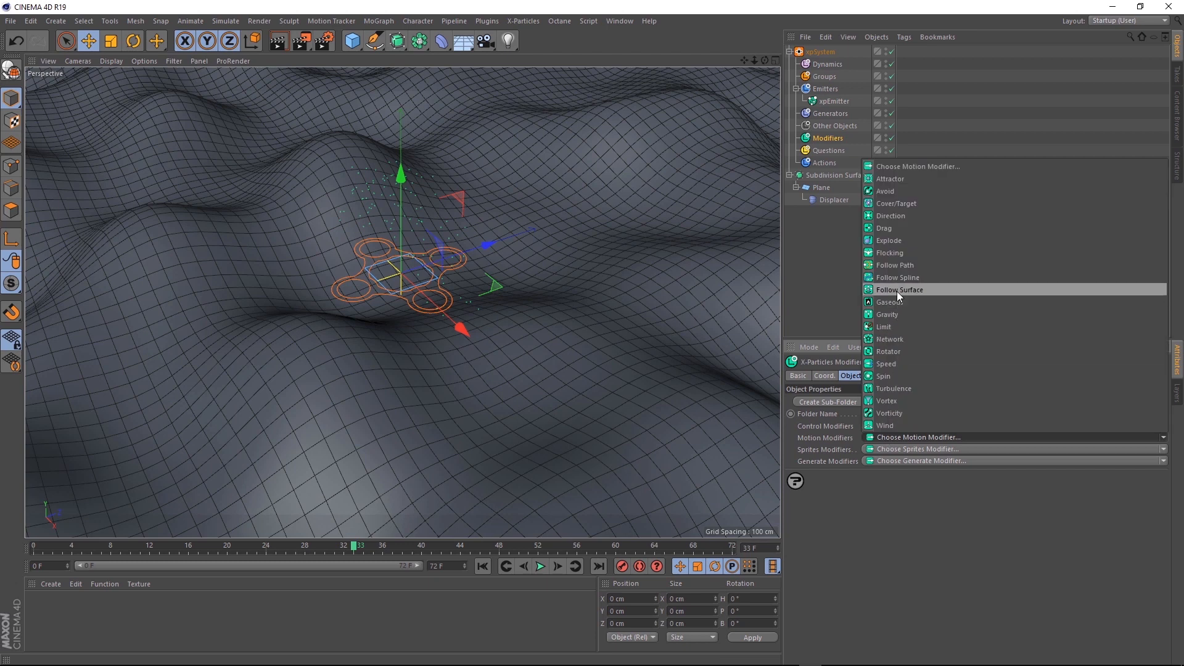
pyautogui.click(899, 290)
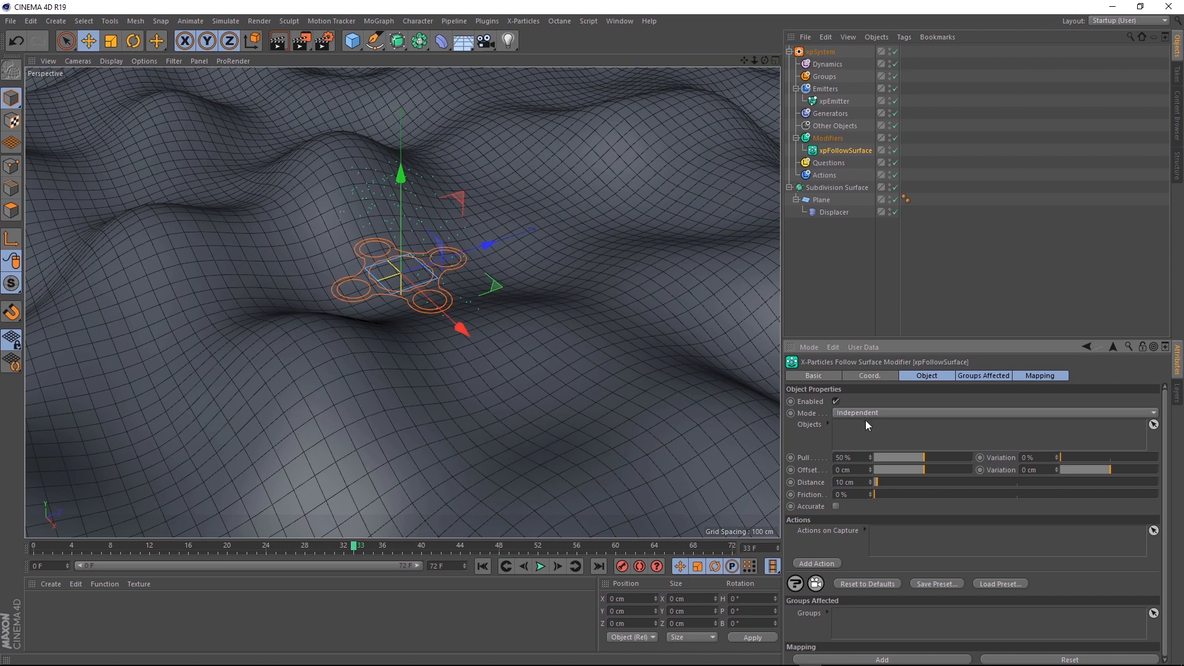
pyautogui.moveTo(866, 410)
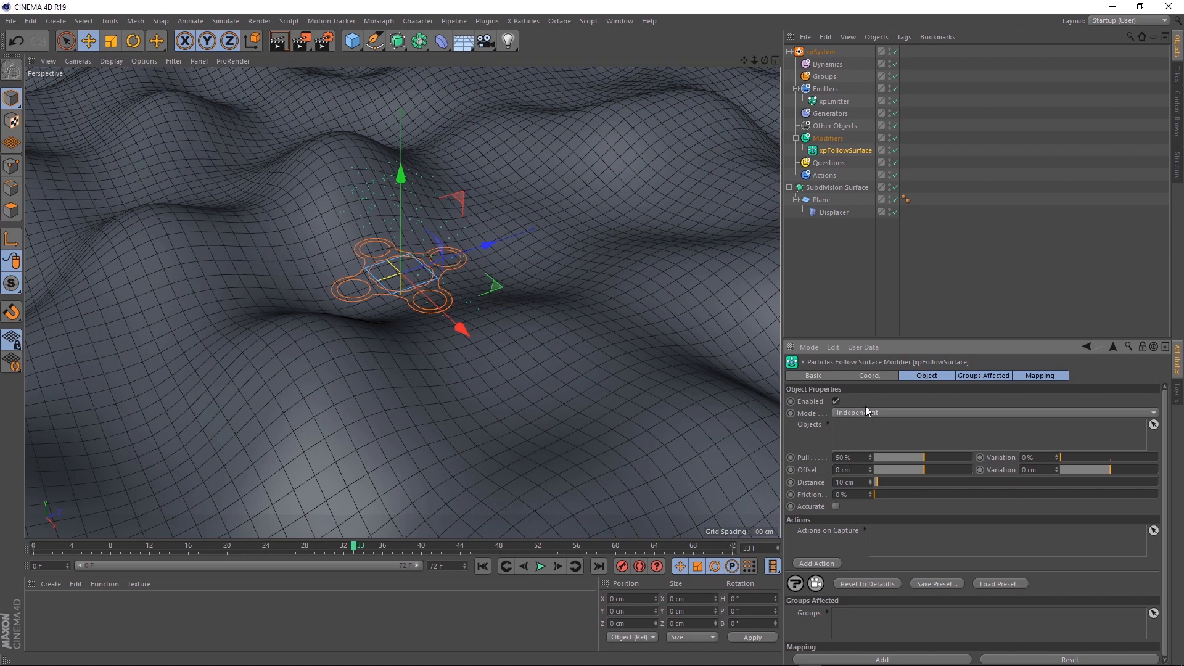
pyautogui.click(837, 188)
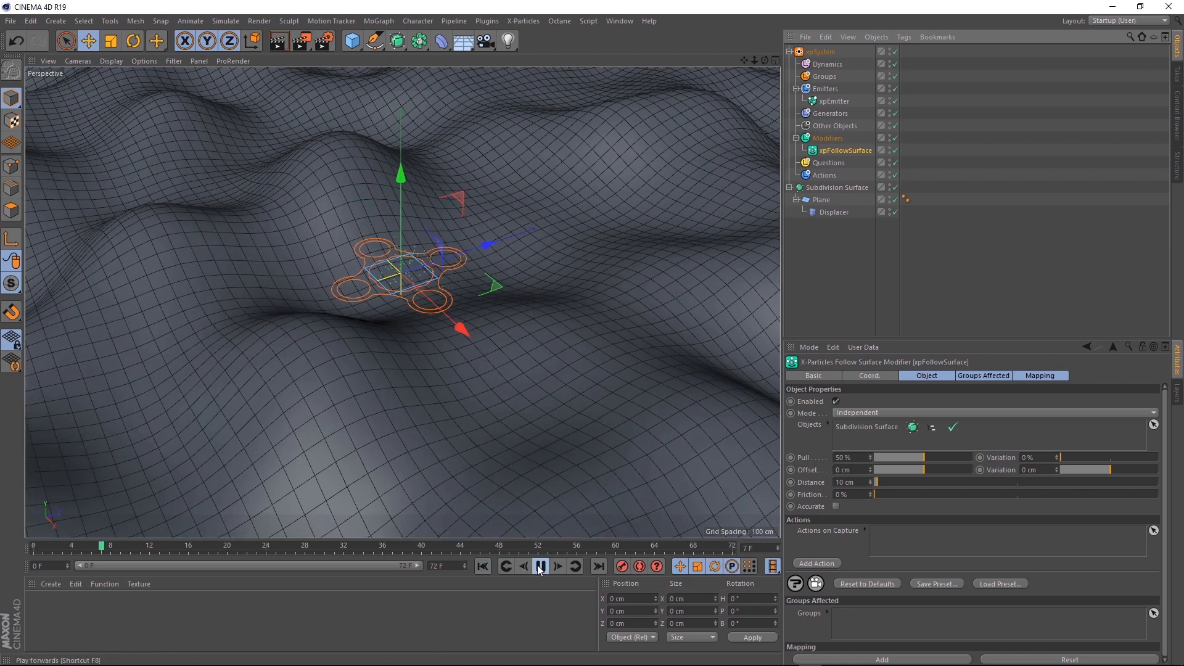
pyautogui.click(540, 565)
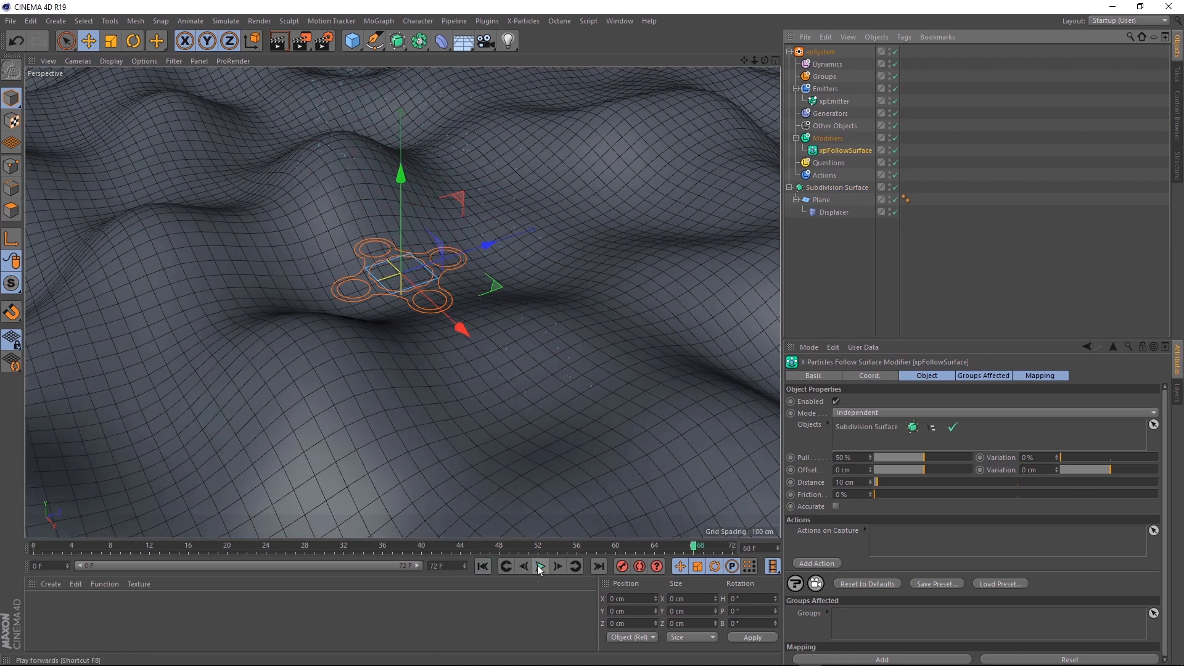
pyautogui.click(539, 565)
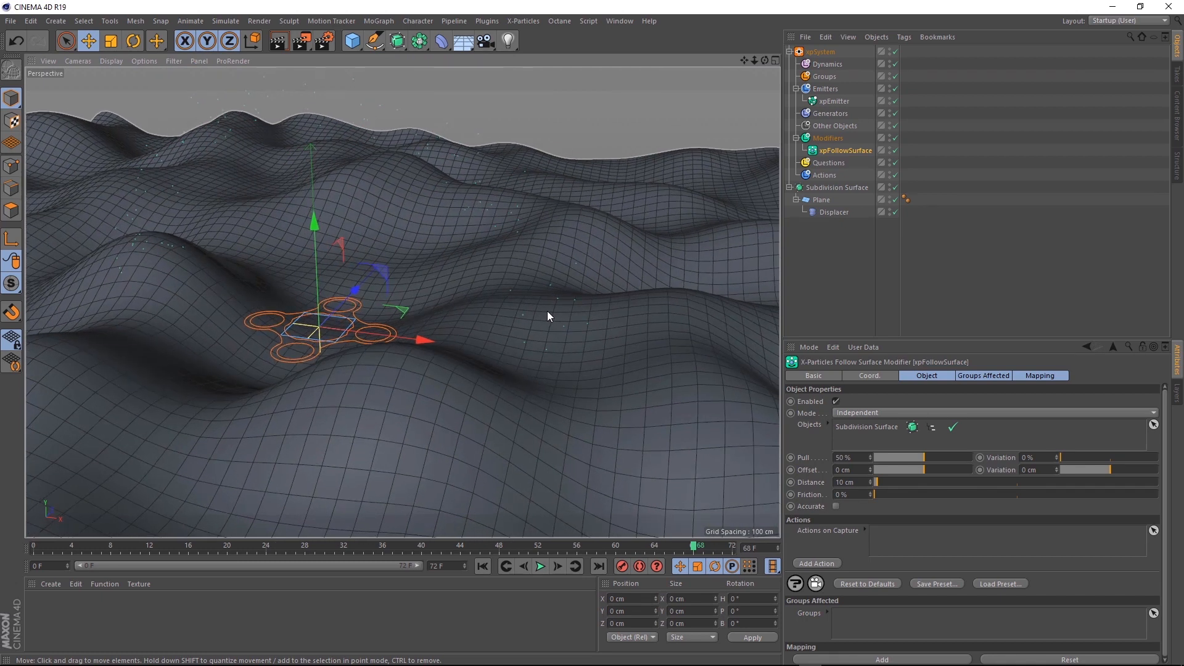
pyautogui.moveTo(545, 316)
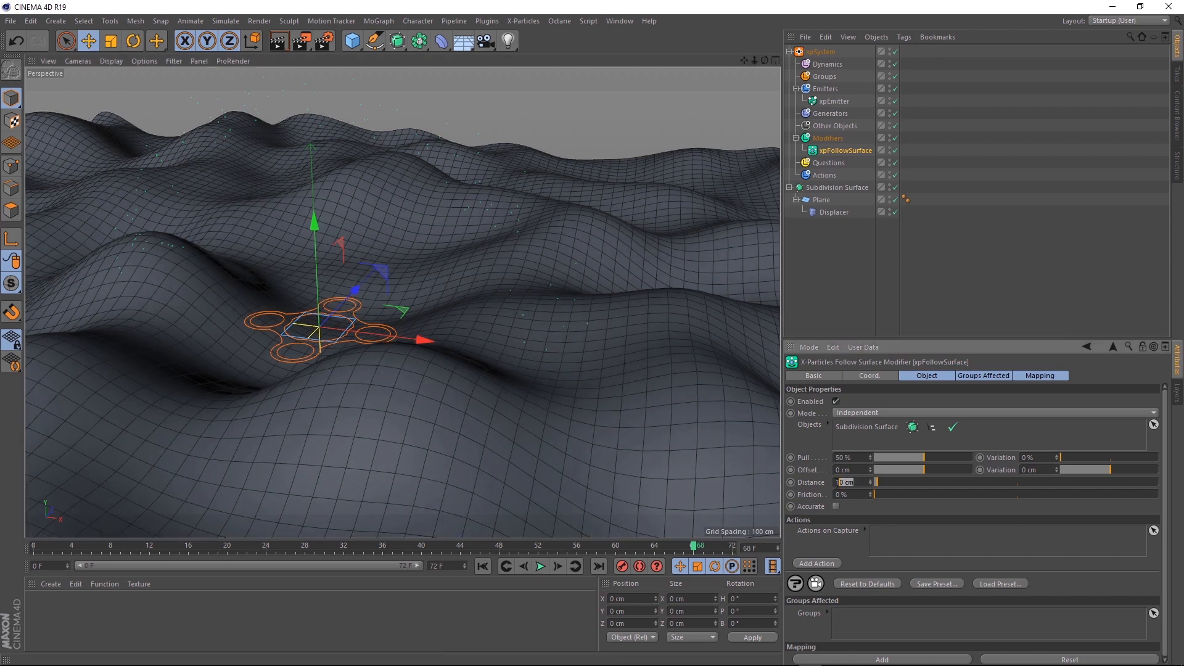
pyautogui.write('347')
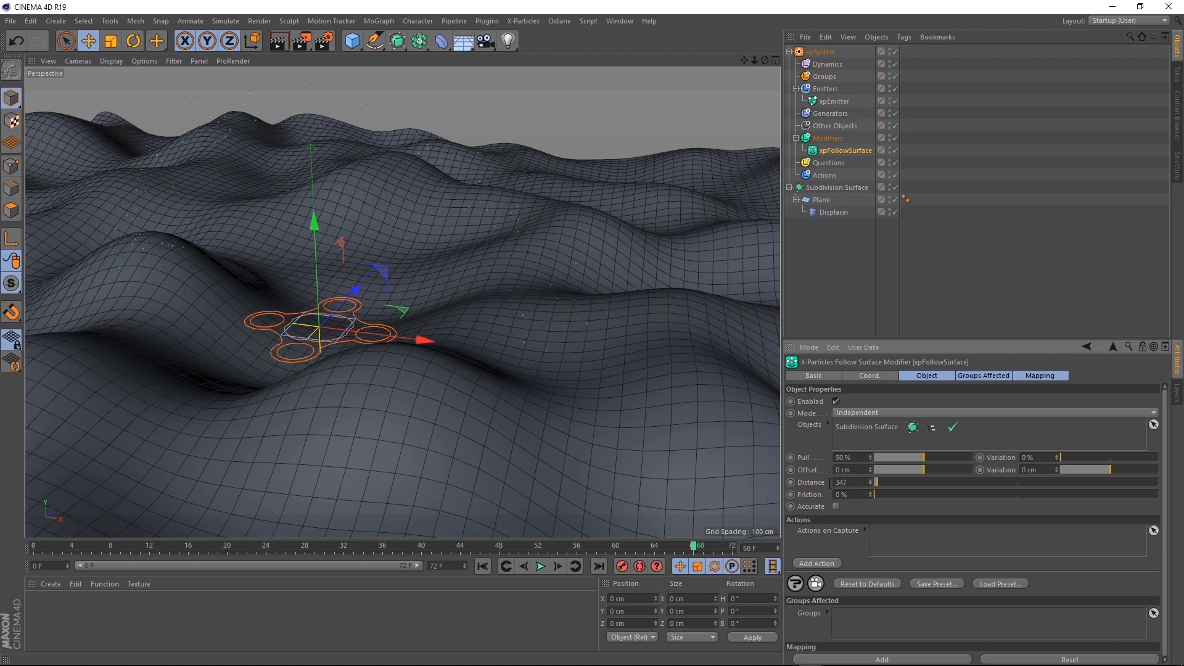
pyautogui.click(540, 566)
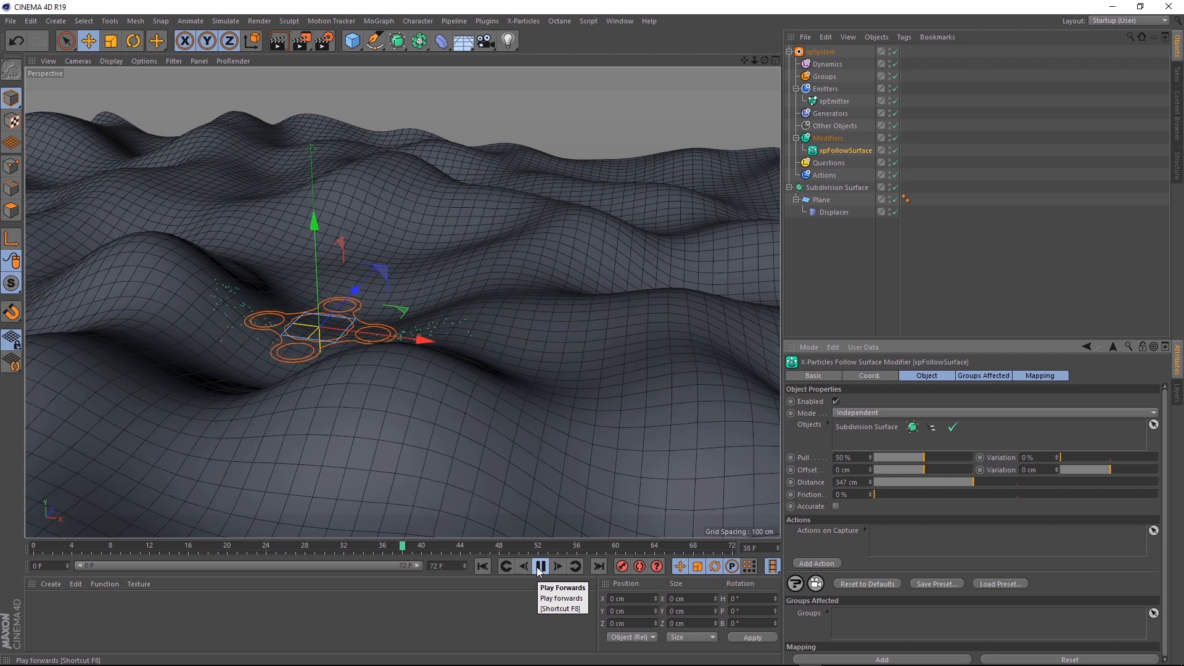
# Step: Add an xpTrail generator and play the simulation to preview the trails
pyautogui.click(540, 566)
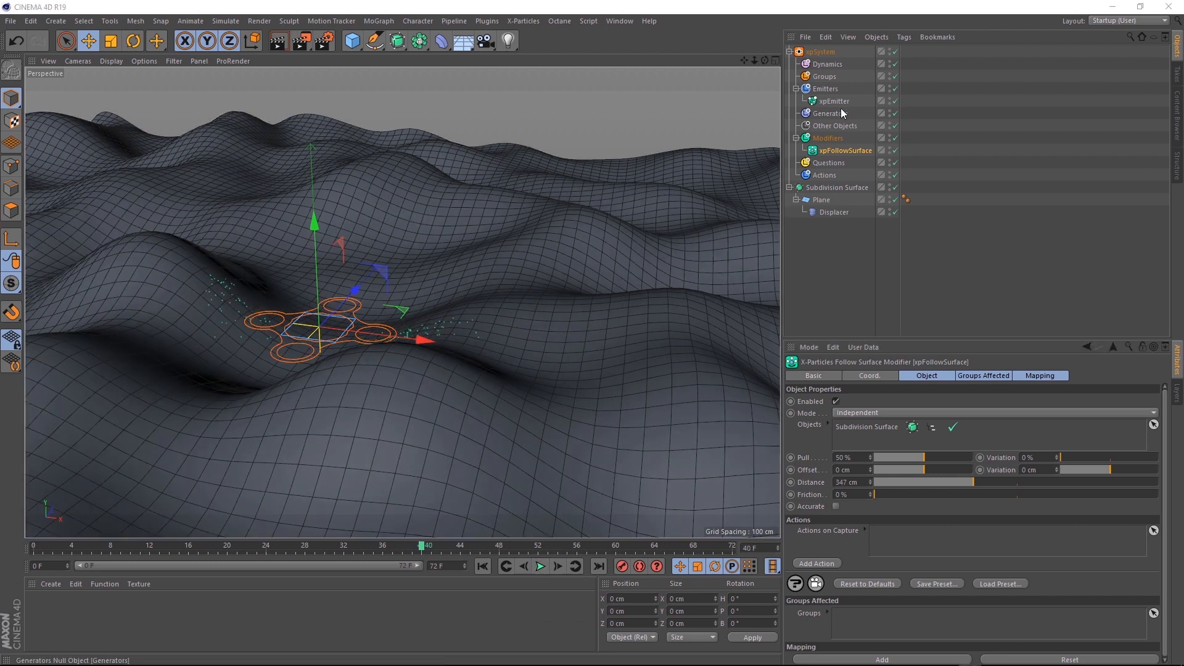
pyautogui.click(831, 114)
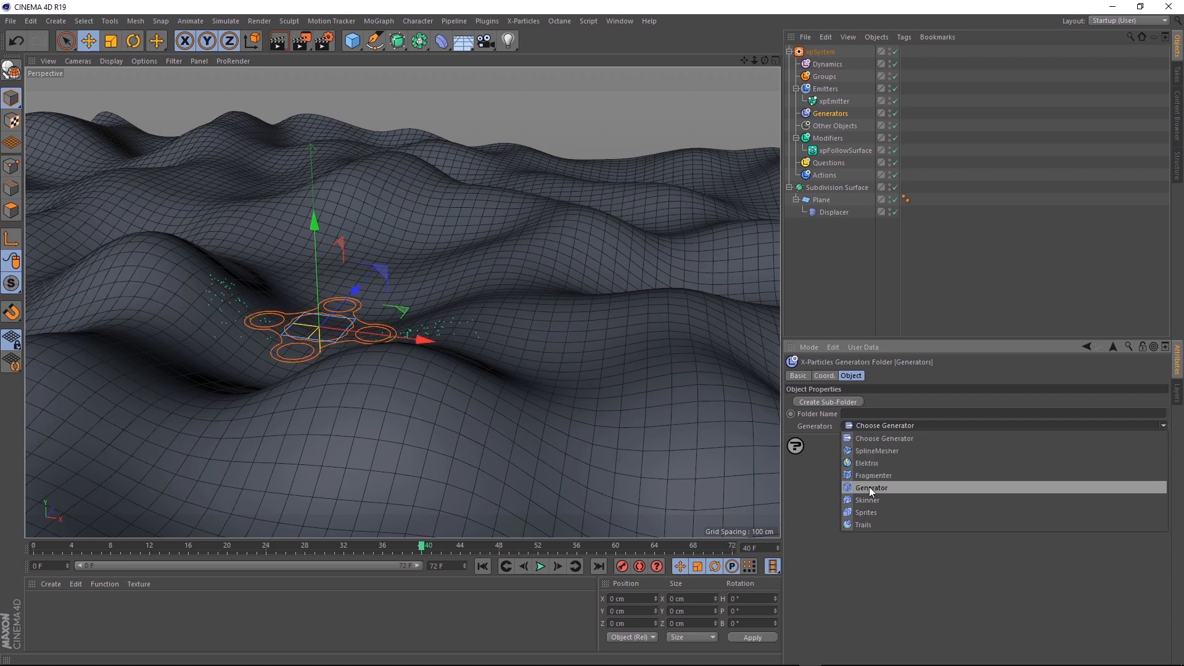
pyautogui.click(864, 524)
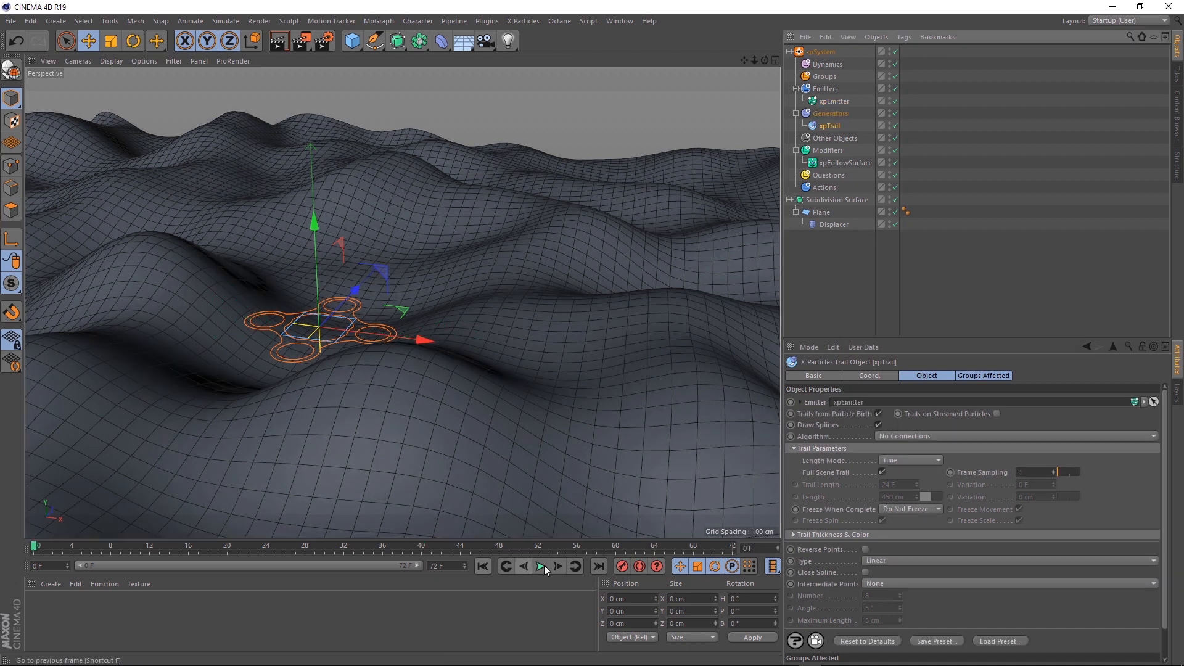
pyautogui.click(541, 566)
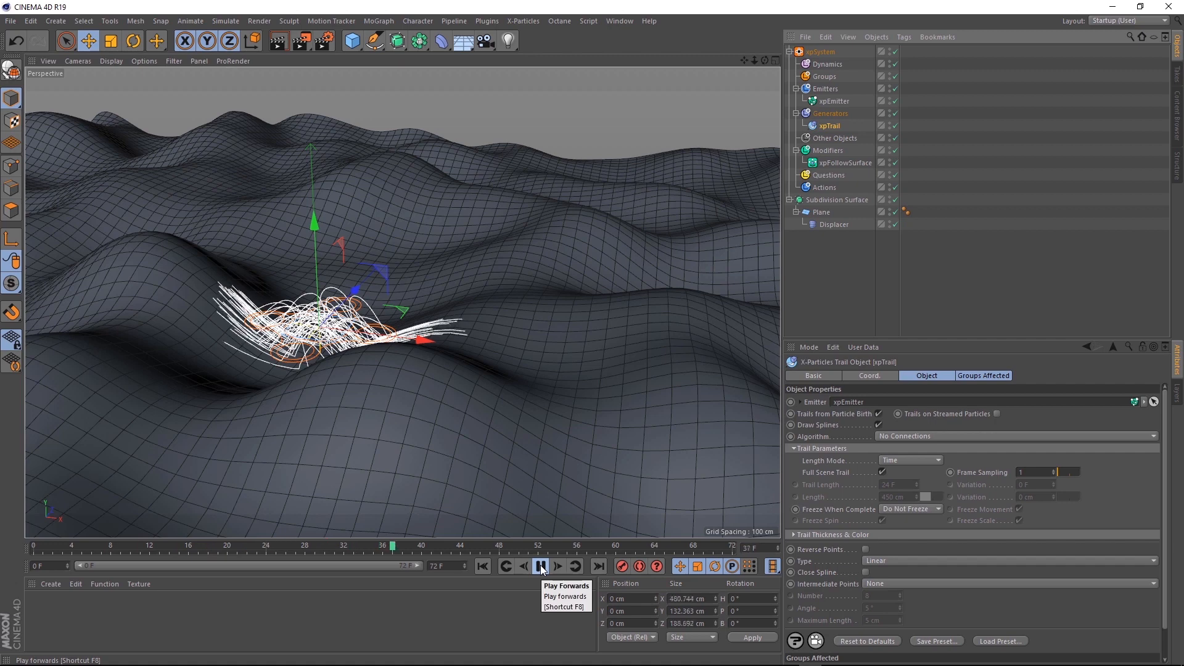
pyautogui.click(541, 566)
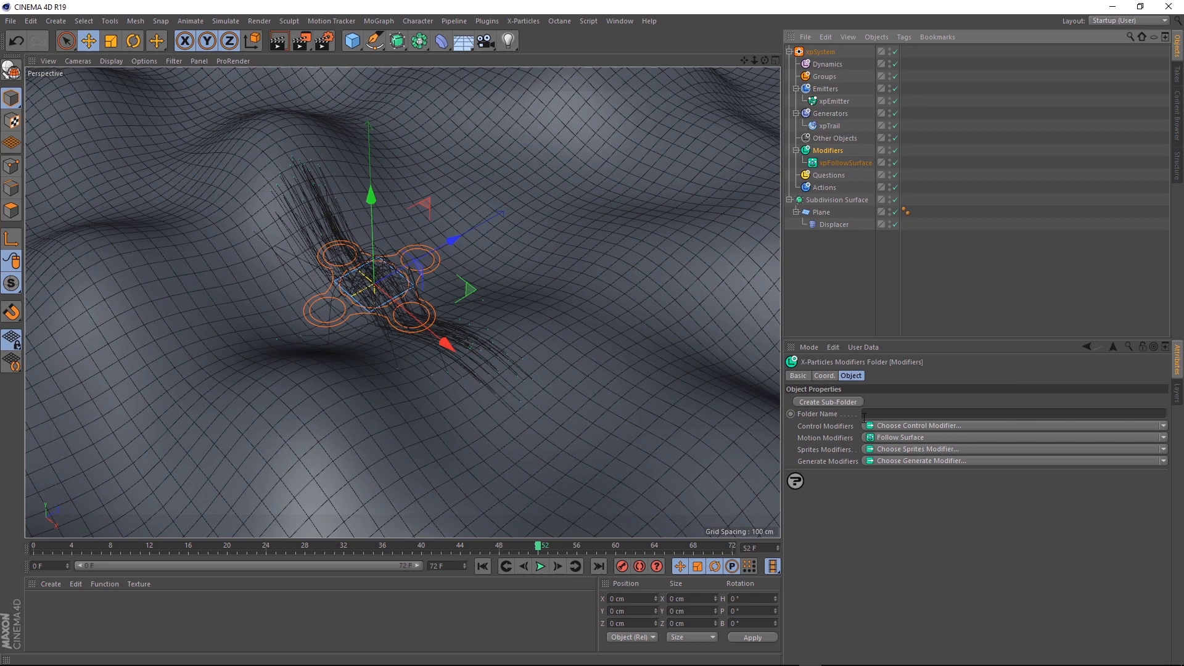
# Step: Add a Turbulence motion modifier and replay to see the wavier trails
pyautogui.click(1012, 436)
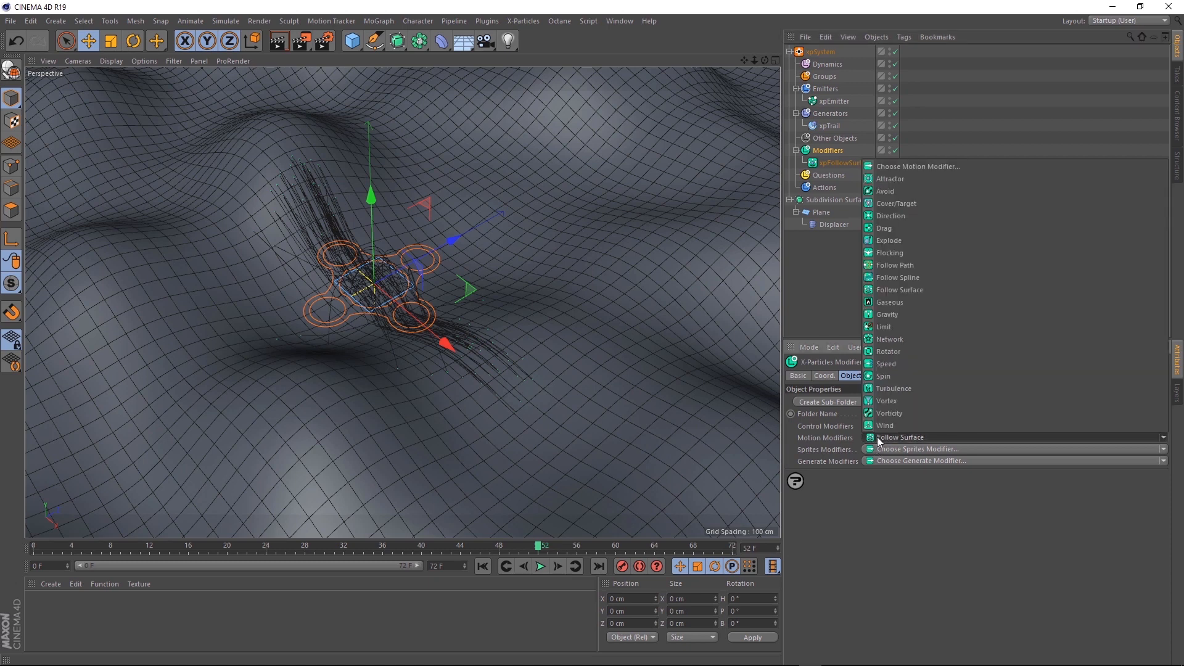
pyautogui.click(892, 388)
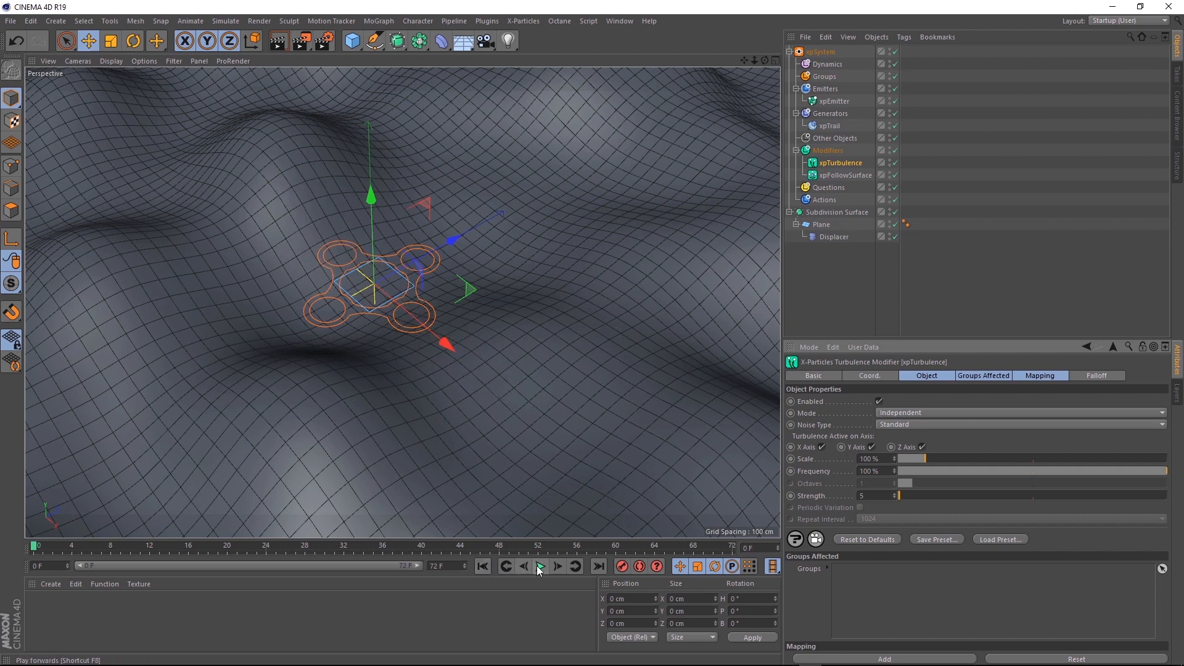
pyautogui.click(539, 566)
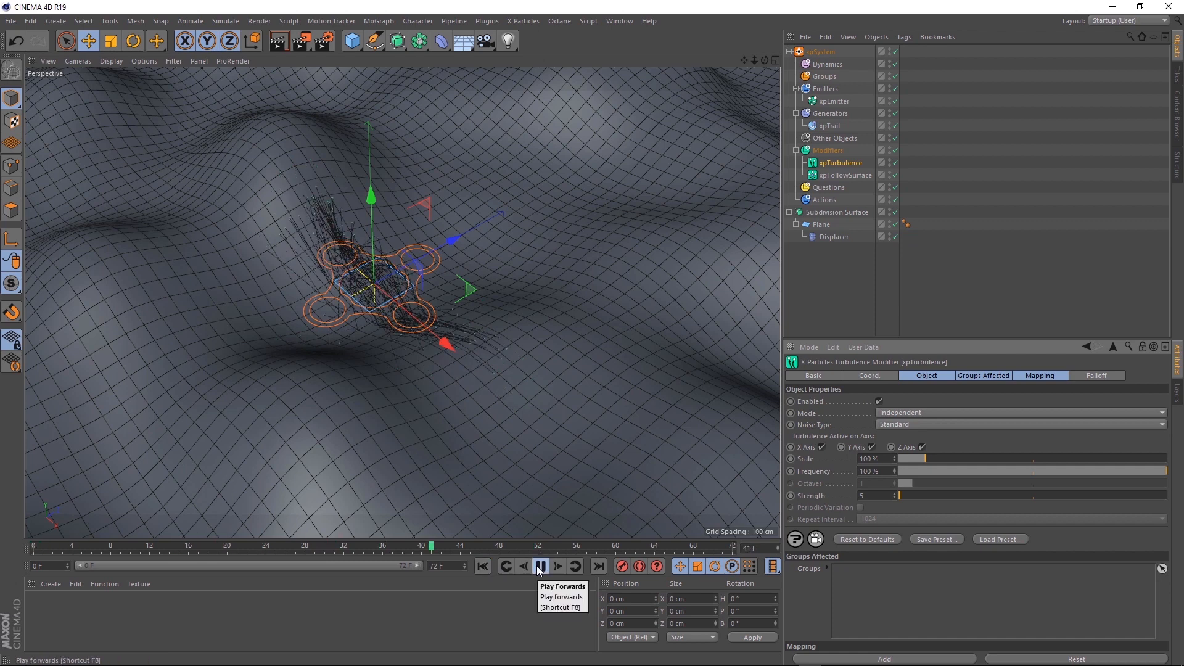
pyautogui.click(541, 565)
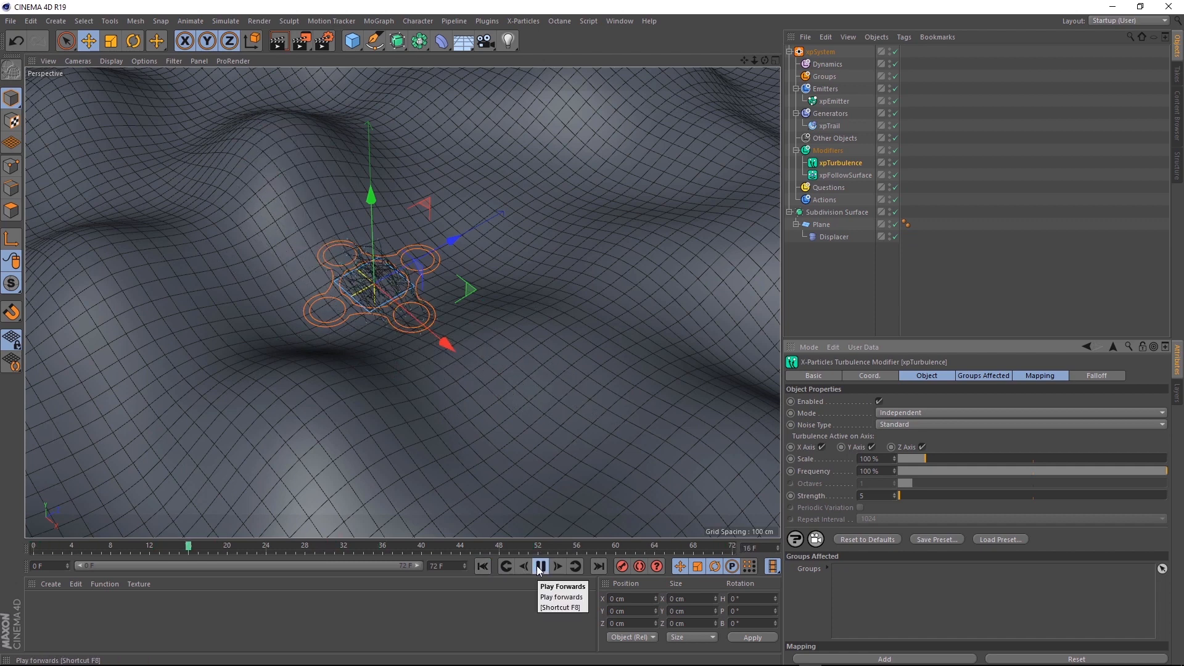
pyautogui.click(541, 565)
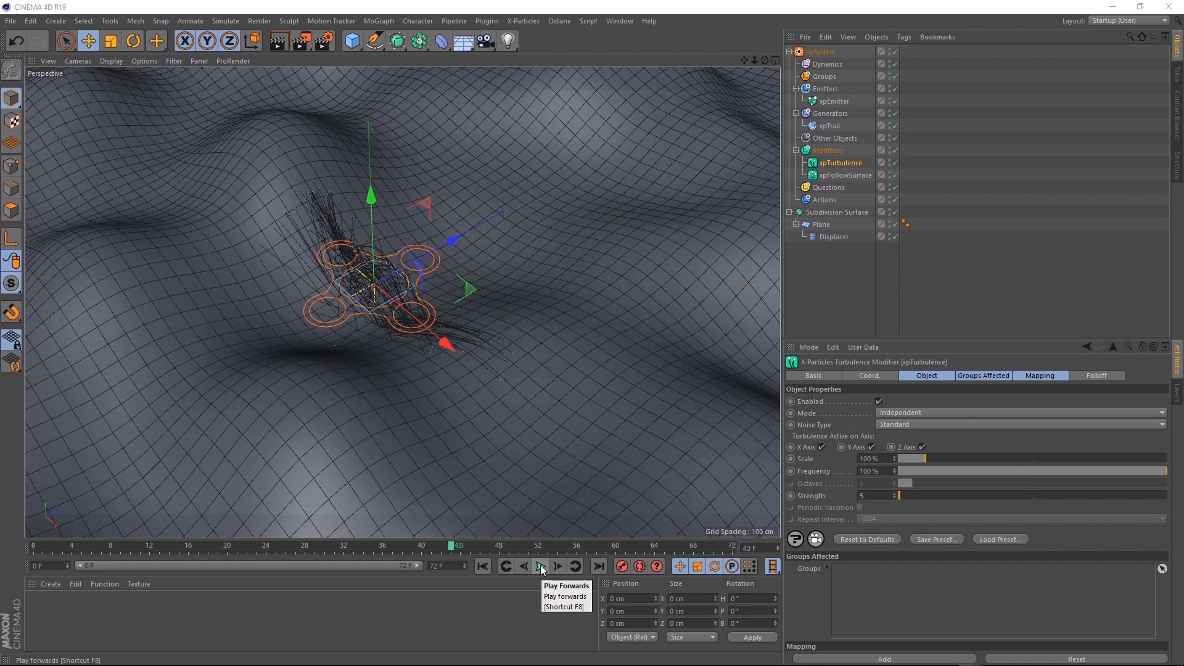
pyautogui.click(539, 565)
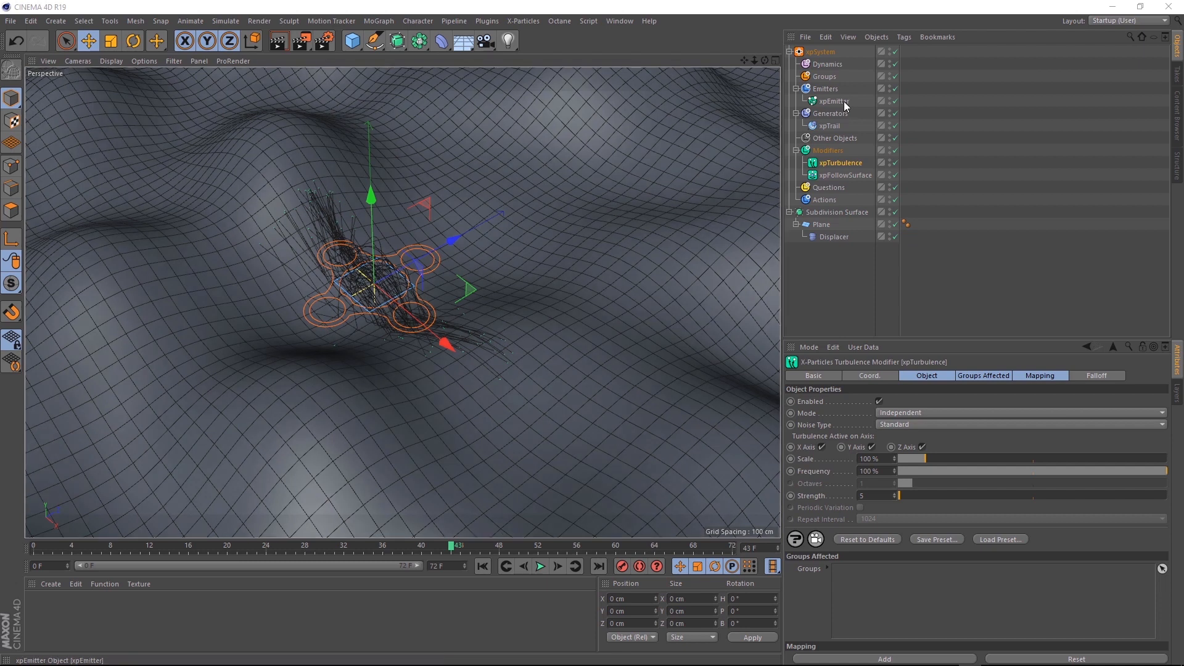
# Step: Set the xpEmitter V Angle to 90° and replay to watch trails spread
pyautogui.click(832, 100)
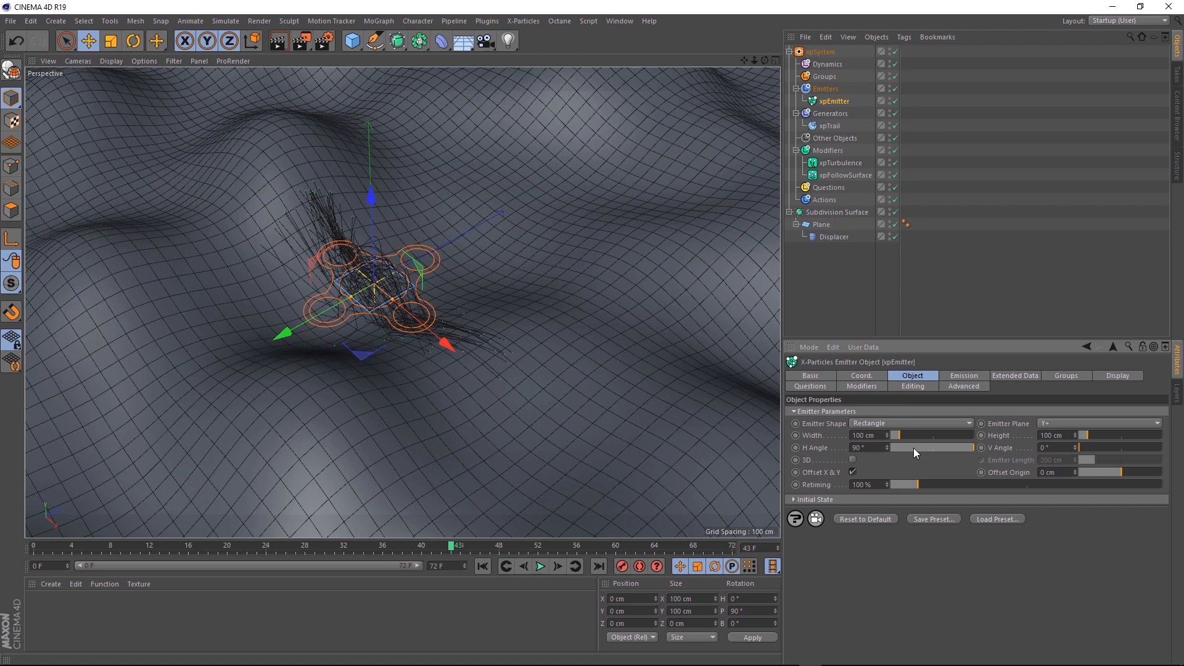
pyautogui.moveTo(961, 452)
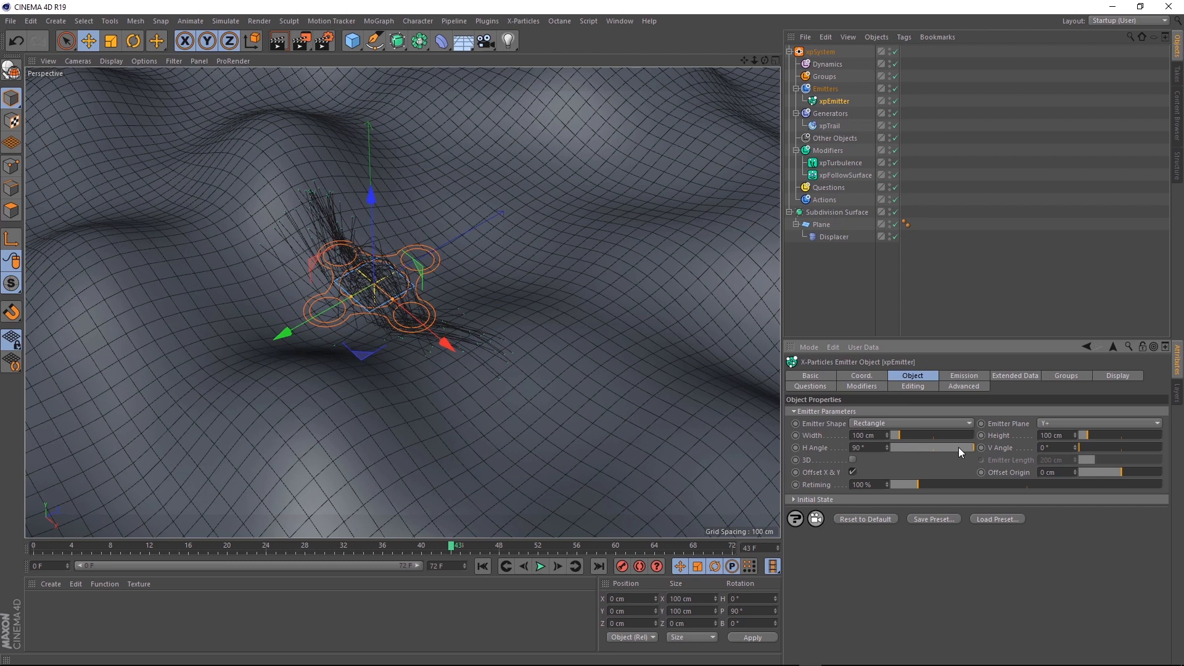
pyautogui.click(1048, 447)
pyautogui.write('90')
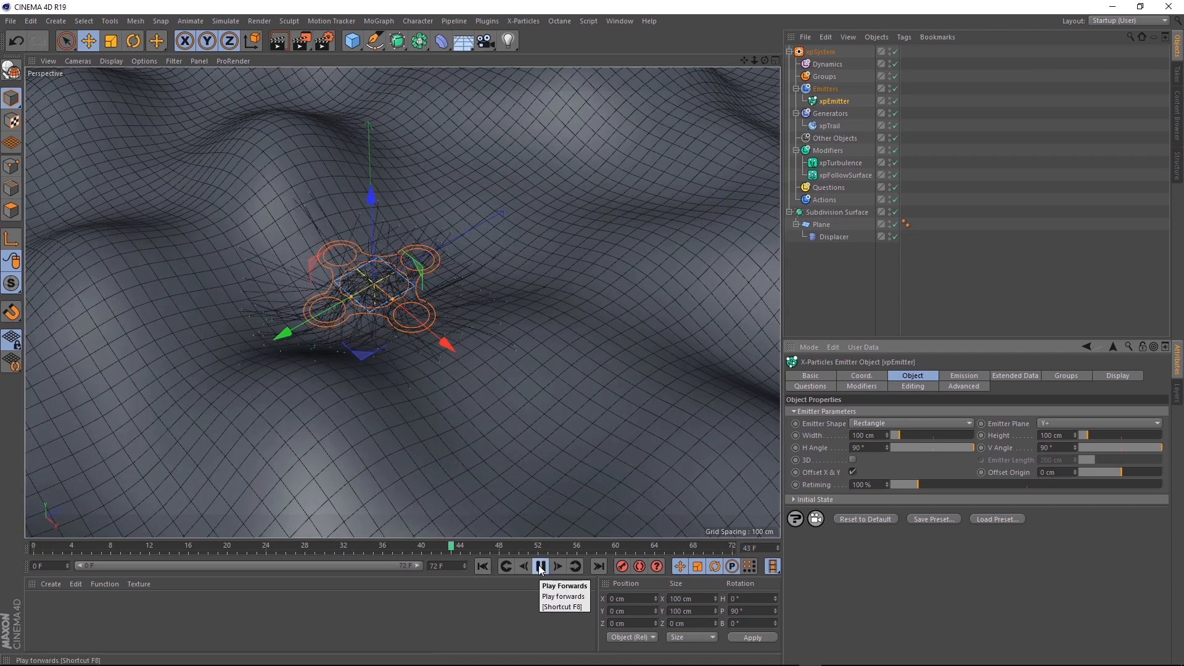
pyautogui.click(540, 566)
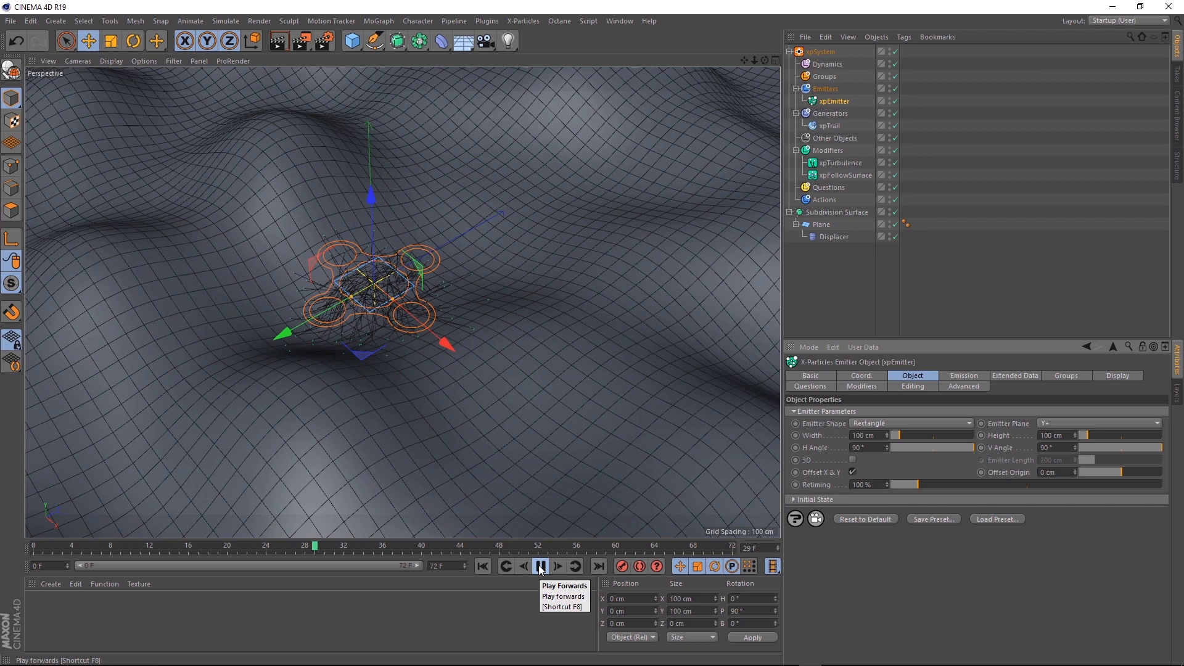
pyautogui.click(539, 566)
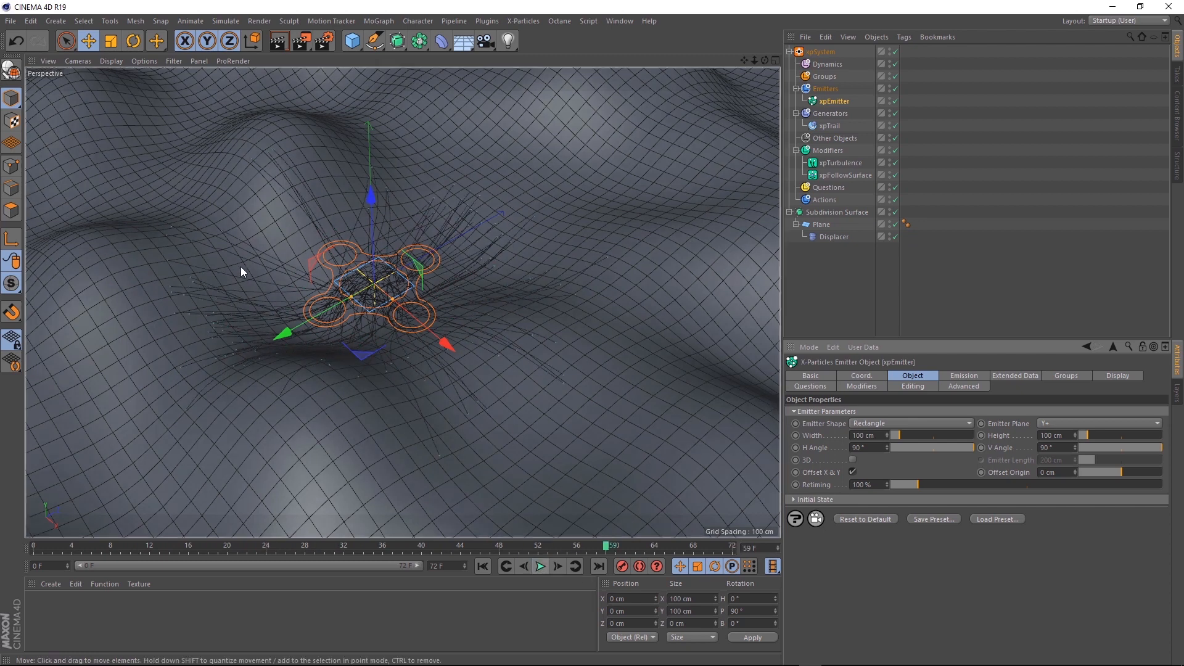
# Step: Switch the viewport display to Gouraud Shading so the terrain shows no wireframe
pyautogui.click(111, 61)
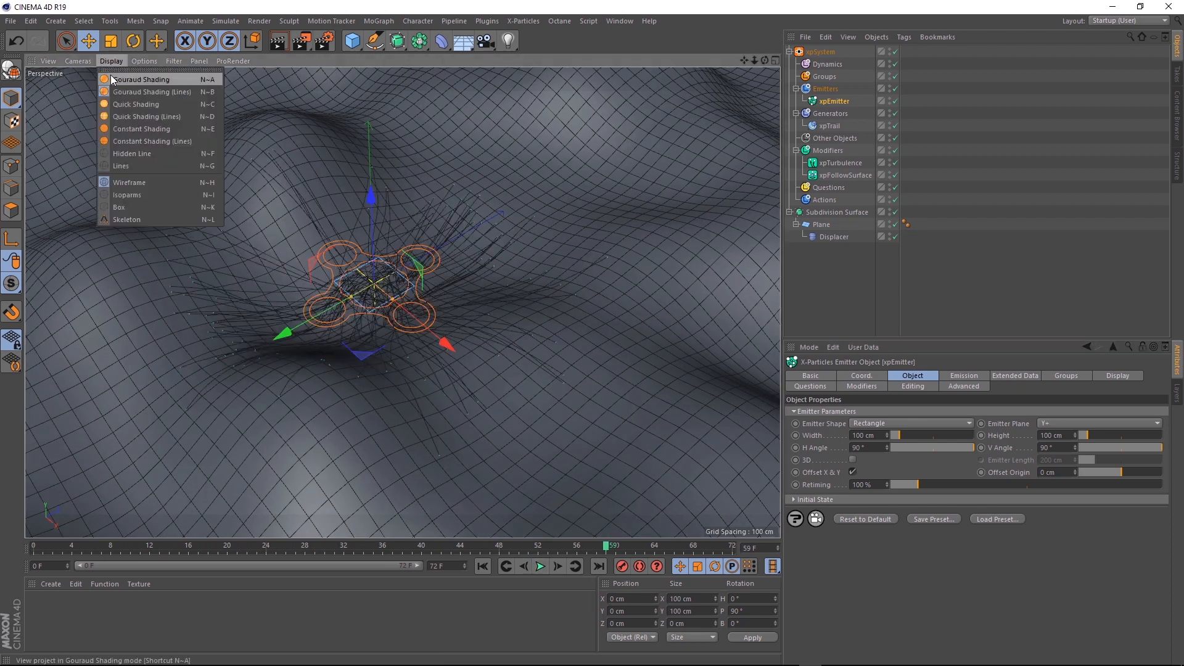
pyautogui.click(141, 79)
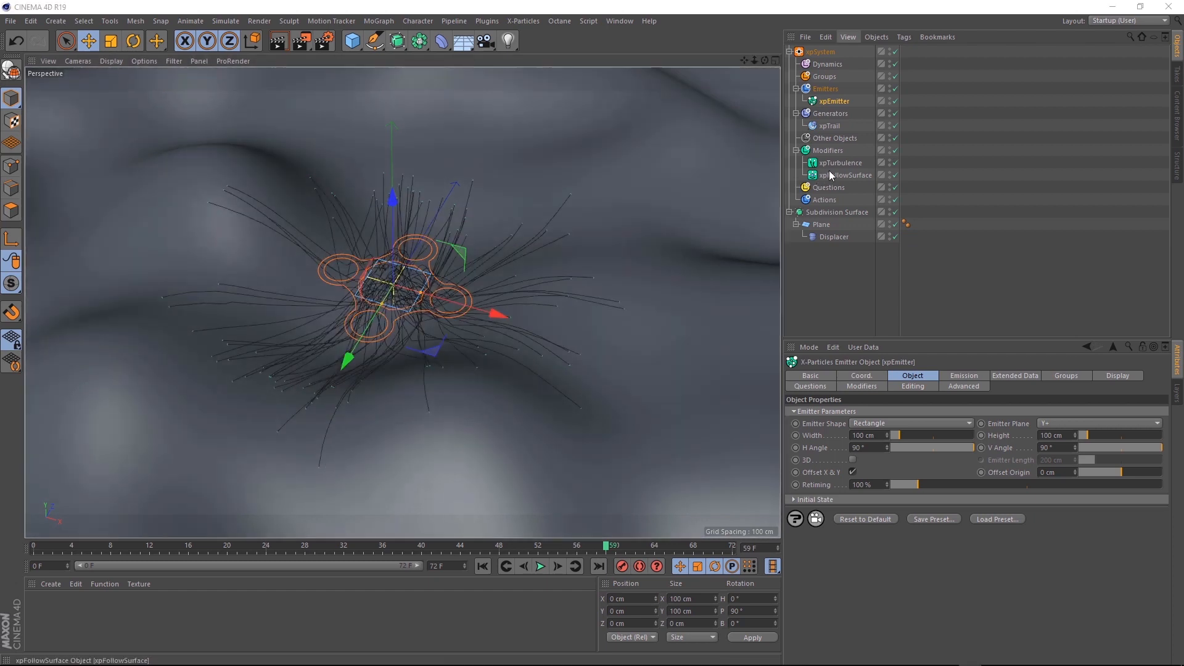
# Step: Add a Branch modifier with a Sub-Branch: variation 4 F, max bend deviation 24°
pyautogui.click(827, 151)
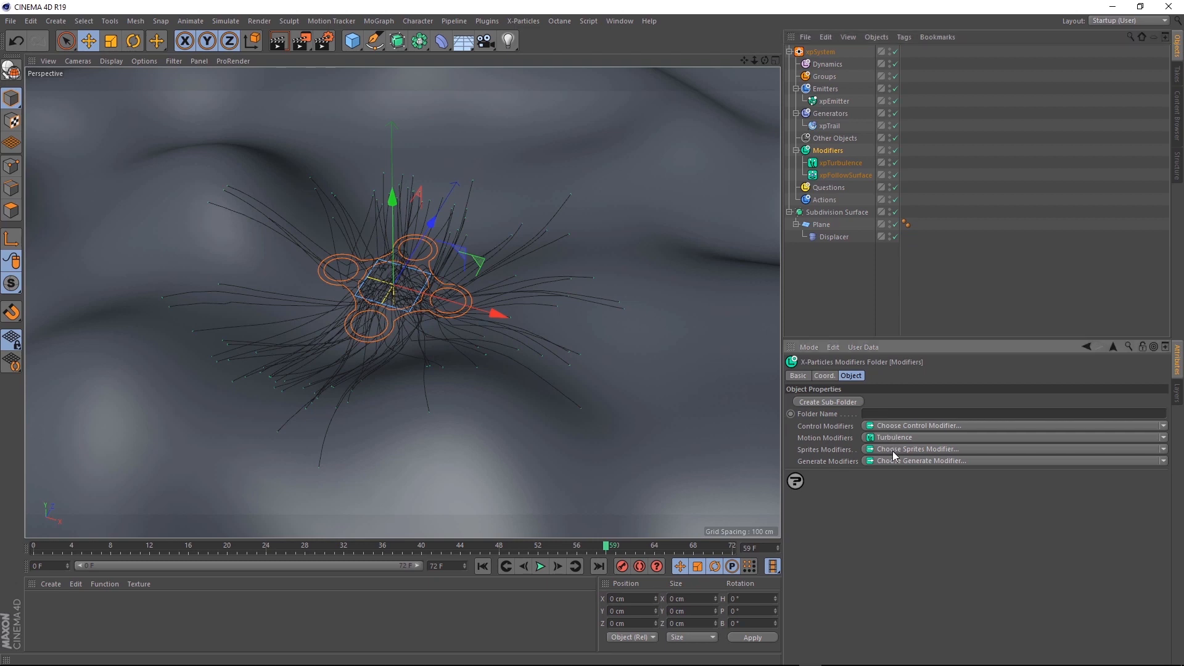
pyautogui.click(1012, 461)
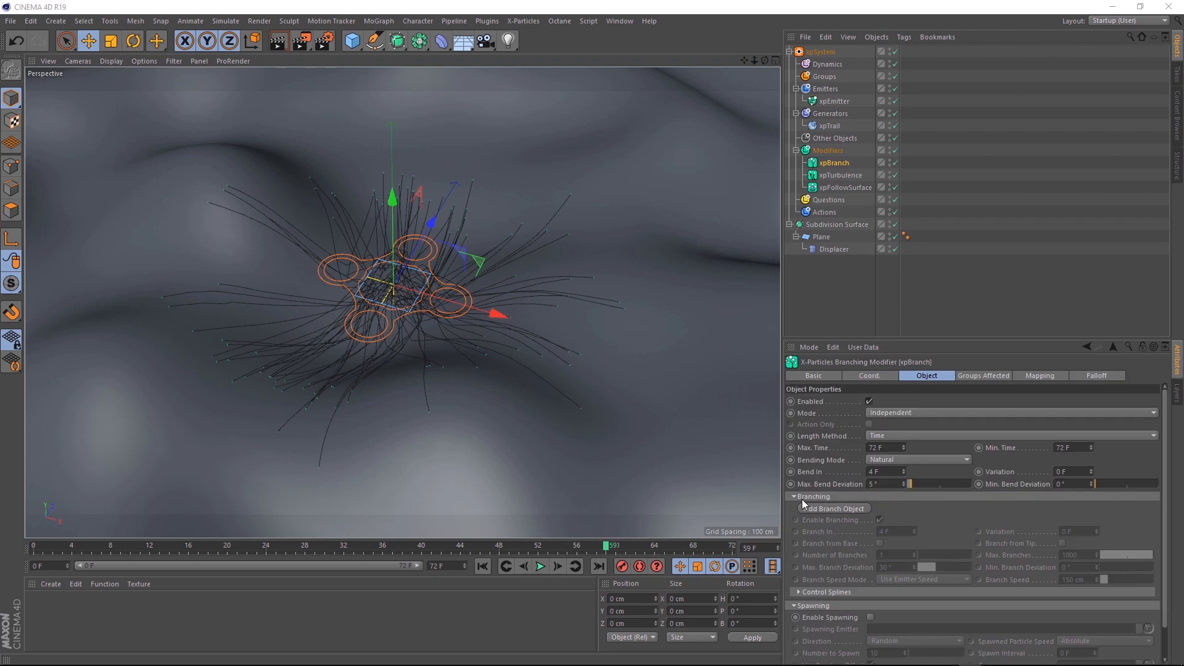
pyautogui.click(833, 509)
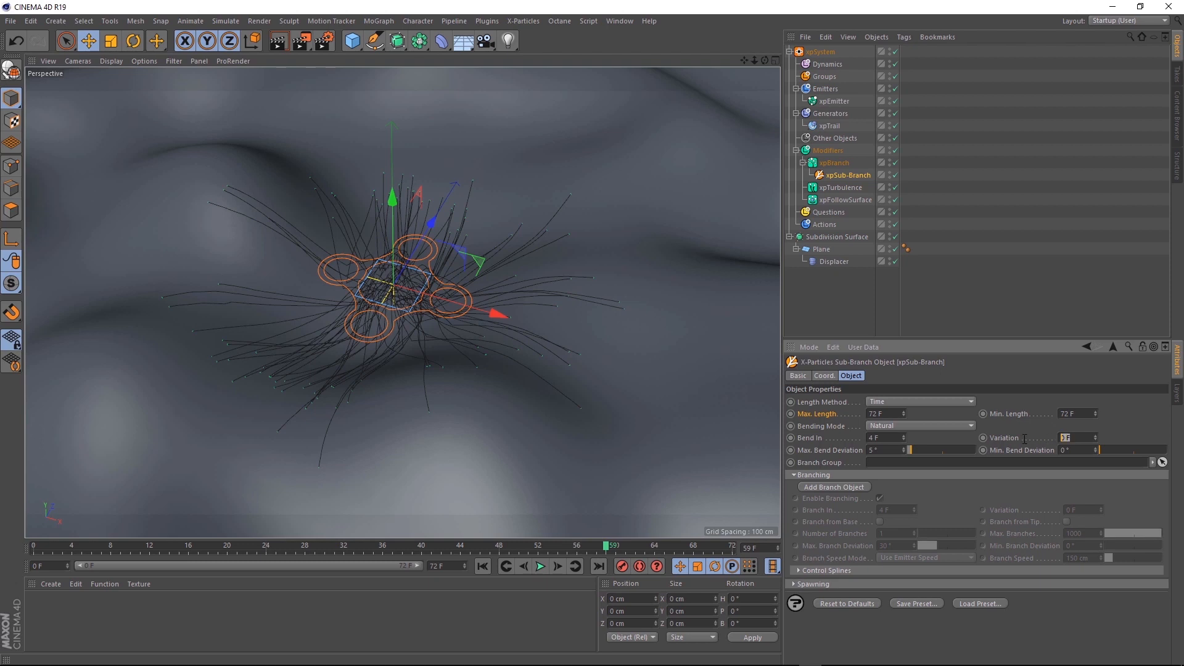
pyautogui.click(1079, 437)
pyautogui.write('4')
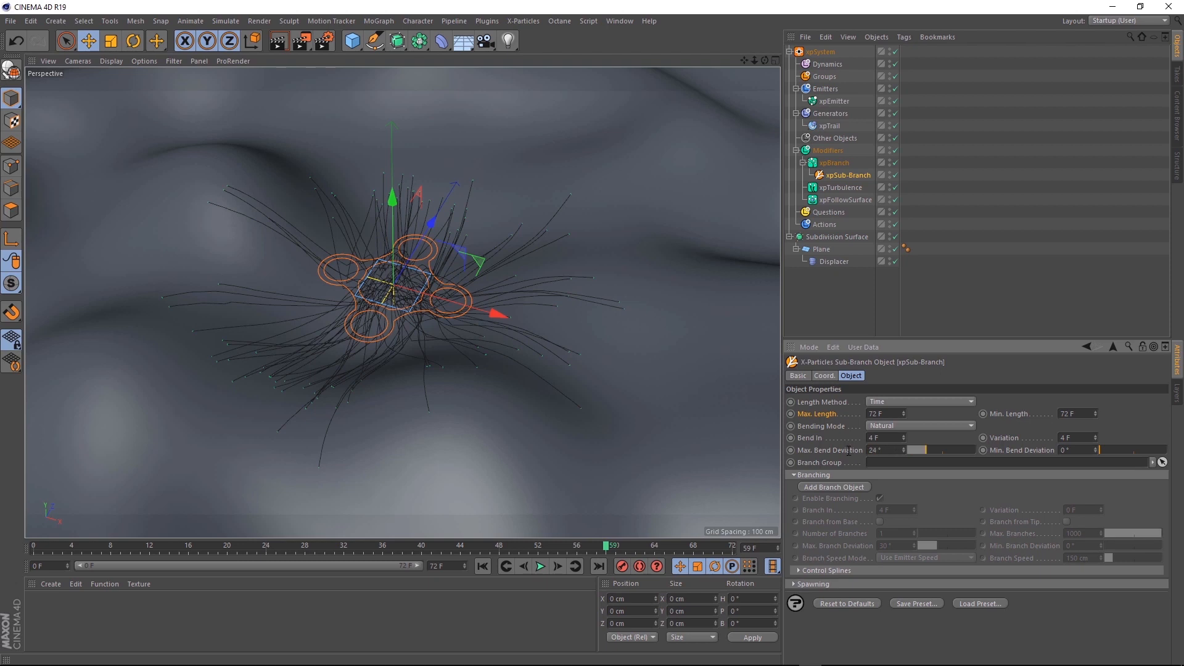
# Step: Replay the simulation from frame one and pause to inspect the branching trails
pyautogui.click(541, 566)
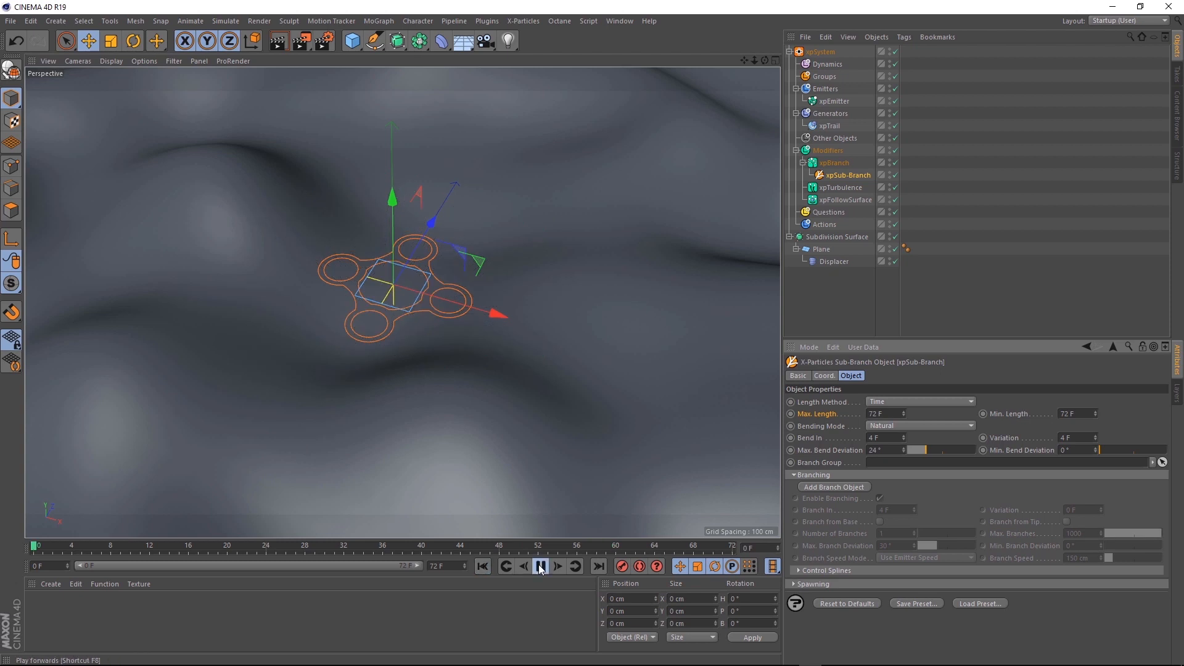
pyautogui.click(540, 566)
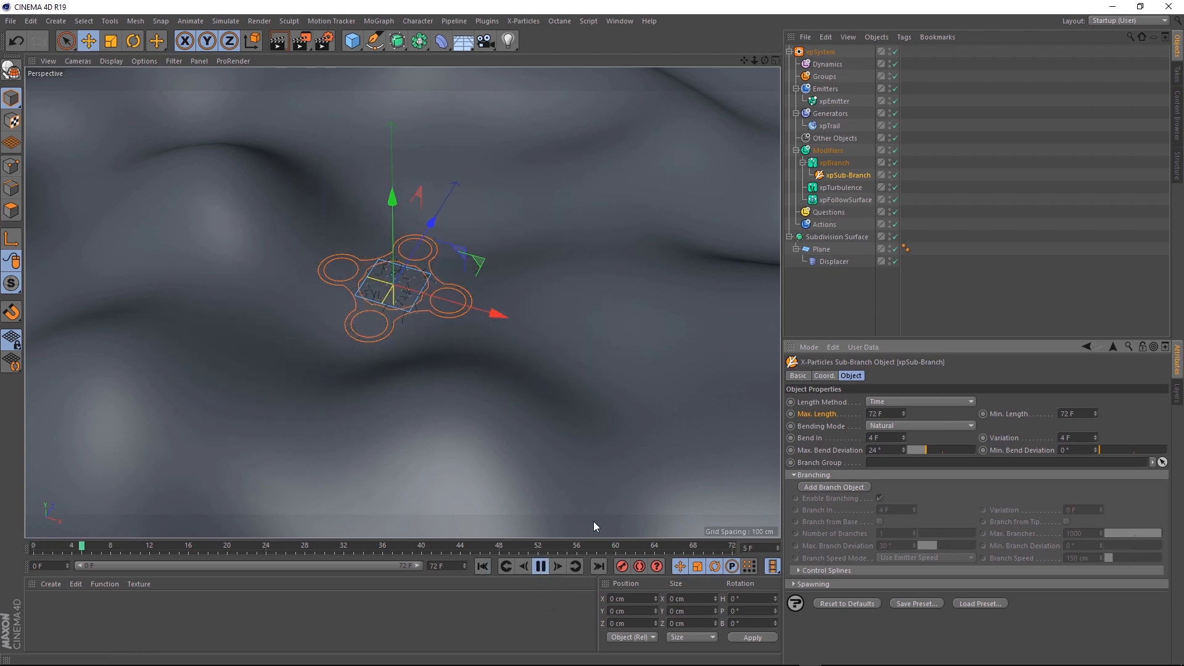
pyautogui.click(539, 566)
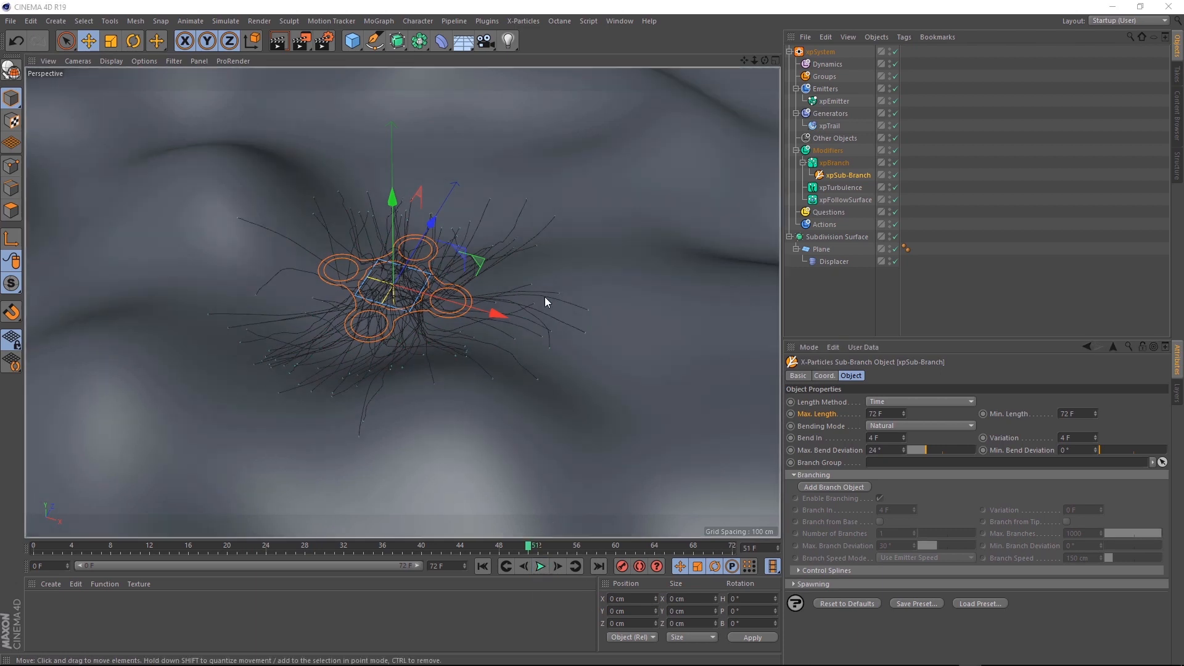
# Step: Replay while sweeping xpBranch's Max Bend Deviation upward, then settle it at 5°
pyautogui.click(834, 162)
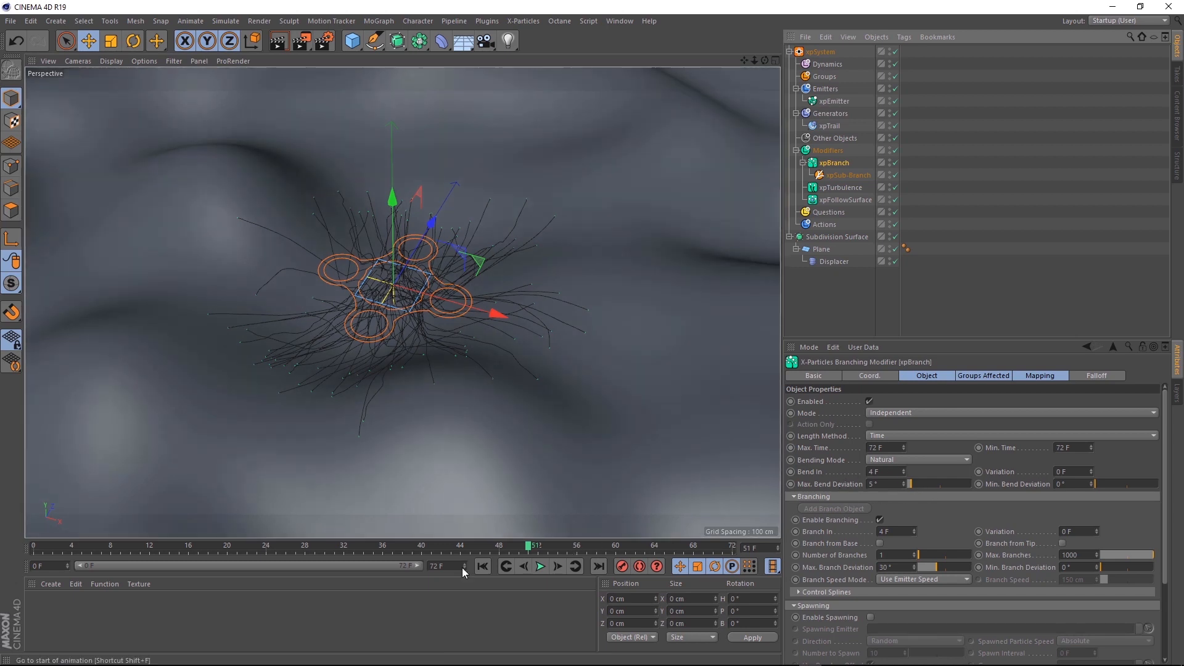
pyautogui.click(539, 565)
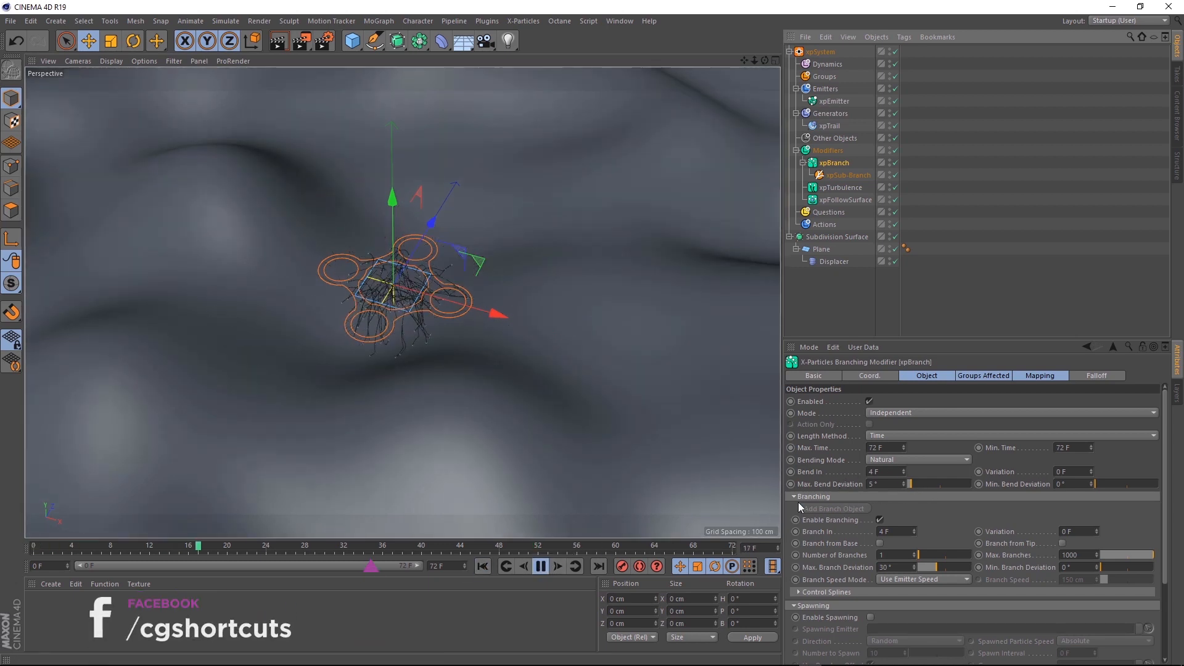
pyautogui.moveTo(892, 484); pyautogui.dragTo(940, 484)
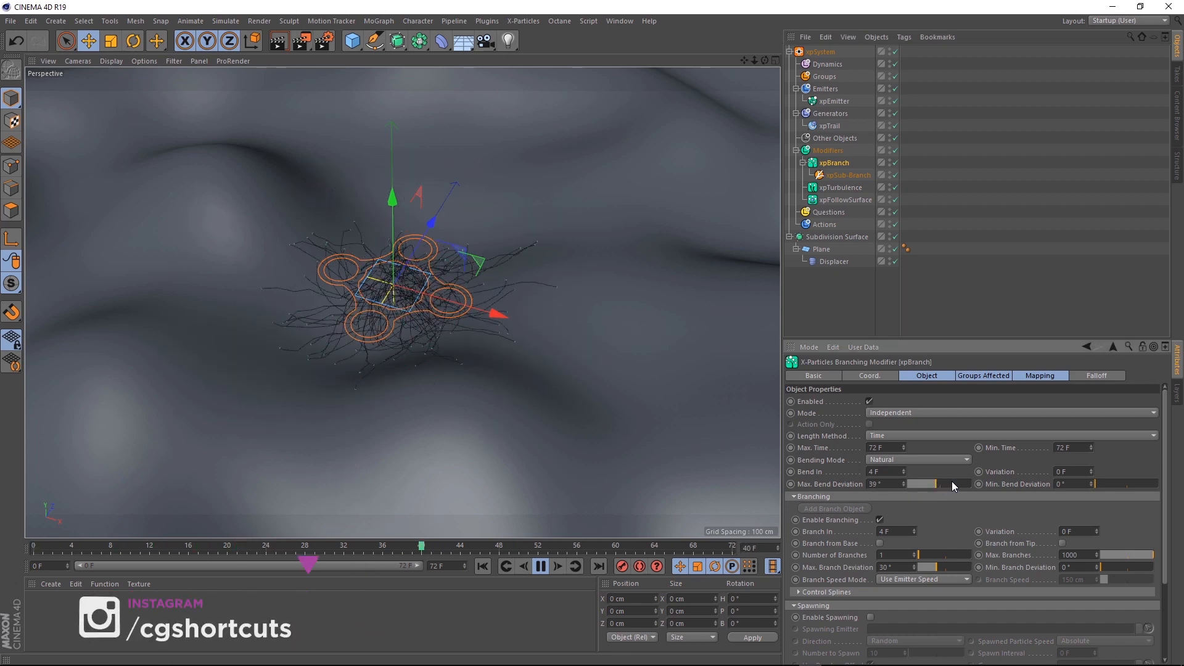
pyautogui.moveTo(937, 484); pyautogui.dragTo(950, 484)
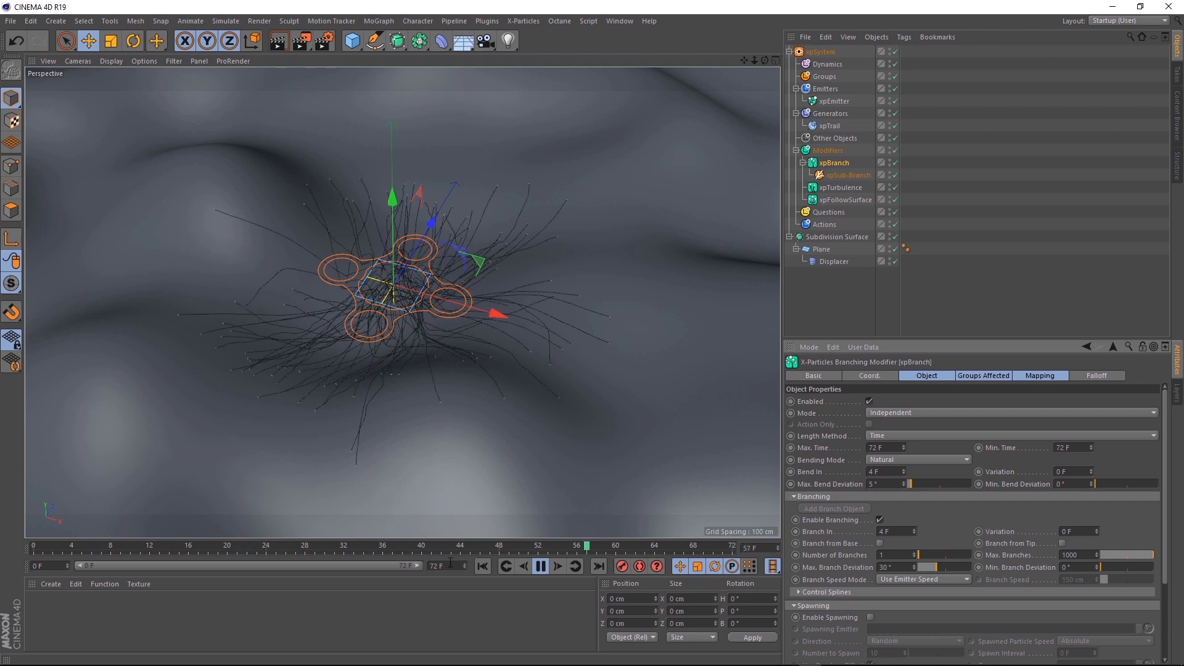
# Step: Extend the timeline to 500 frames and show the full range
pyautogui.moveTo(585, 546); pyautogui.dragTo(208, 546)
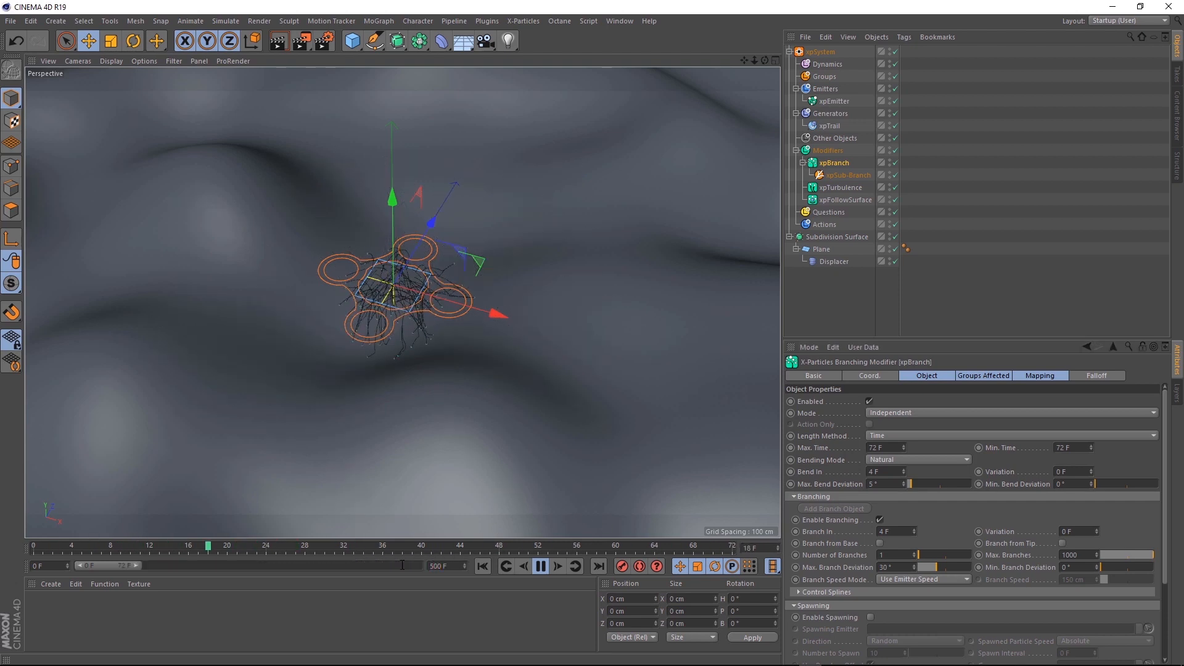
pyautogui.click(540, 566)
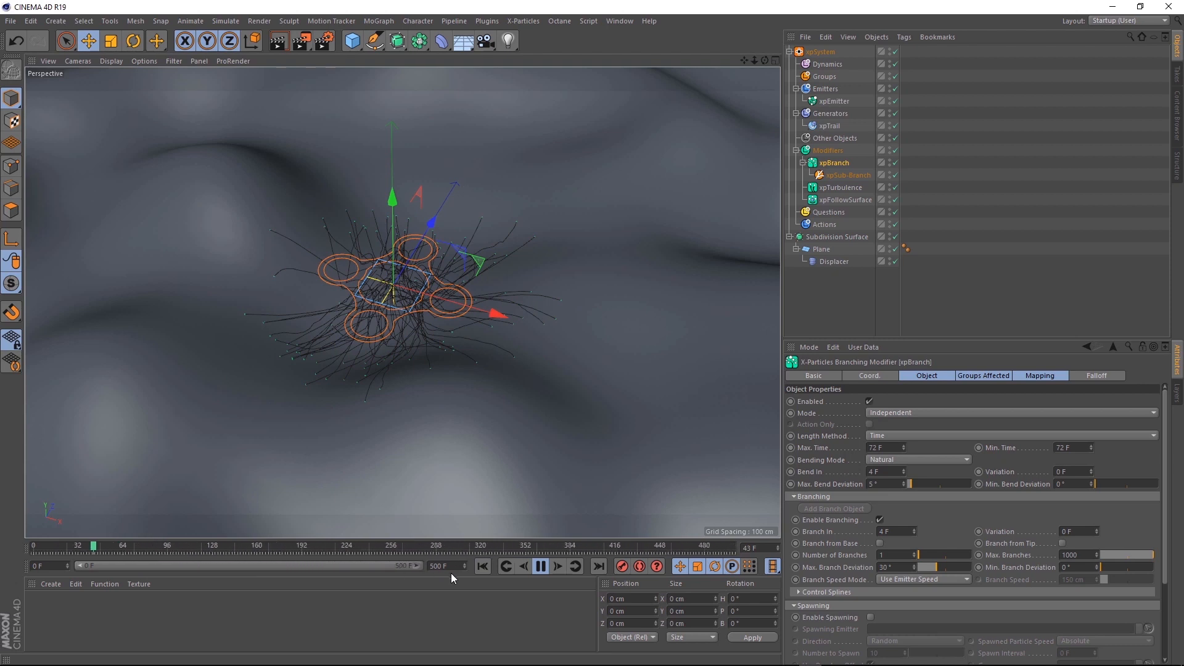
pyautogui.click(541, 566)
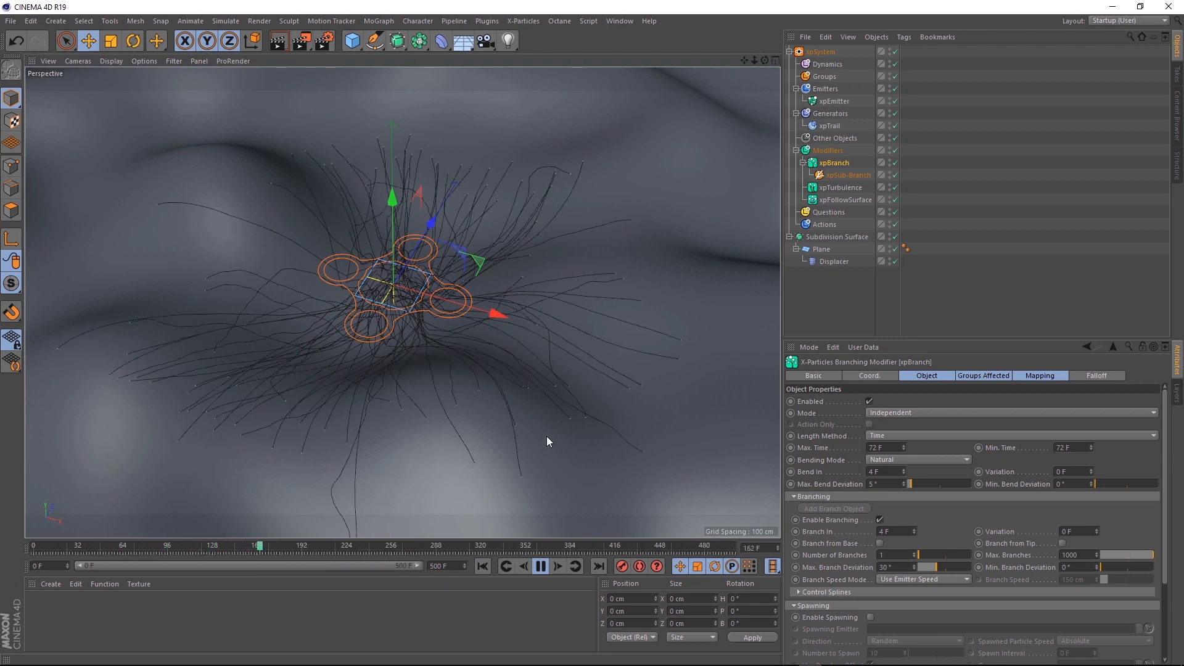
# Step: Set xpBranch max/min time and xpSub-Branch max length to 500 F
pyautogui.click(834, 163)
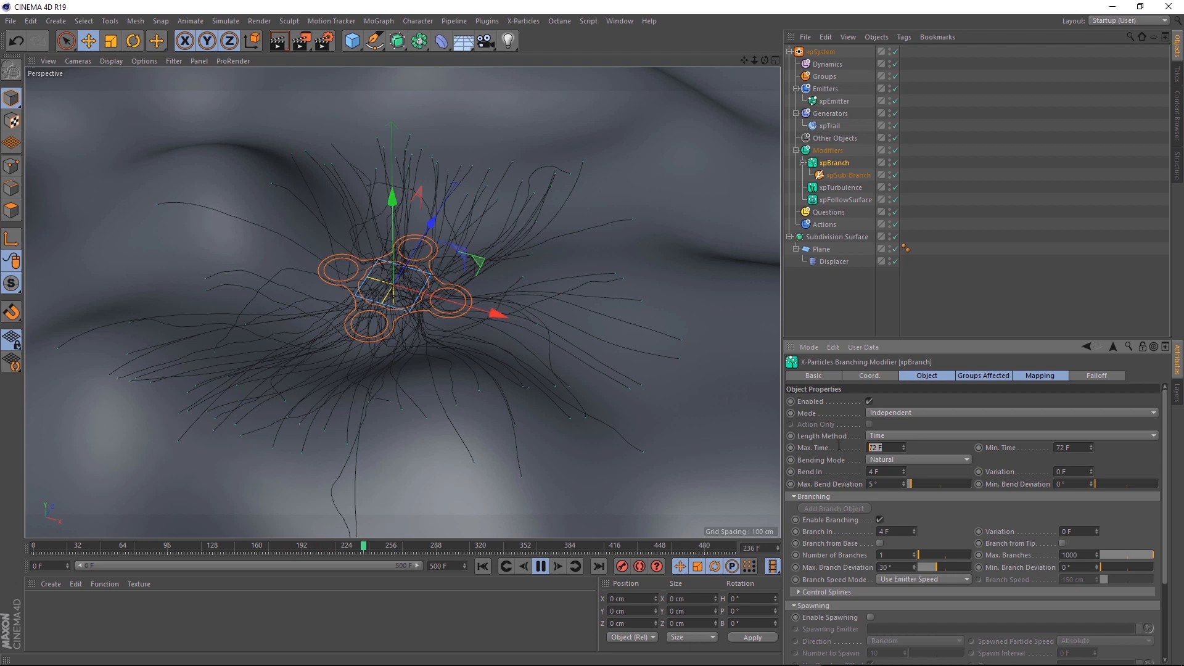
pyautogui.write('500')
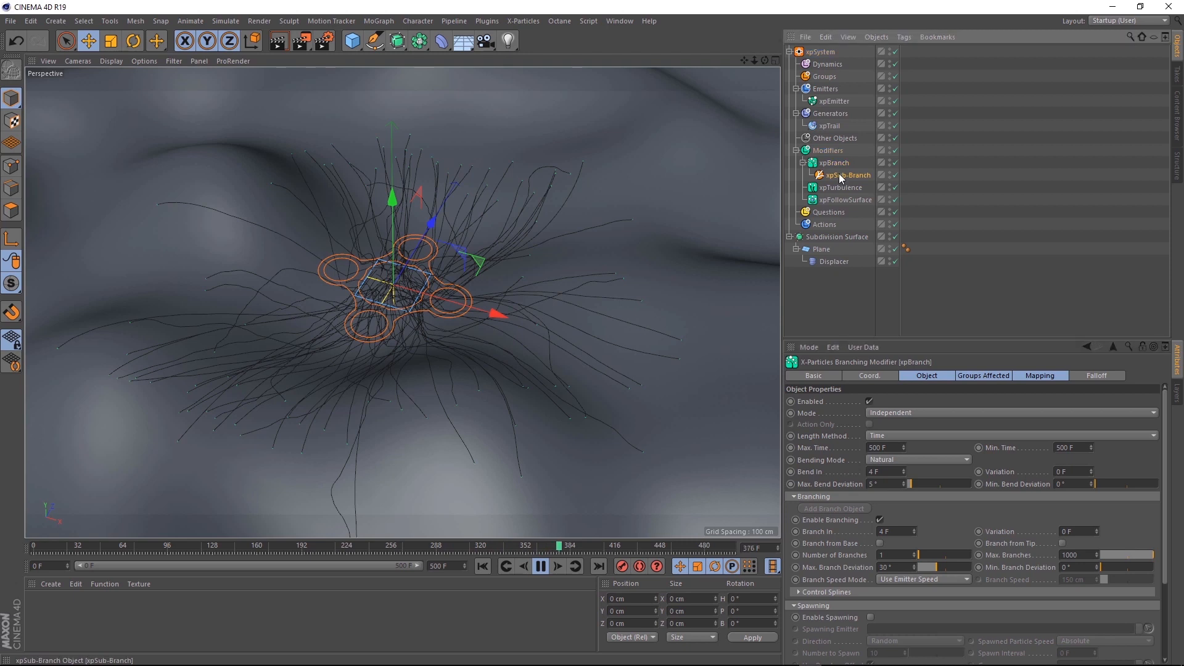
pyautogui.click(848, 174)
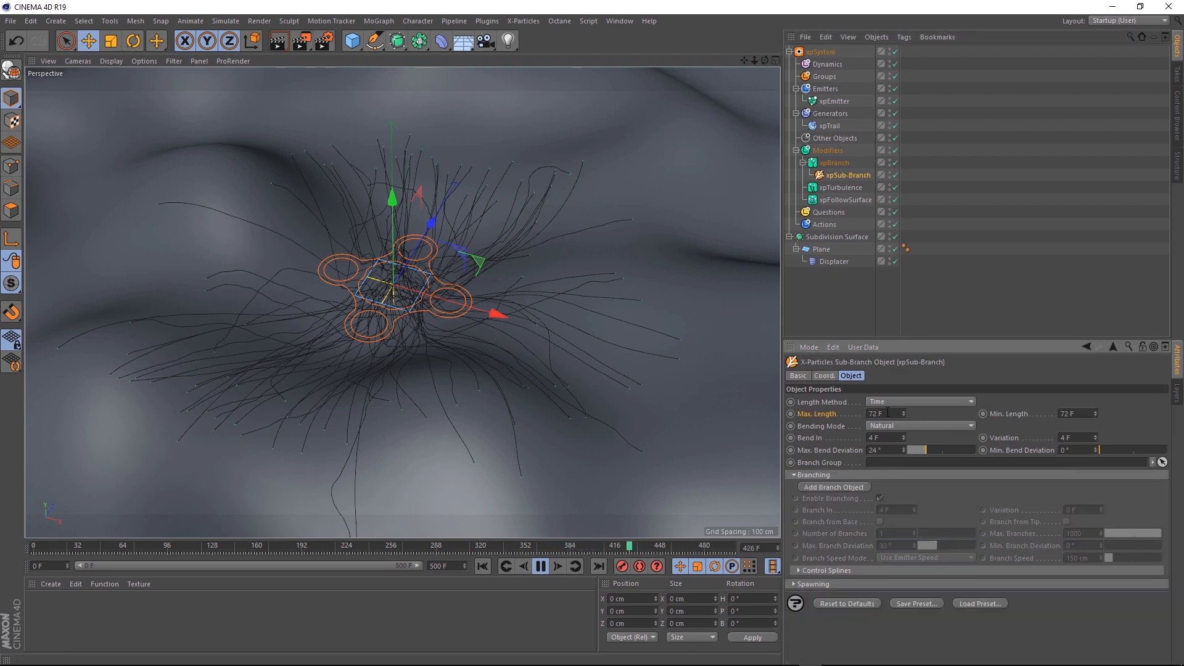
pyautogui.write('500')
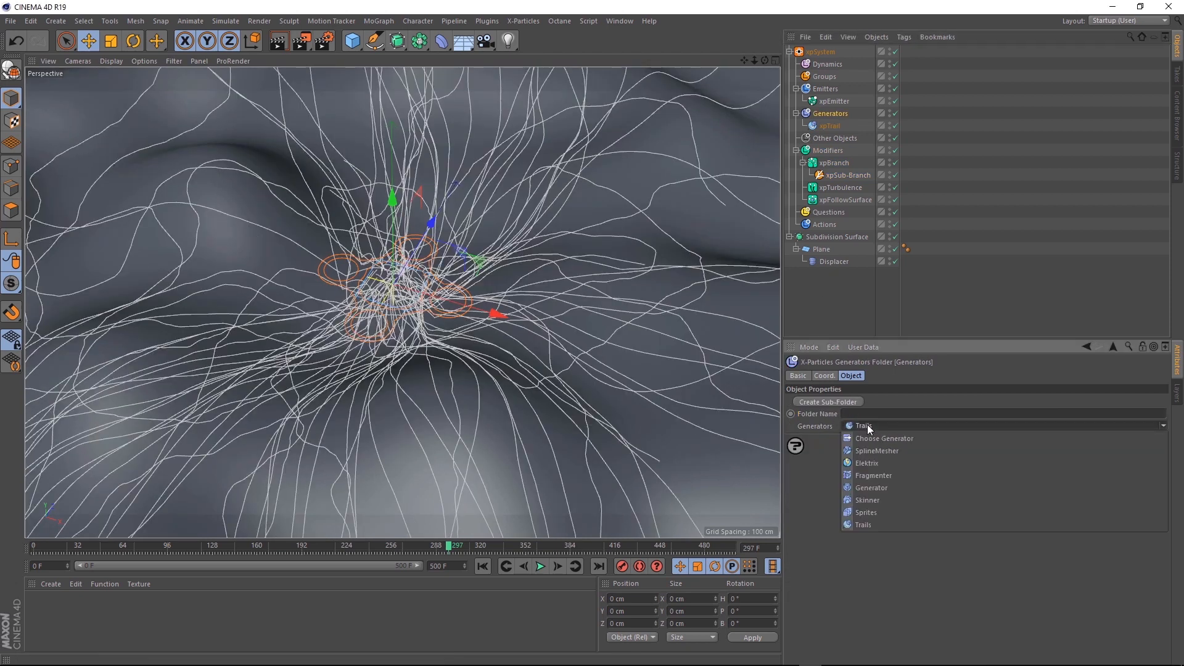
# Step: Create an xpSkinner from the Generators dropdown under the Generators folder
pyautogui.click(867, 500)
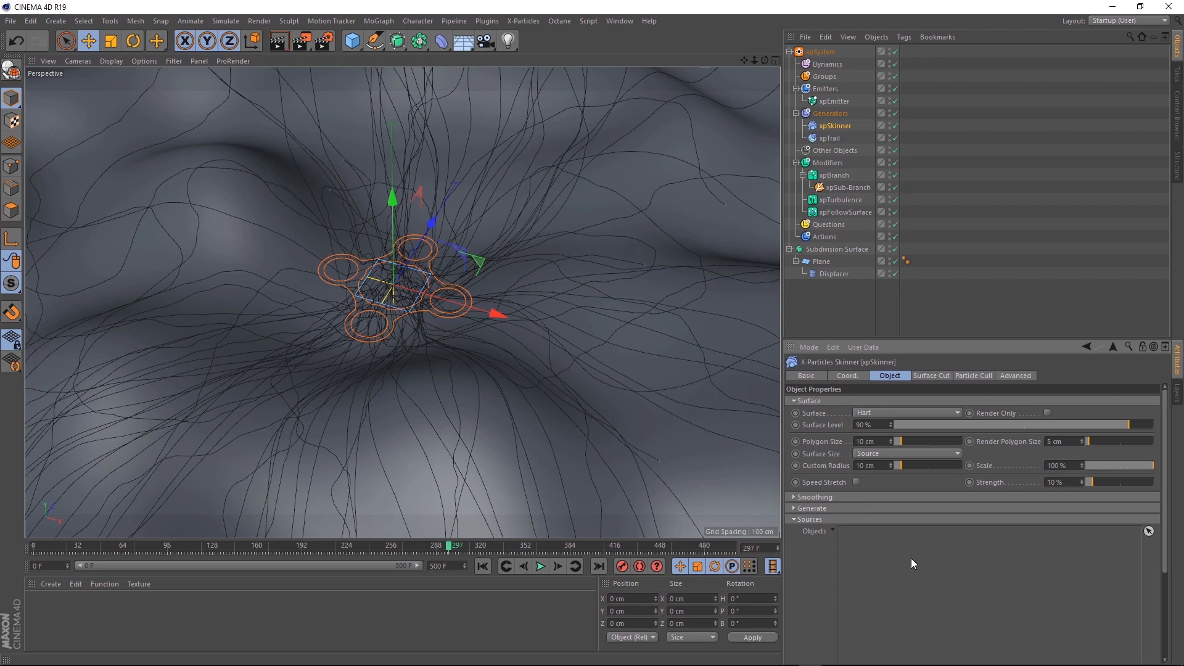
pyautogui.click(829, 138)
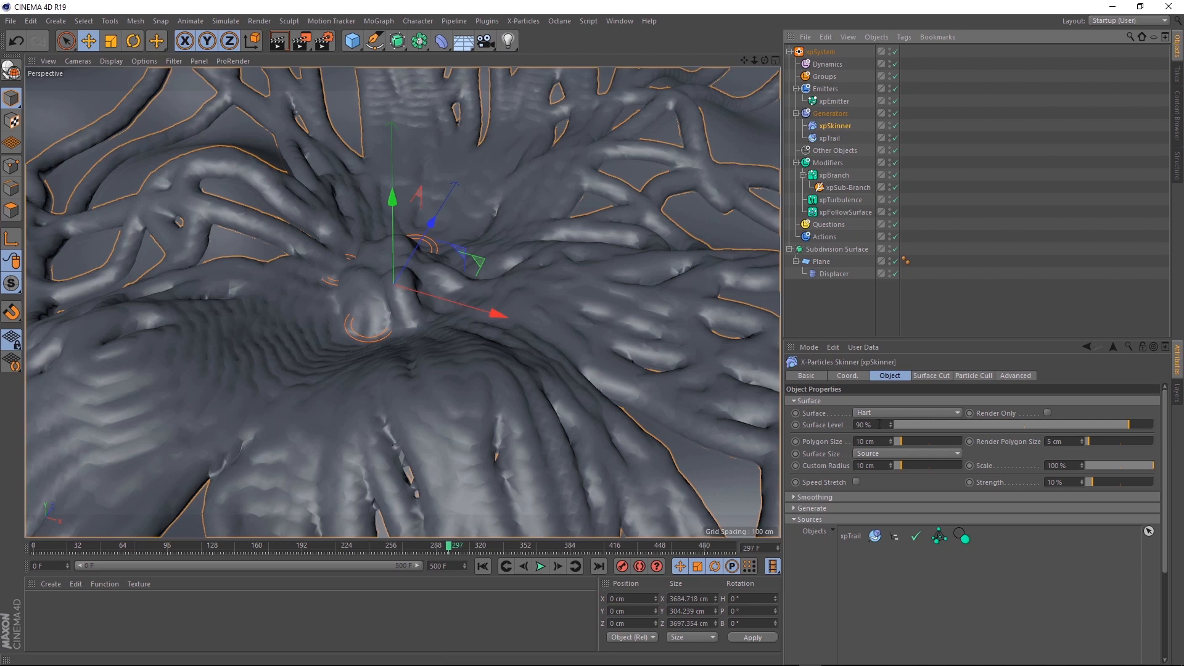
# Step: Set Skinner surface level 4% and polygon size 5 cm, and enable geometry smoothing
pyautogui.moveTo(1118, 424); pyautogui.dragTo(899, 424)
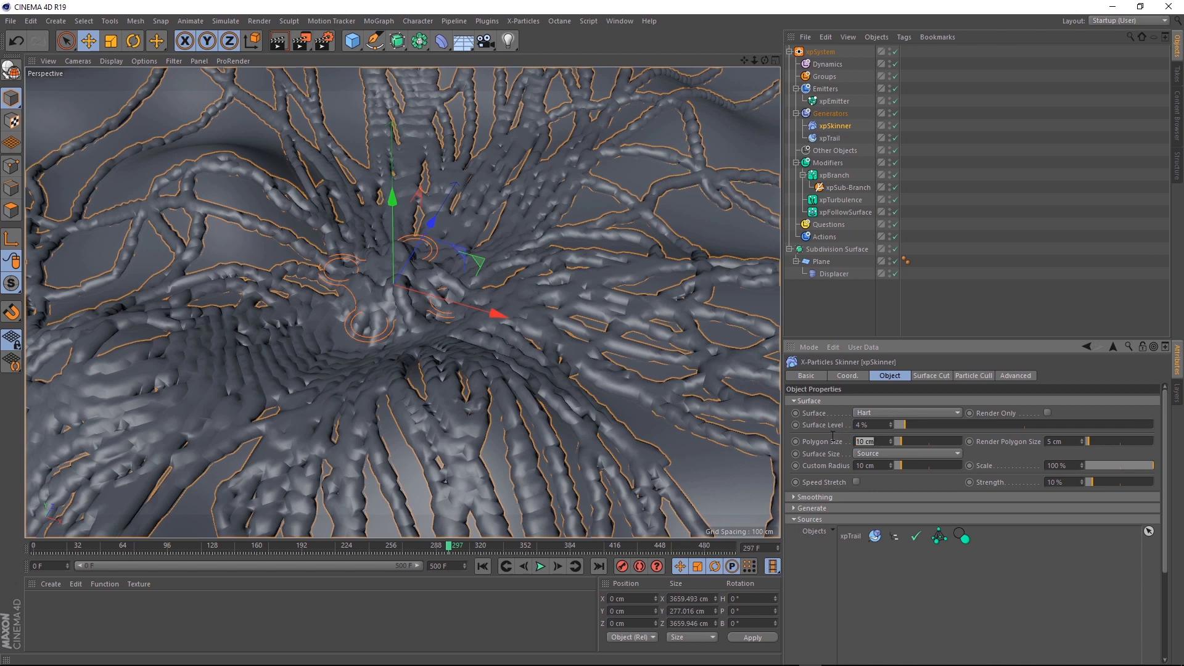
pyautogui.click(868, 441)
pyautogui.write('5')
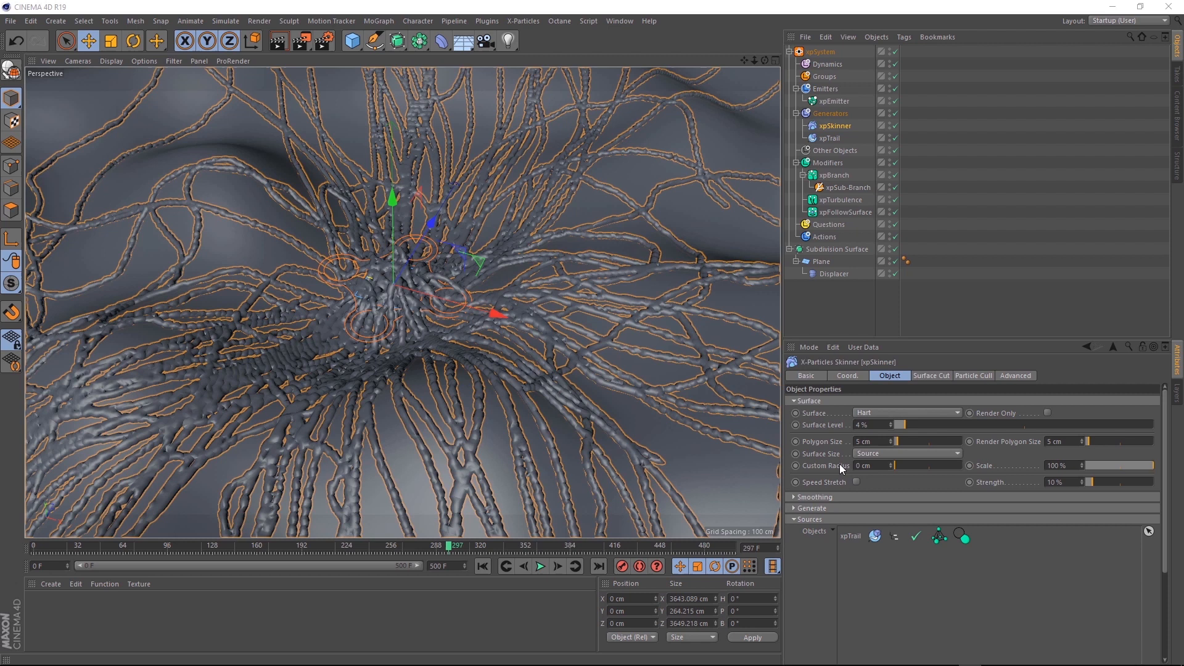
pyautogui.moveTo(829, 481)
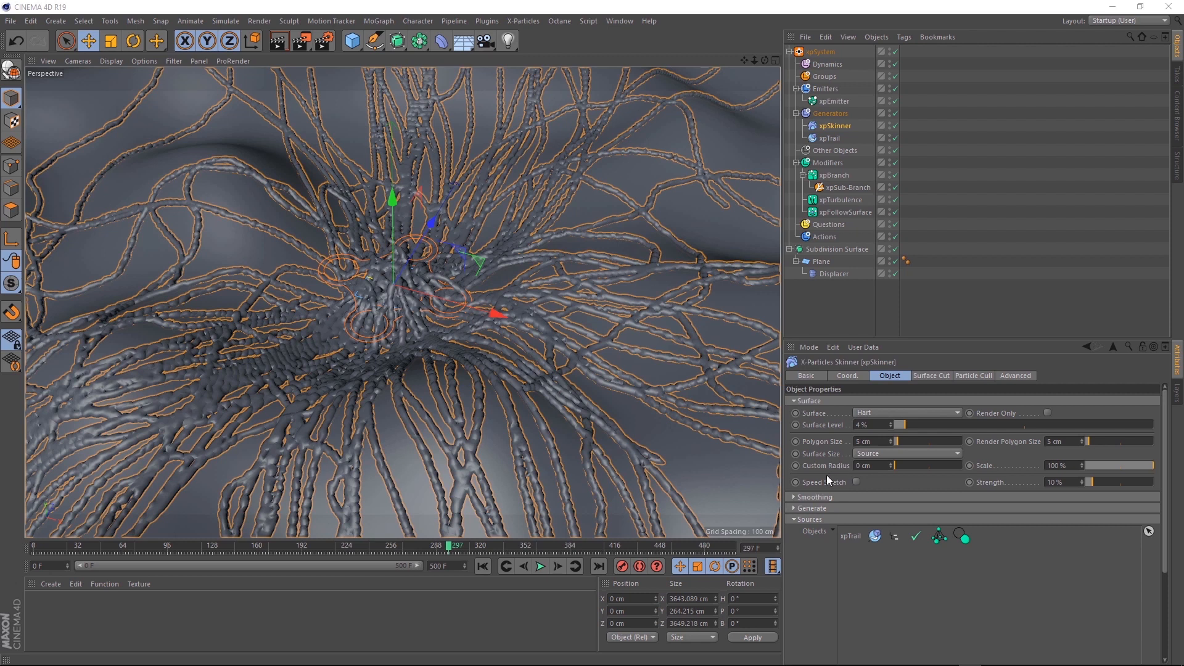
pyautogui.click(815, 497)
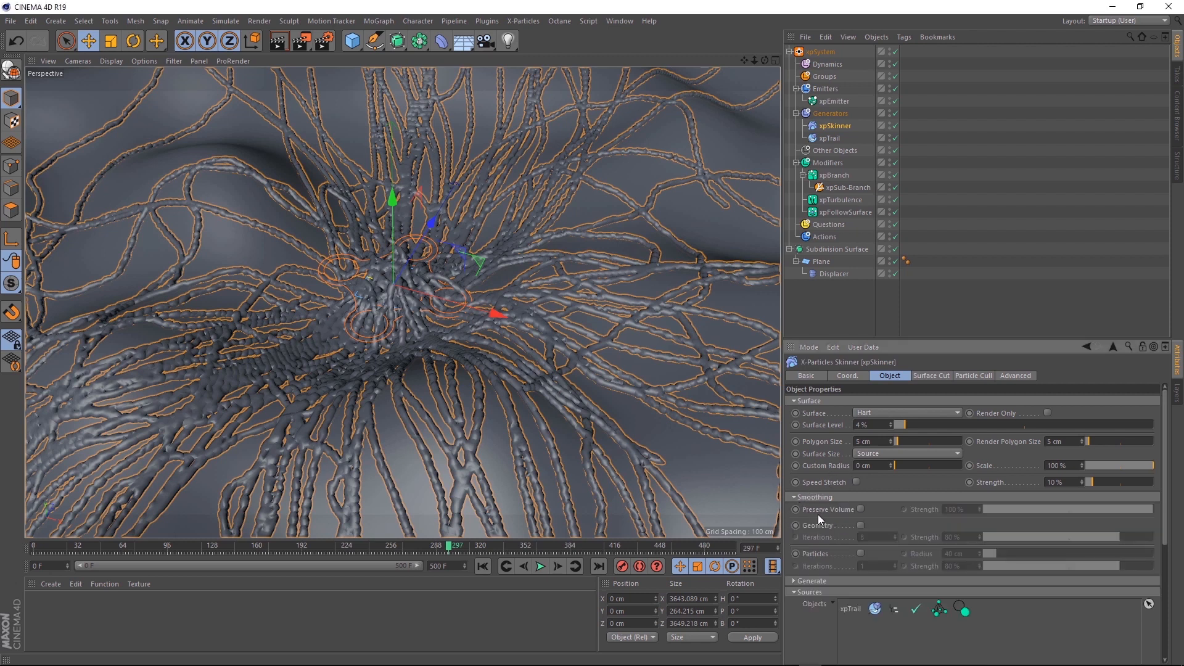
pyautogui.click(858, 525)
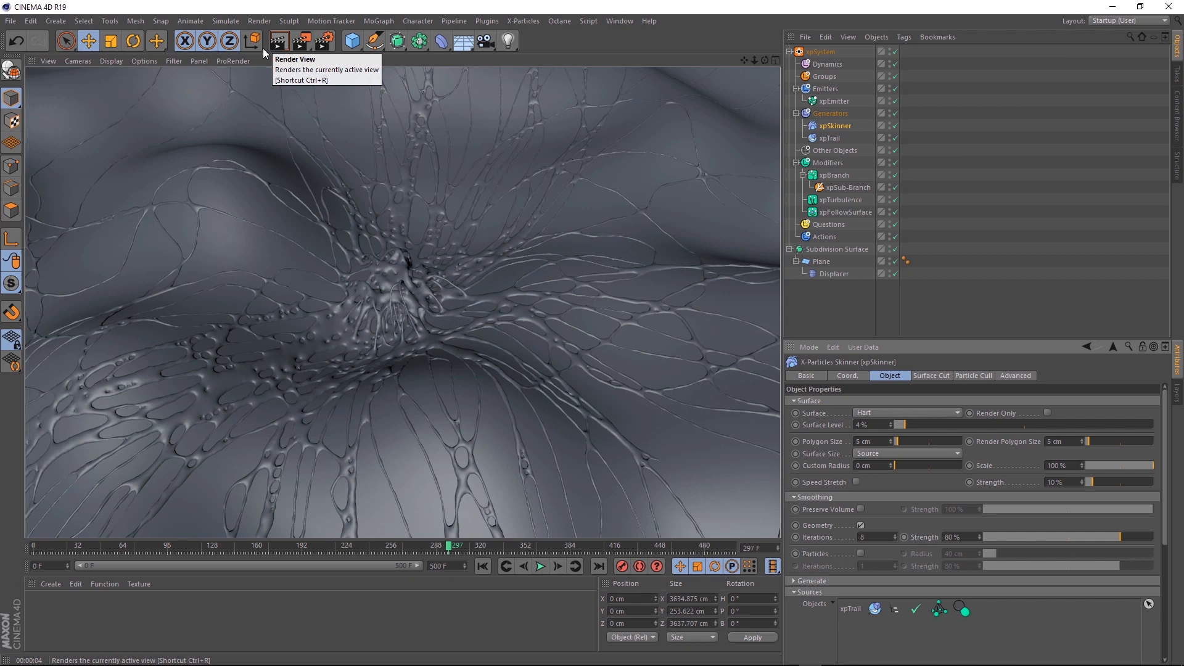
pyautogui.moveTo(327, 347)
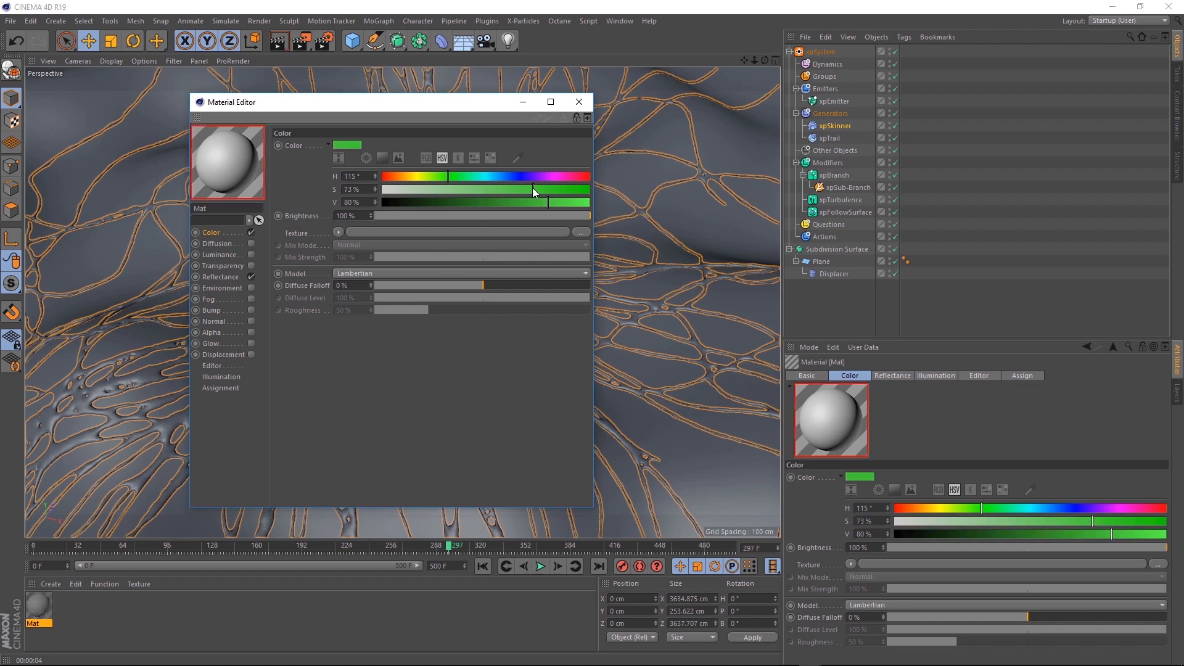
# Step: Colour the new material green (H 115, S 73, V 80) for the Skinner mesh
pyautogui.click(579, 102)
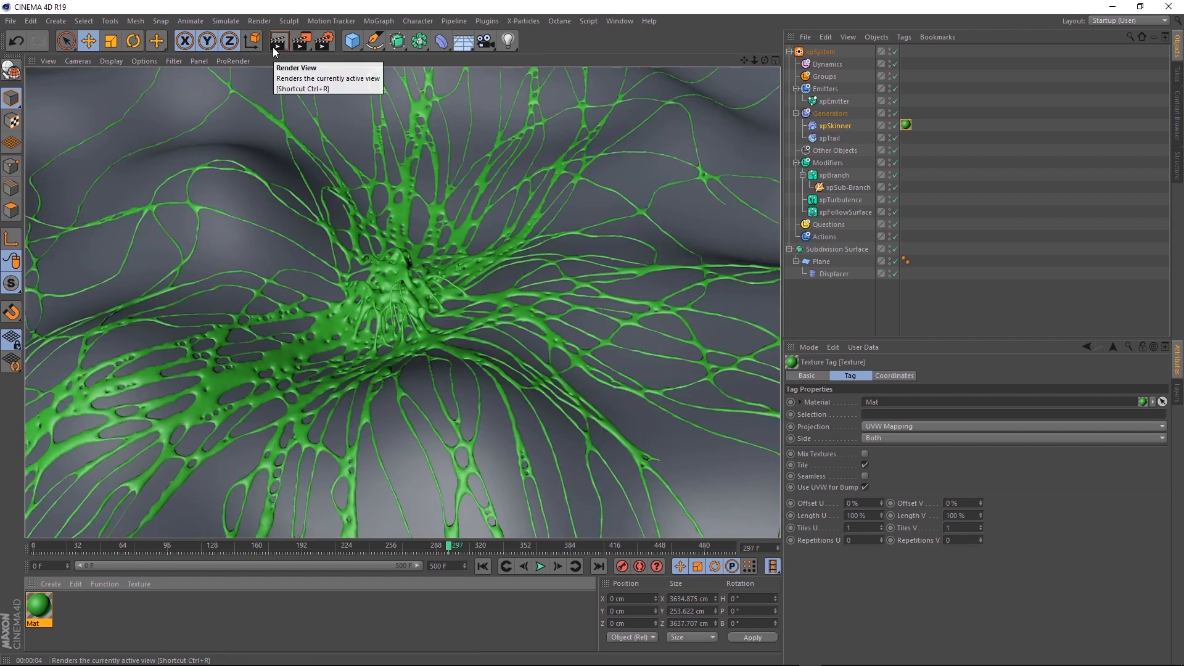
pyautogui.moveTo(503, 323)
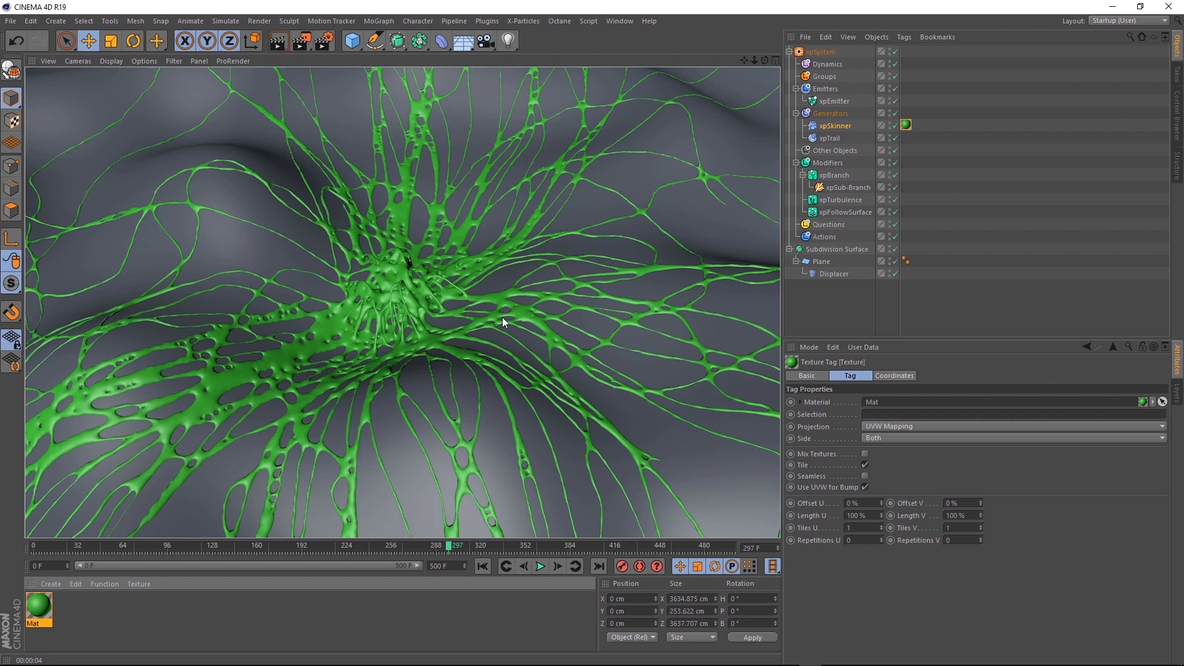
pyautogui.moveTo(895, 128)
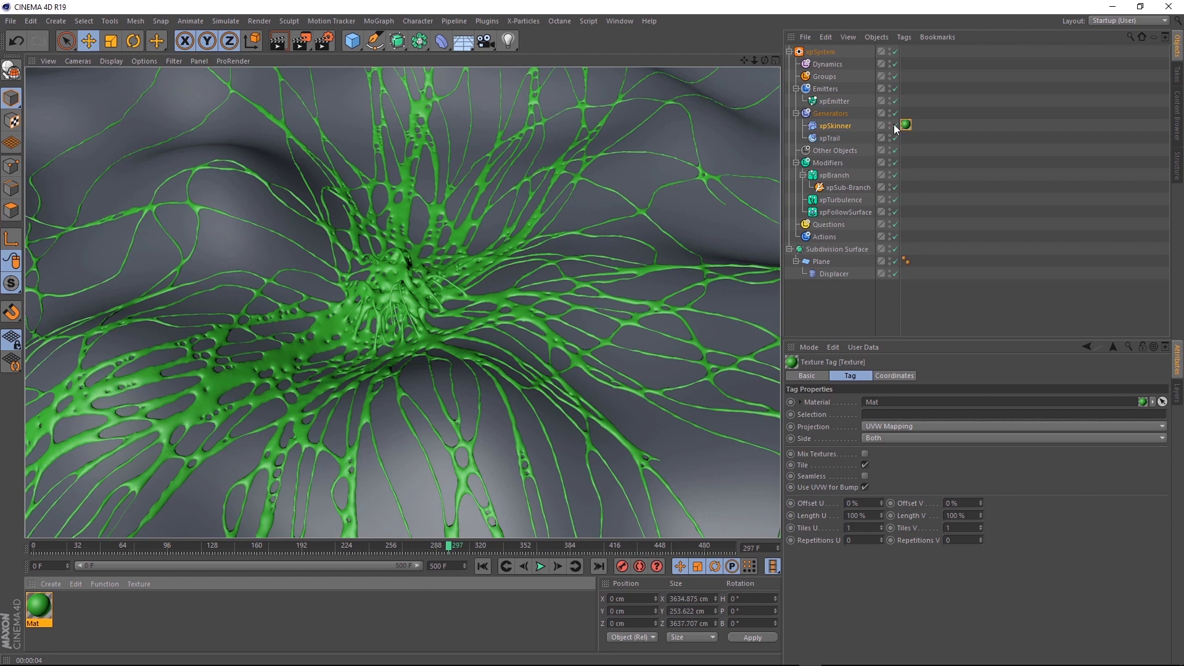
# Step: Hide xpSkinner, replay from start, re-enable it, and stop around frame 75
pyautogui.click(895, 125)
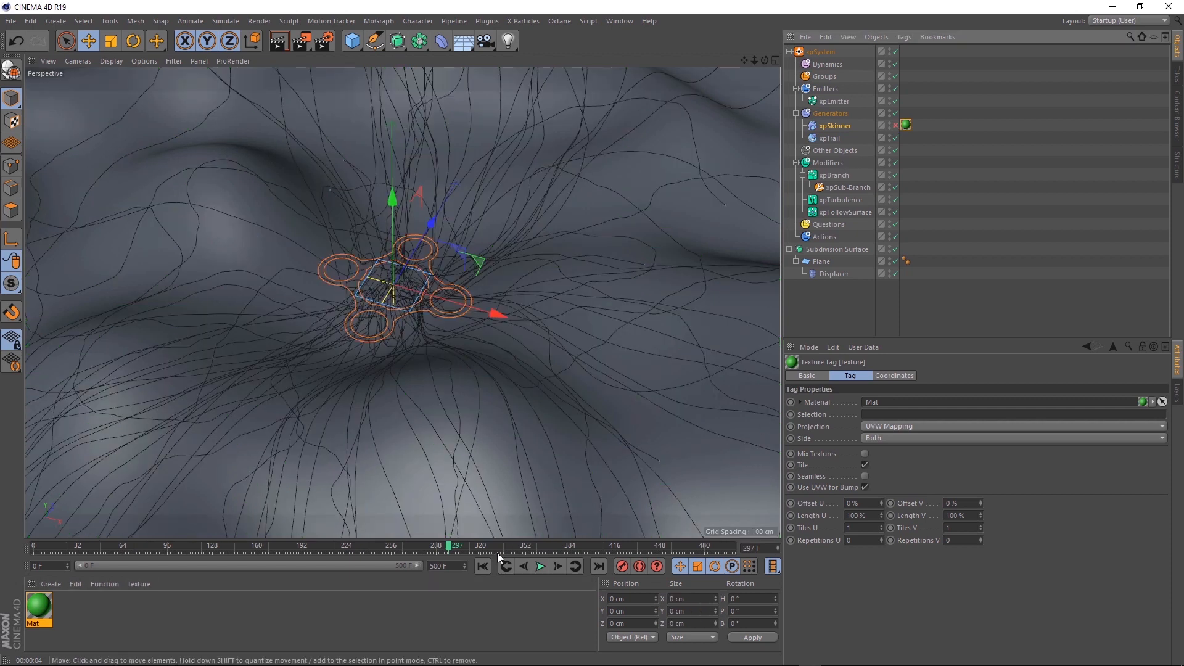
pyautogui.click(539, 566)
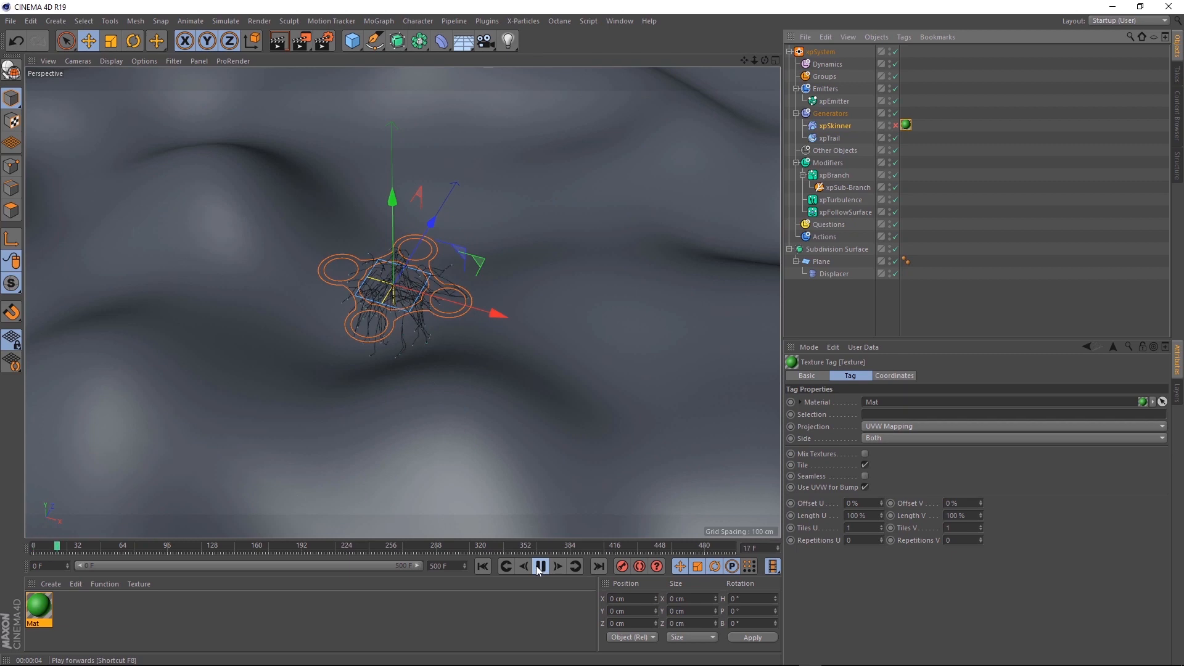
pyautogui.click(540, 566)
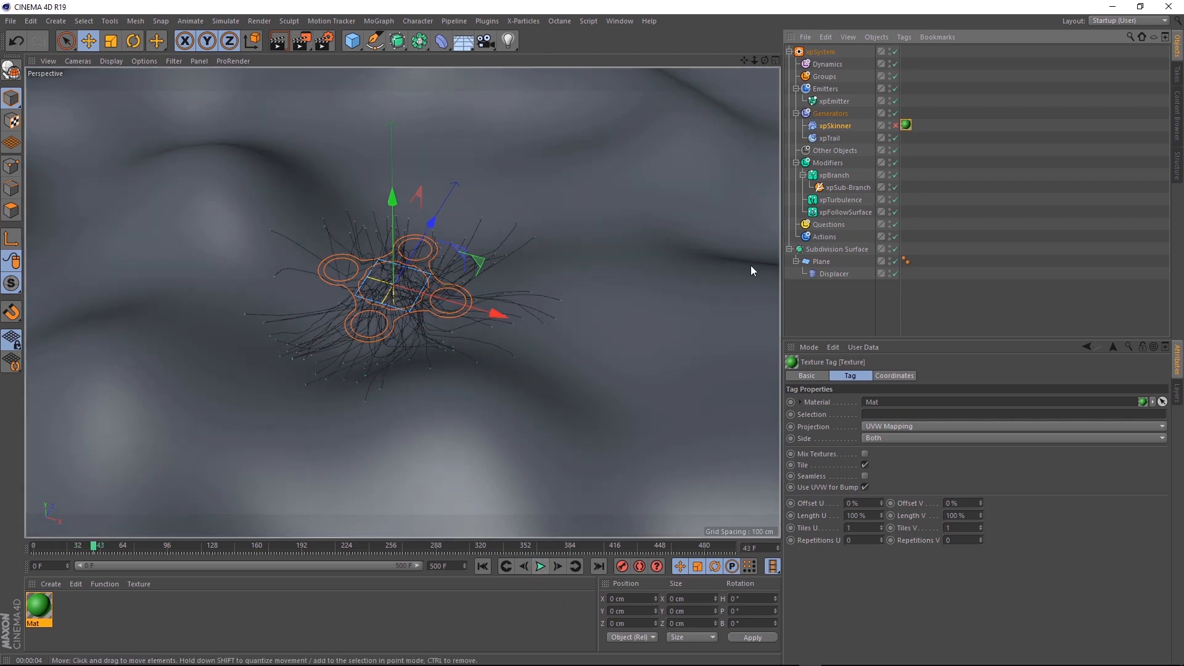
pyautogui.click(889, 125)
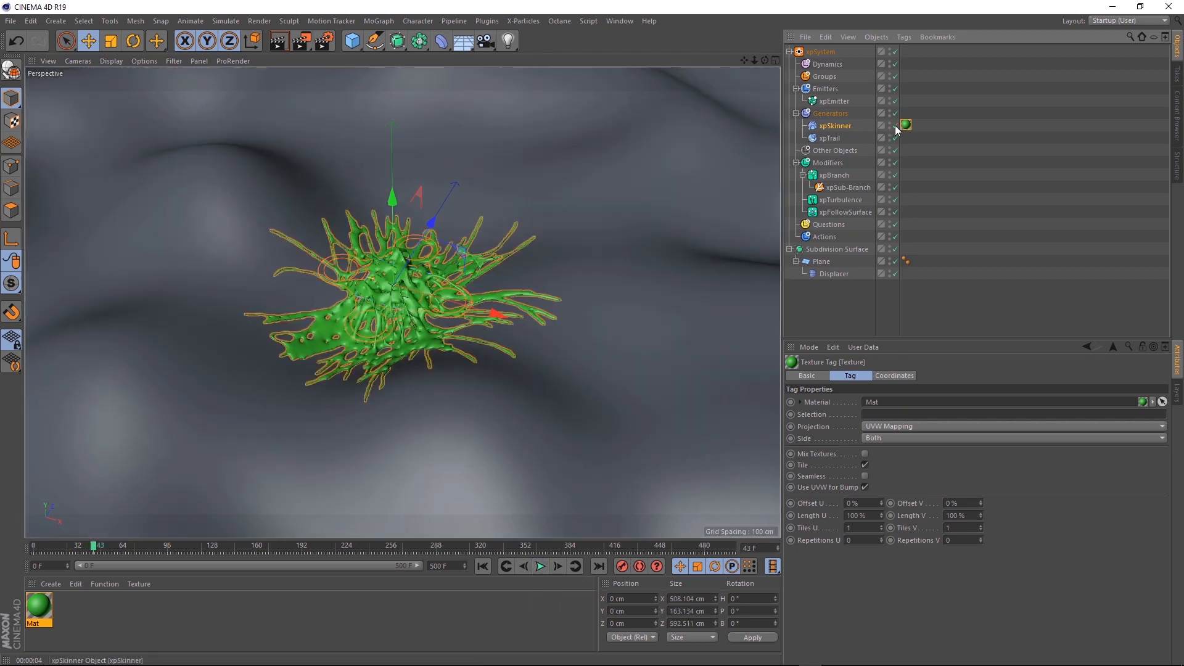
pyautogui.click(539, 566)
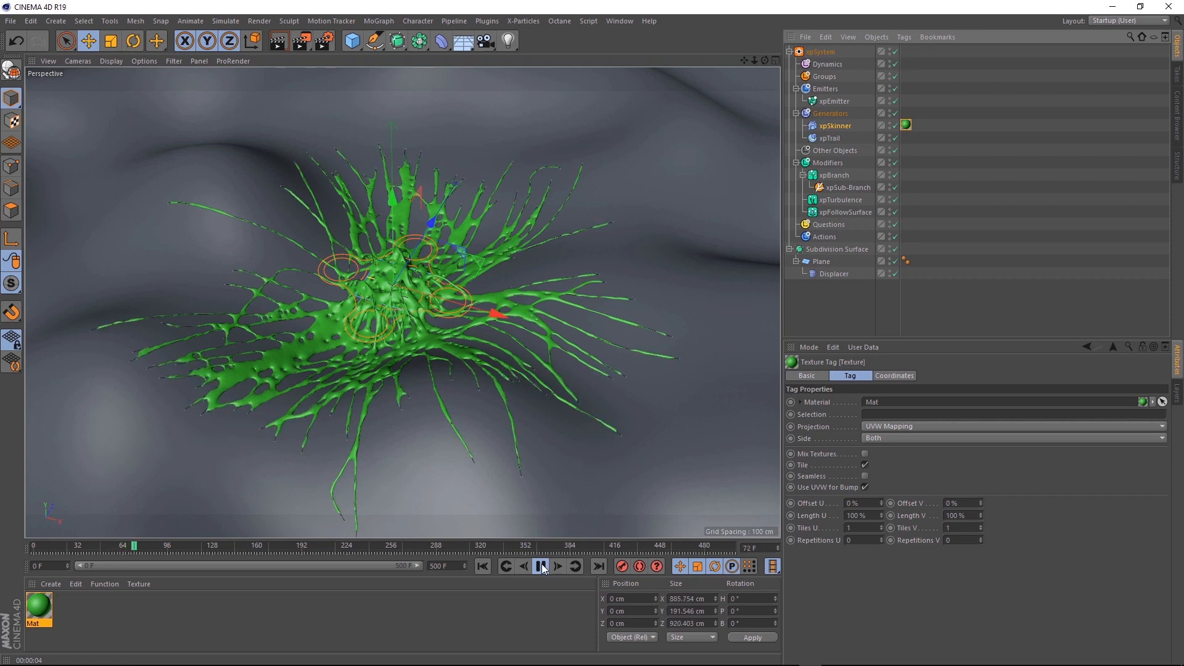
pyautogui.click(541, 566)
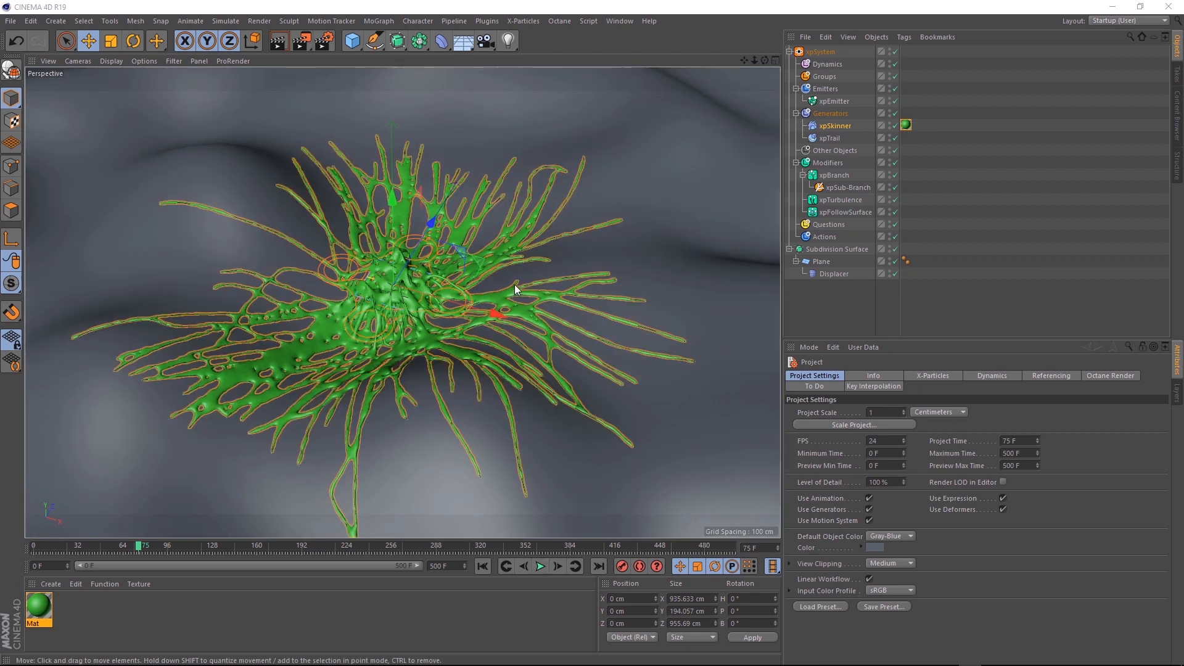
# Step: Add an xpCache object from the X-Particles menu and replay the tendrils from start
pyautogui.click(523, 20)
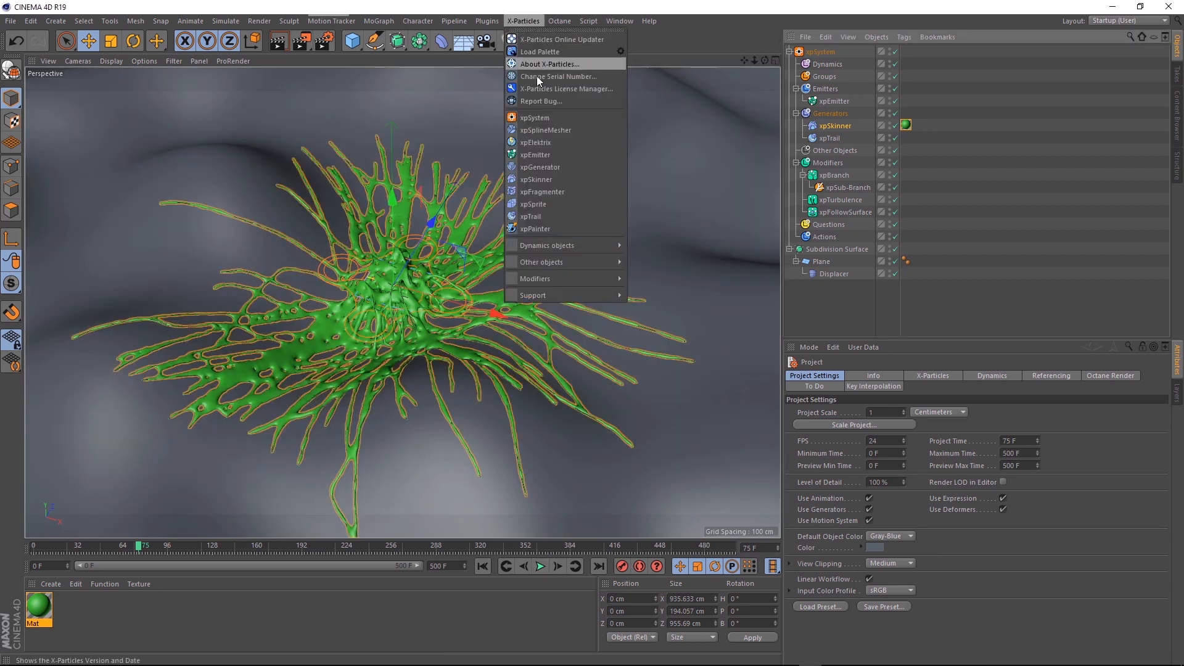
pyautogui.moveTo(542, 262)
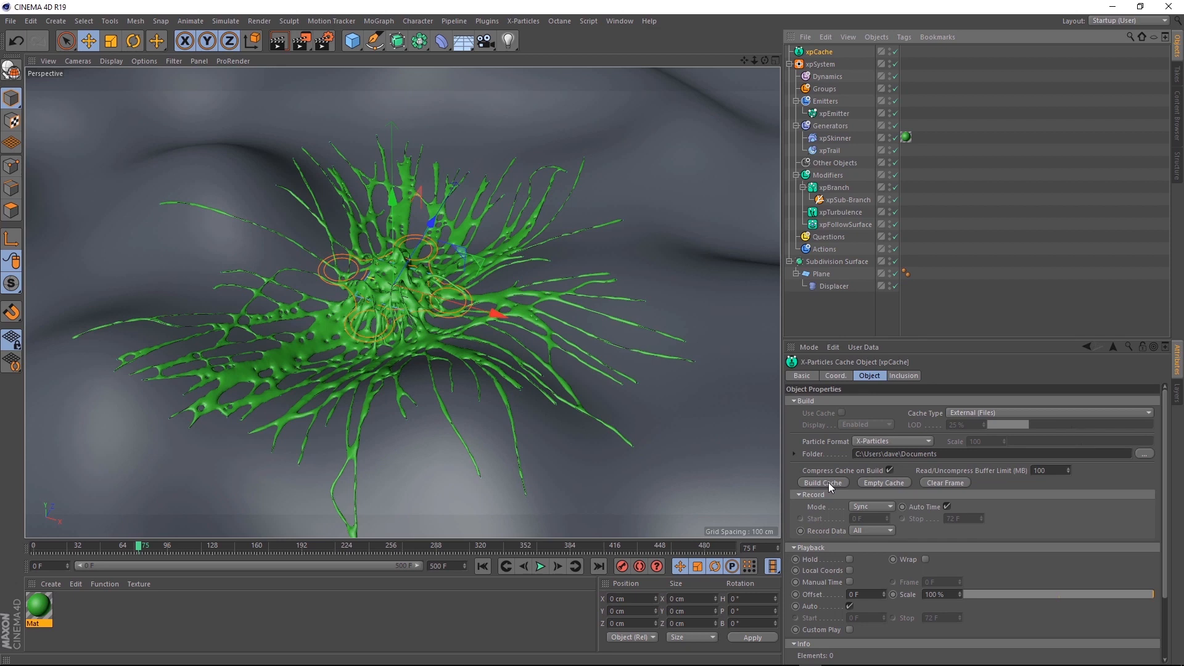
pyautogui.click(540, 565)
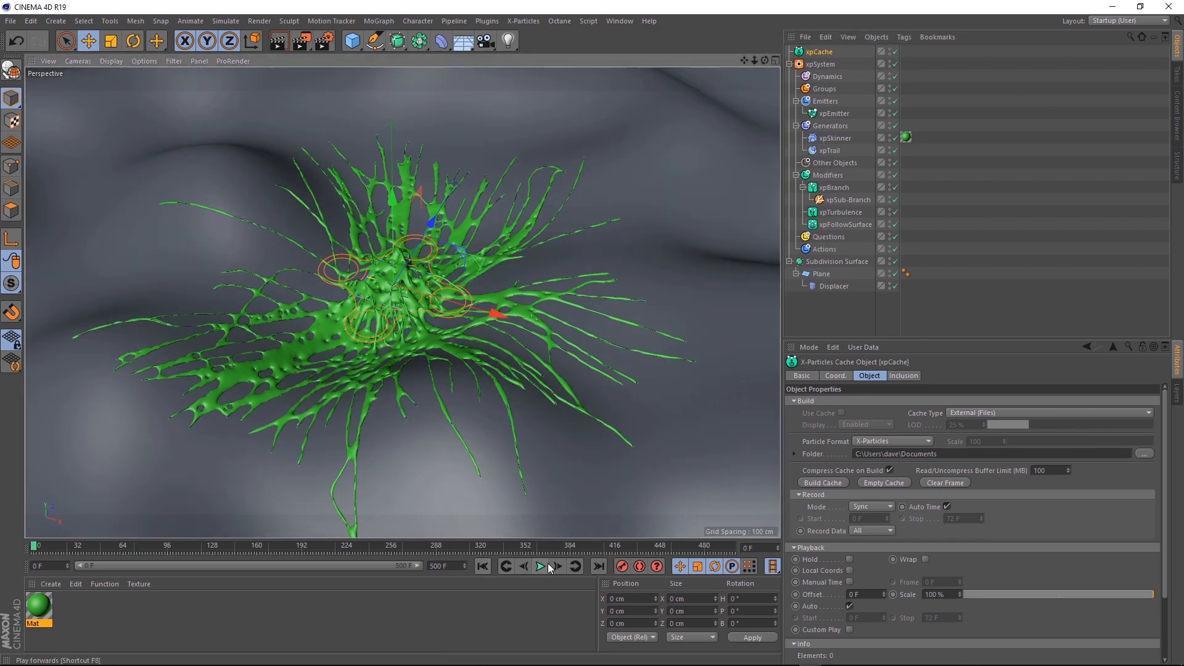
pyautogui.click(539, 565)
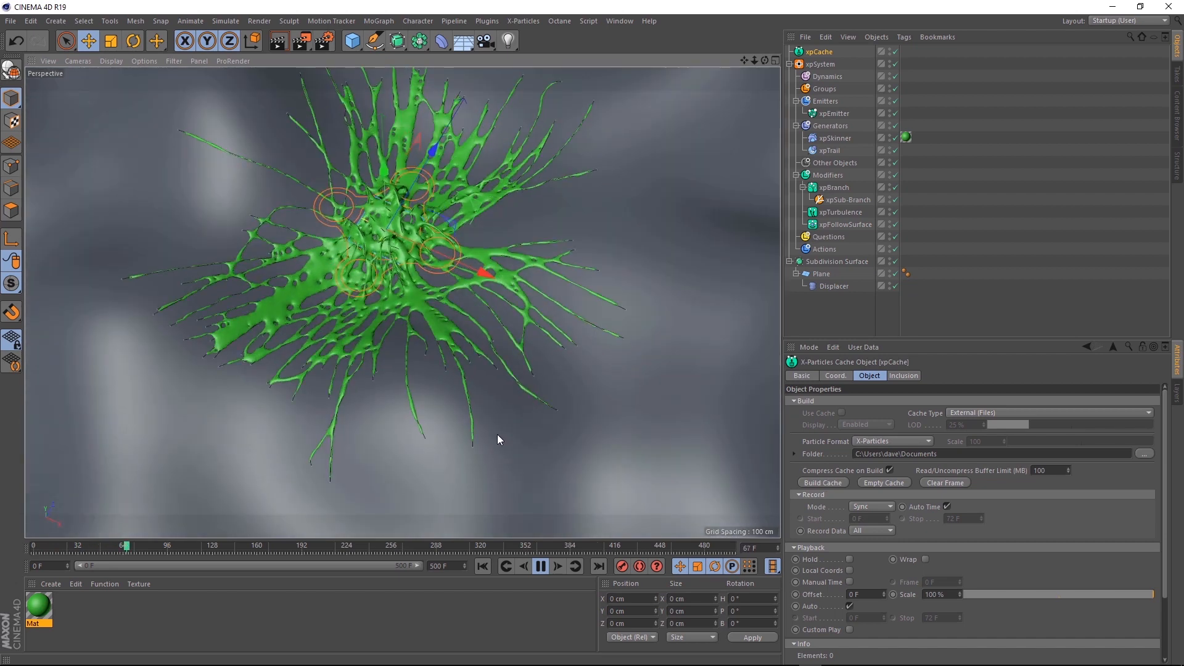
pyautogui.click(541, 566)
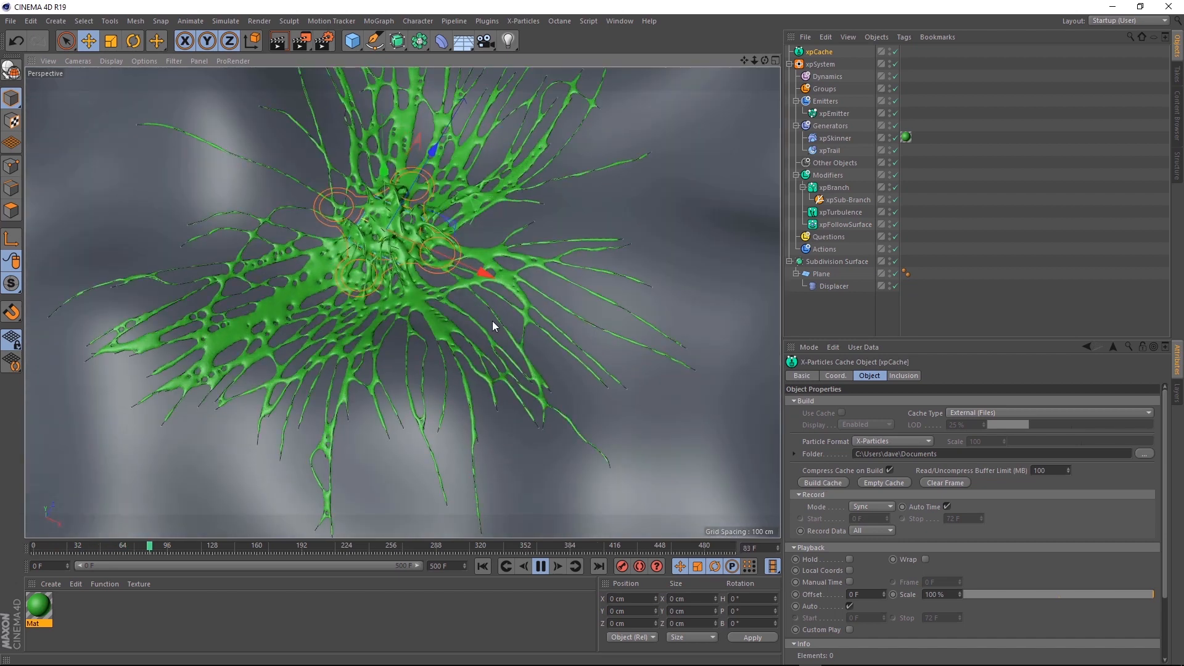